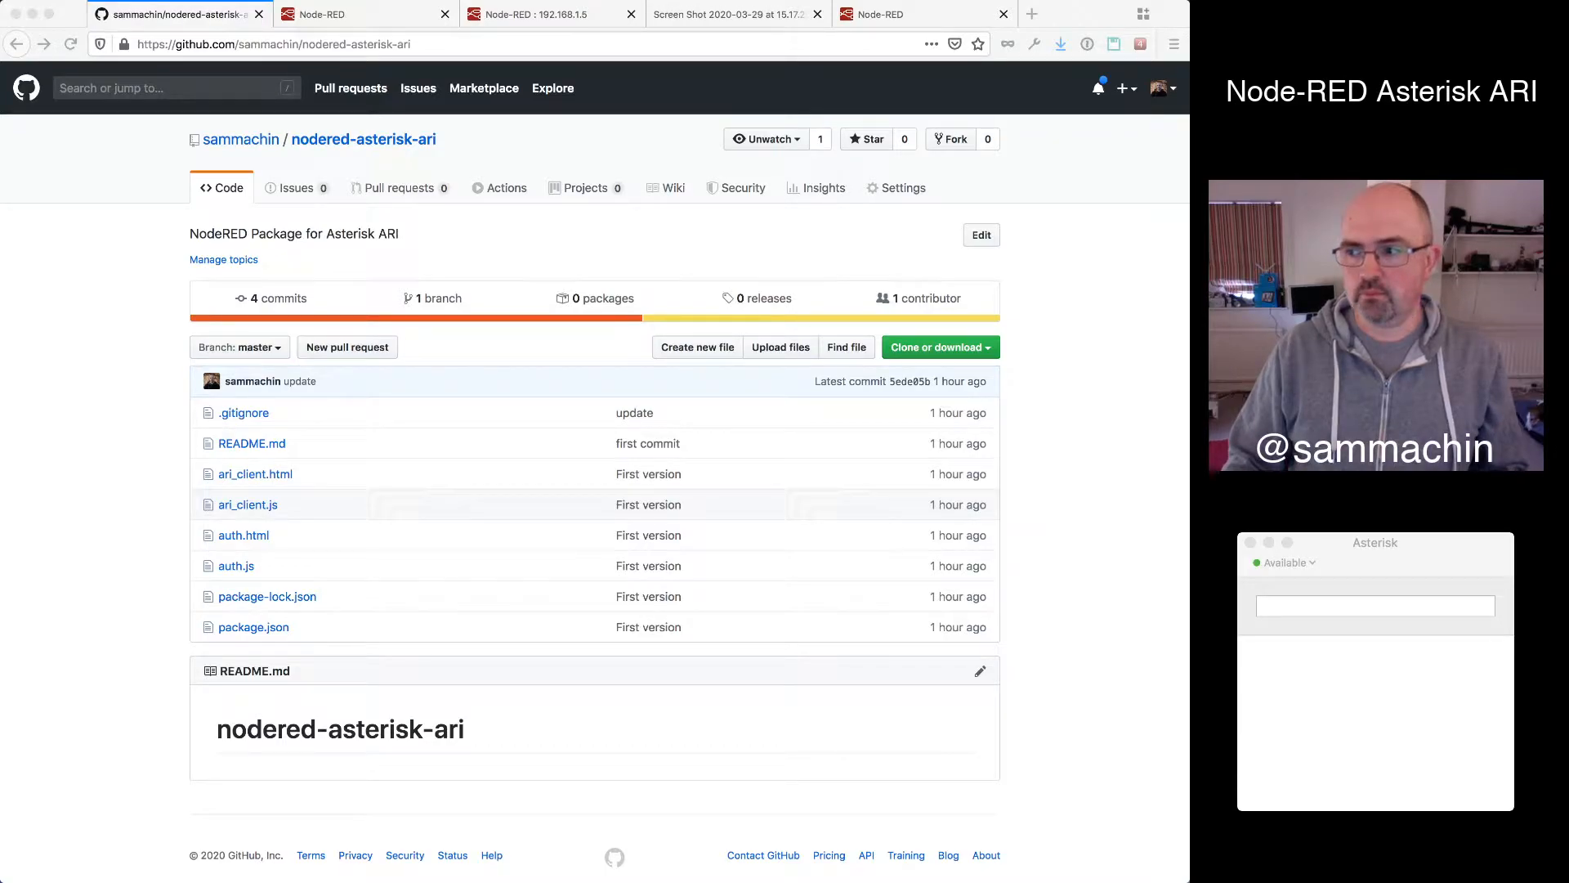
{"action": "mouse_move", "coordinate": [629, 721]}
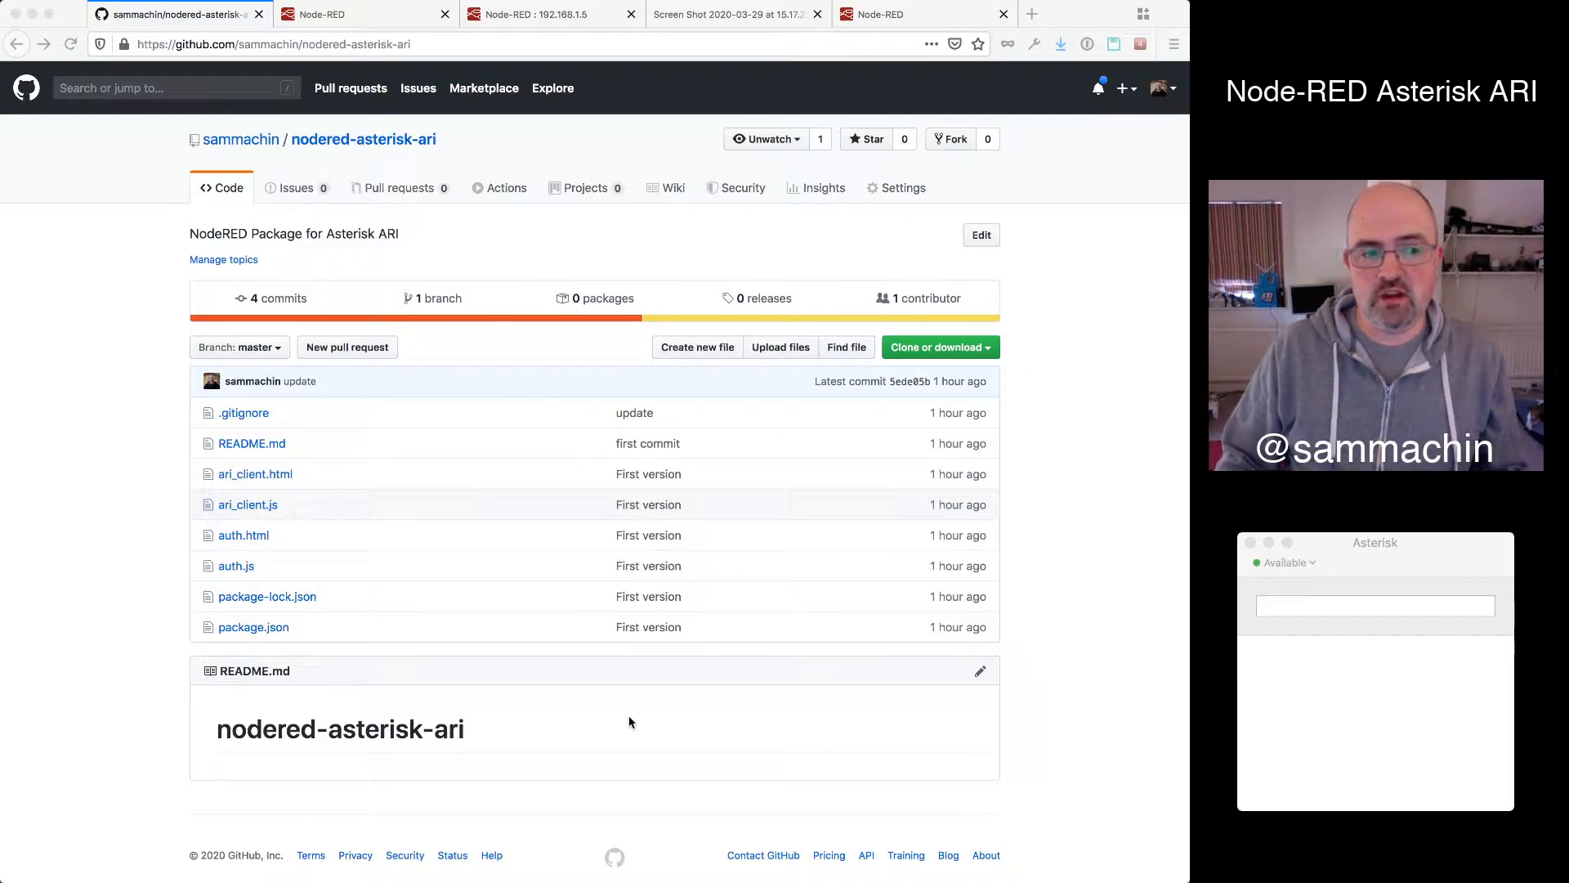
{"action": "mouse_move", "coordinate": [206, 480]}
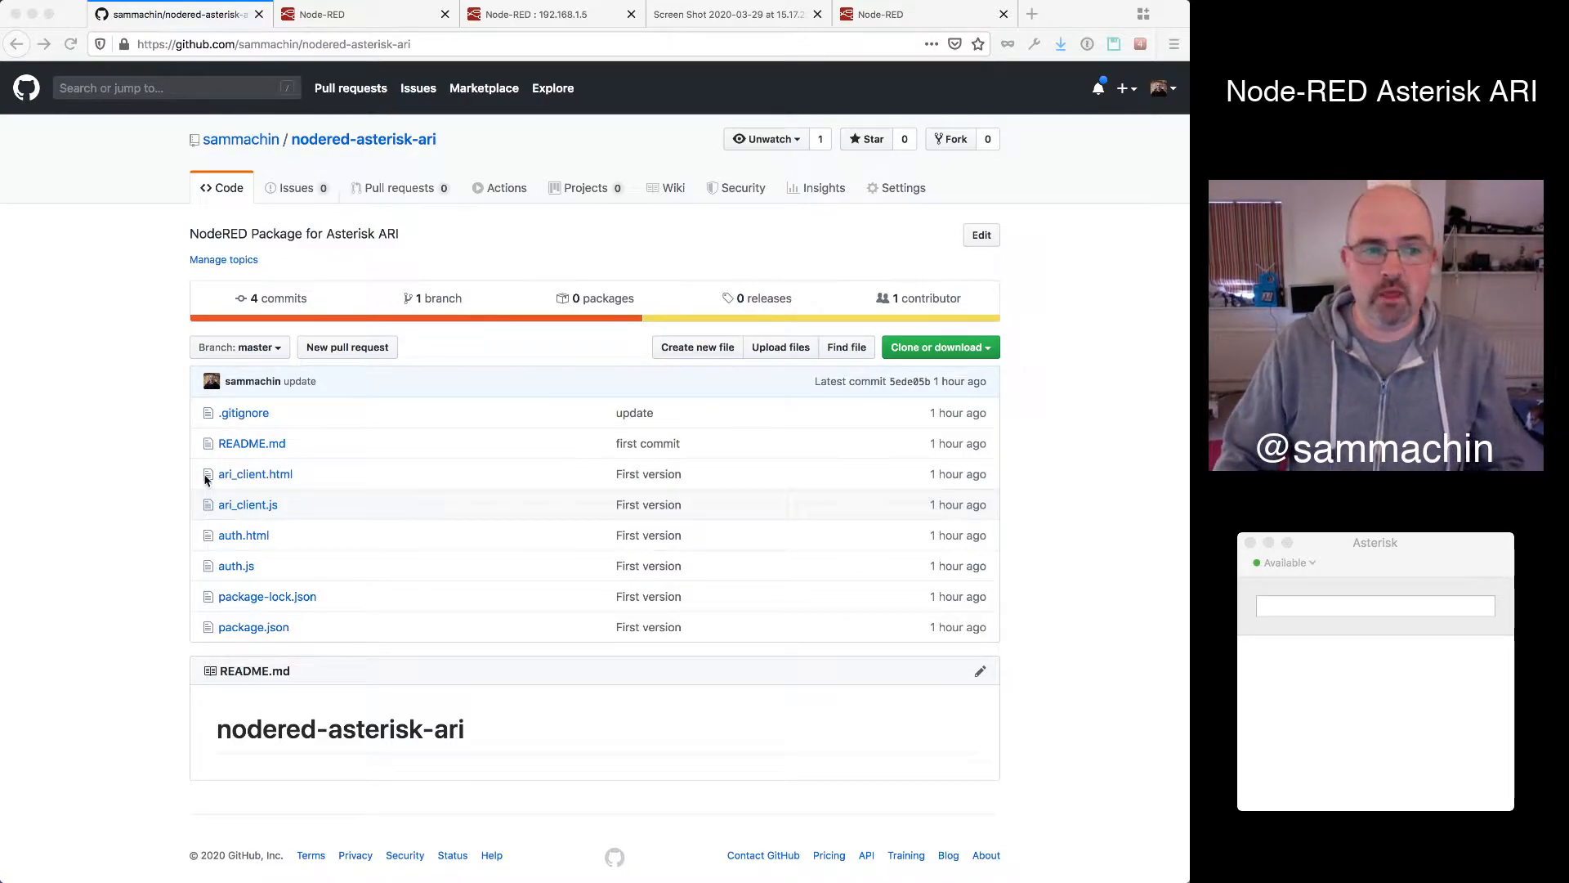
{"action": "mouse_move", "coordinate": [349, 155]}
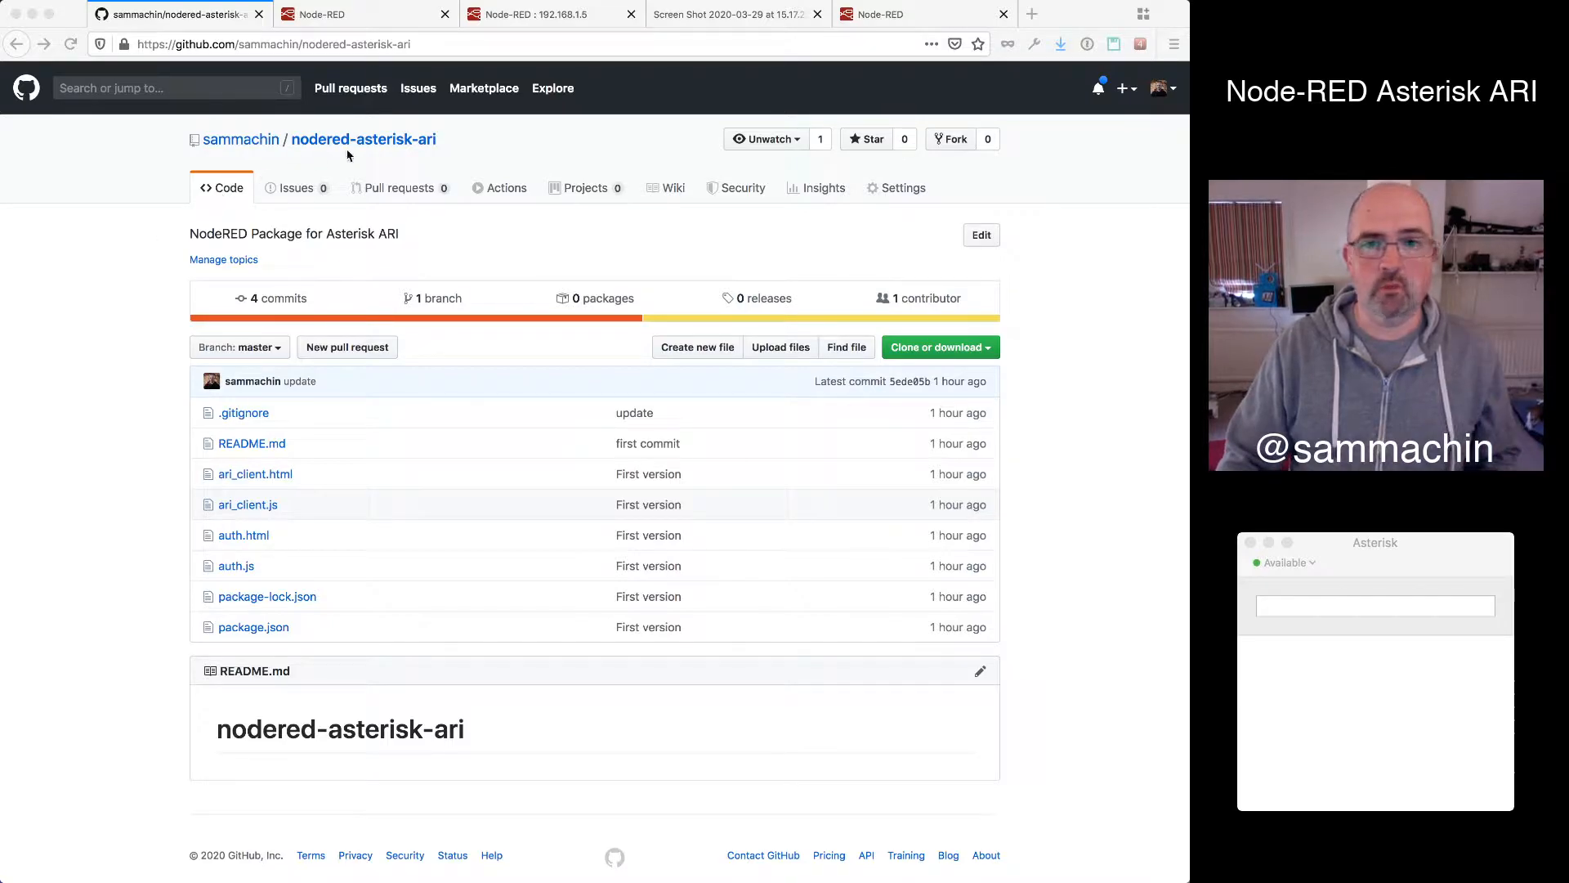
{"action": "mouse_move", "coordinate": [326, 14]}
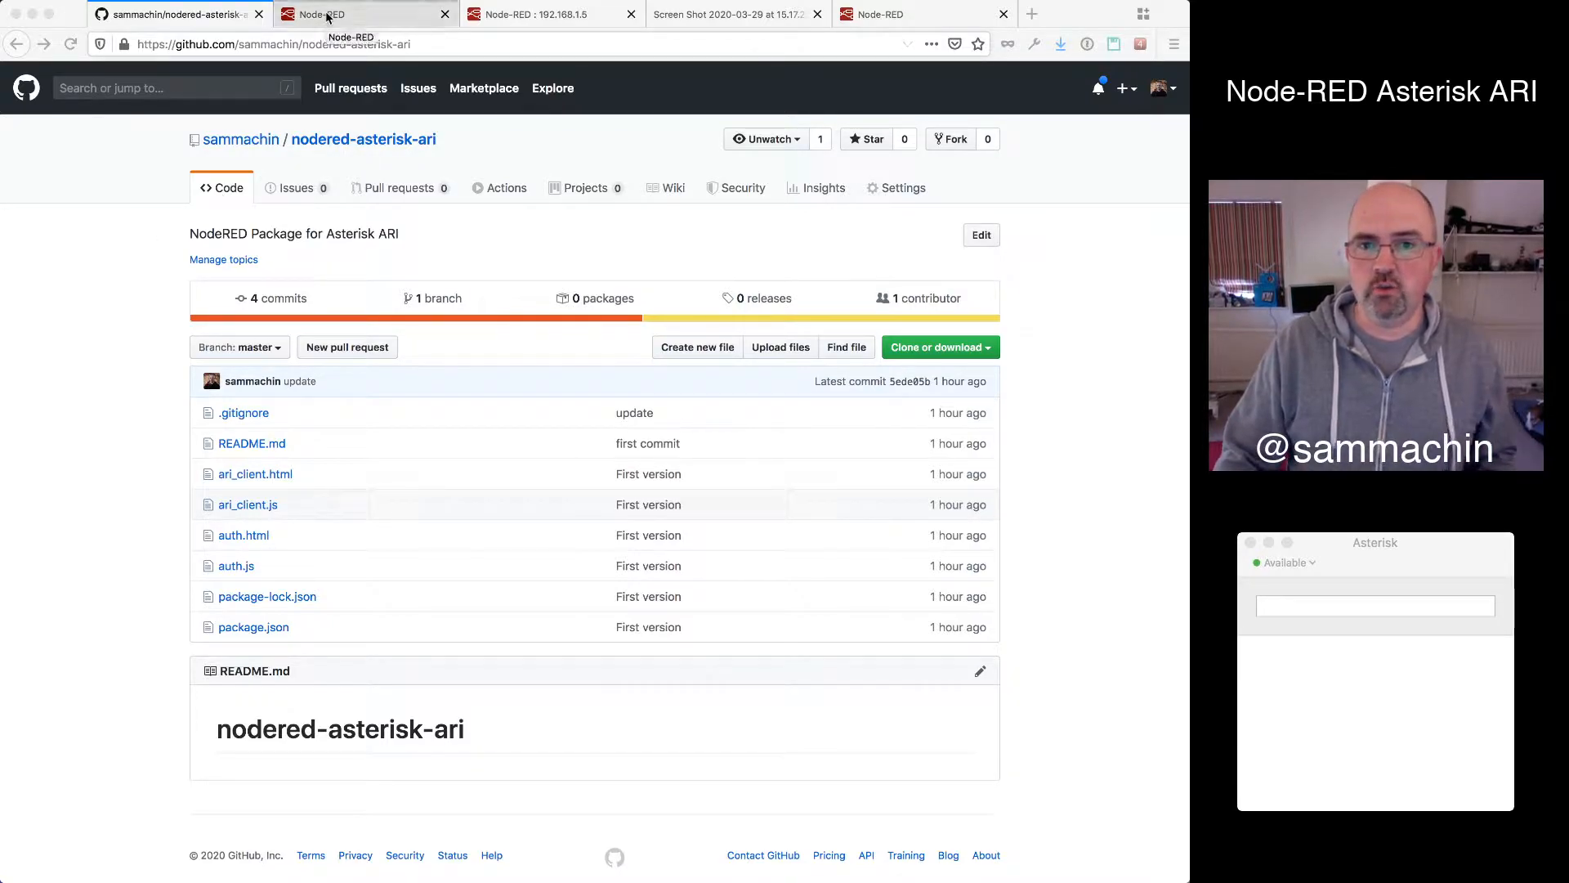
Wire a timestamp inject node to a msg.payload debug node on Flow 3
{"action": "left_click", "coordinate": [320, 14]}
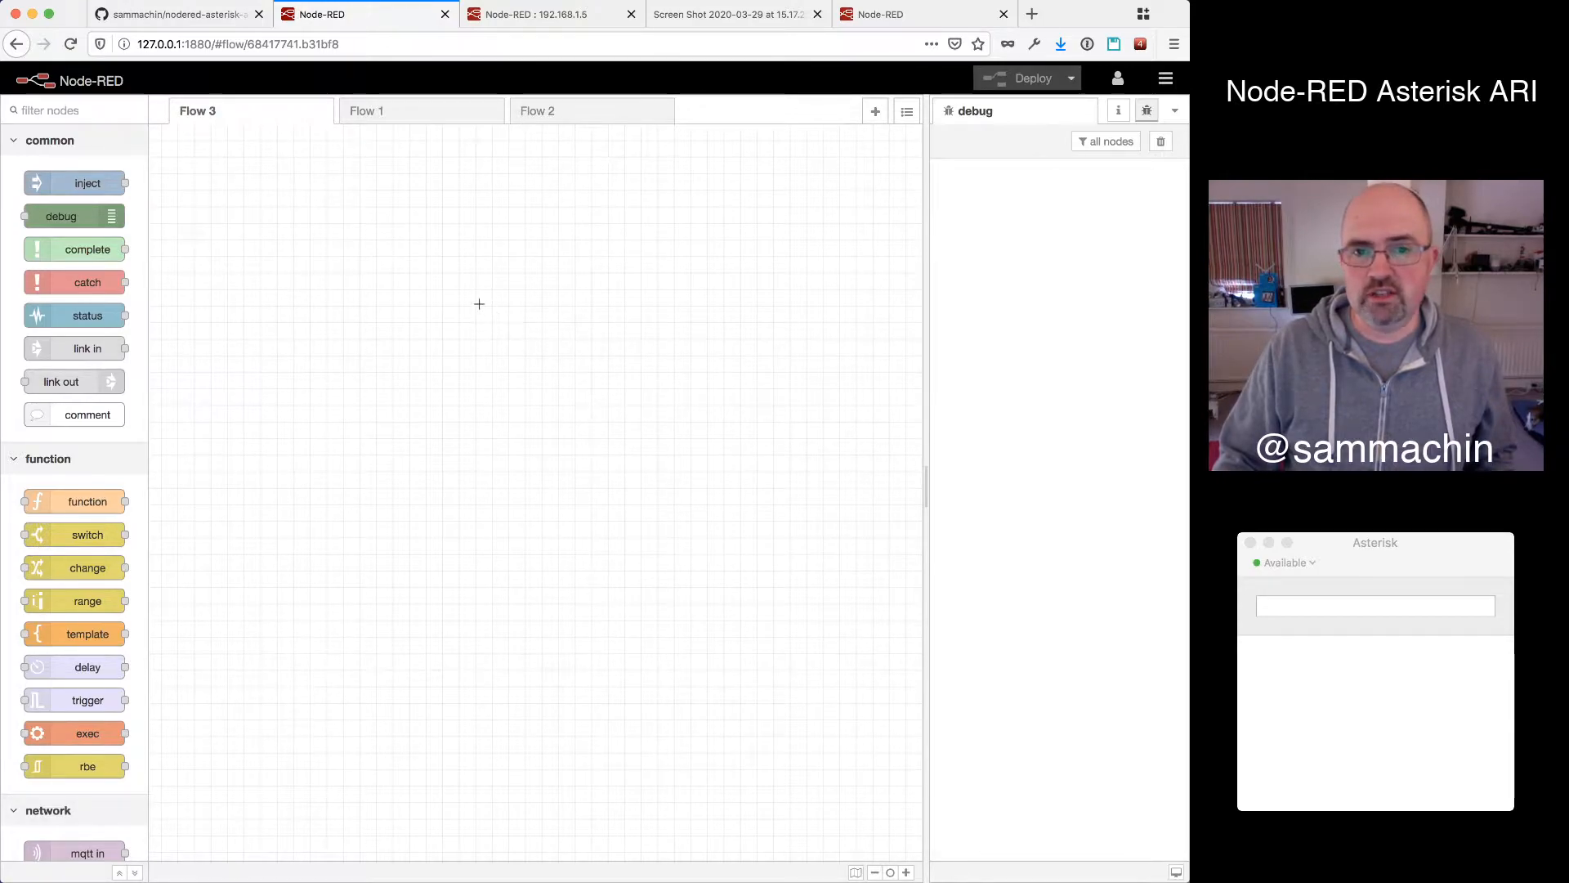
{"action": "mouse_move", "coordinate": [598, 403]}
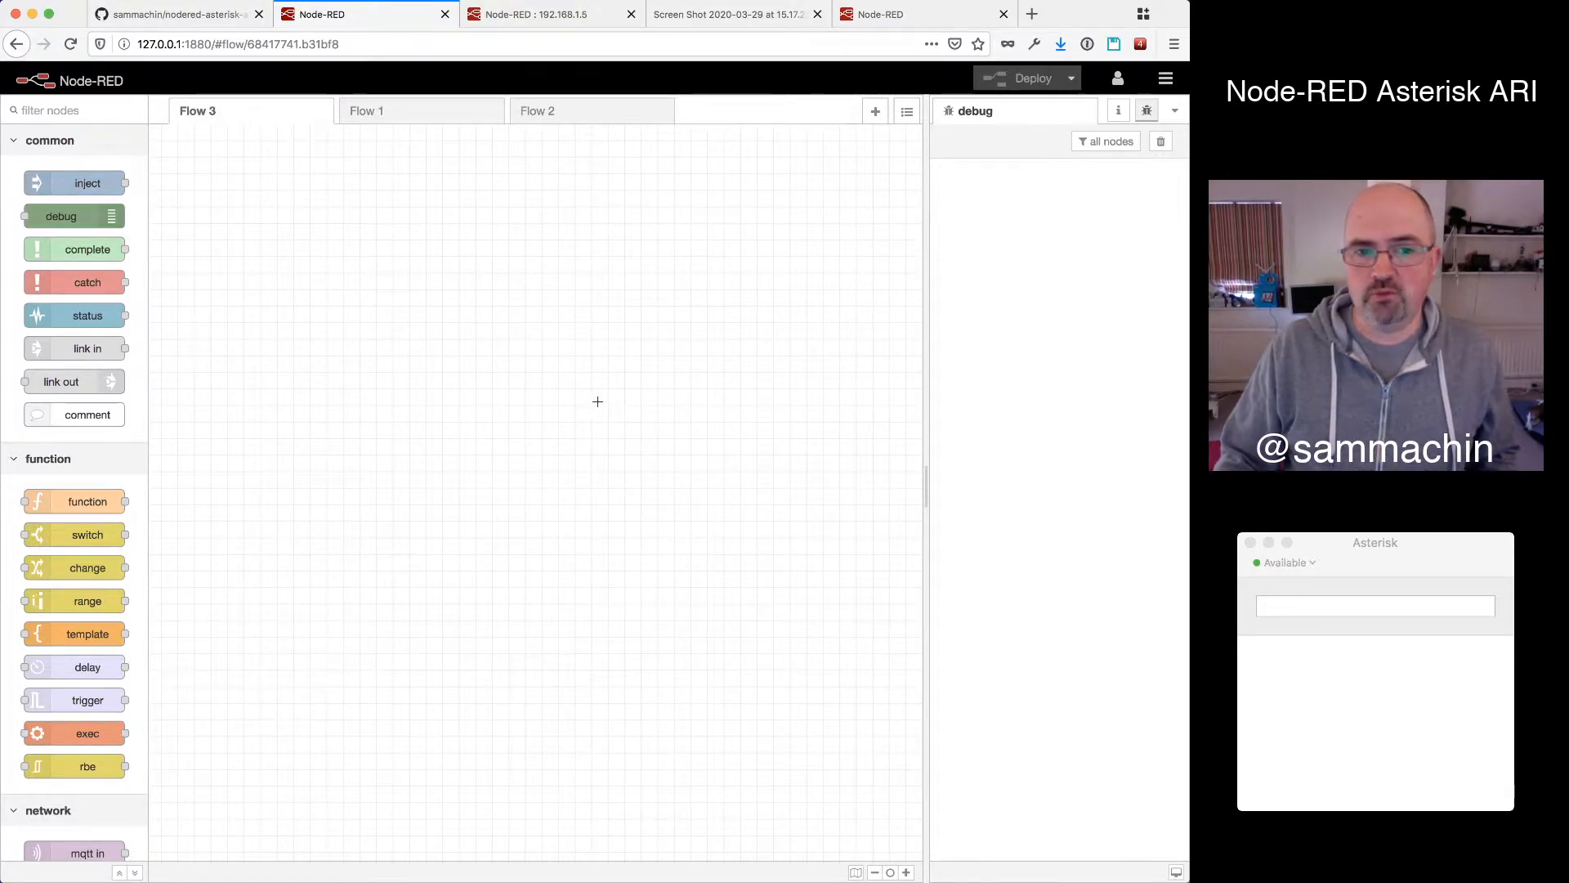
{"action": "mouse_move", "coordinate": [337, 189]}
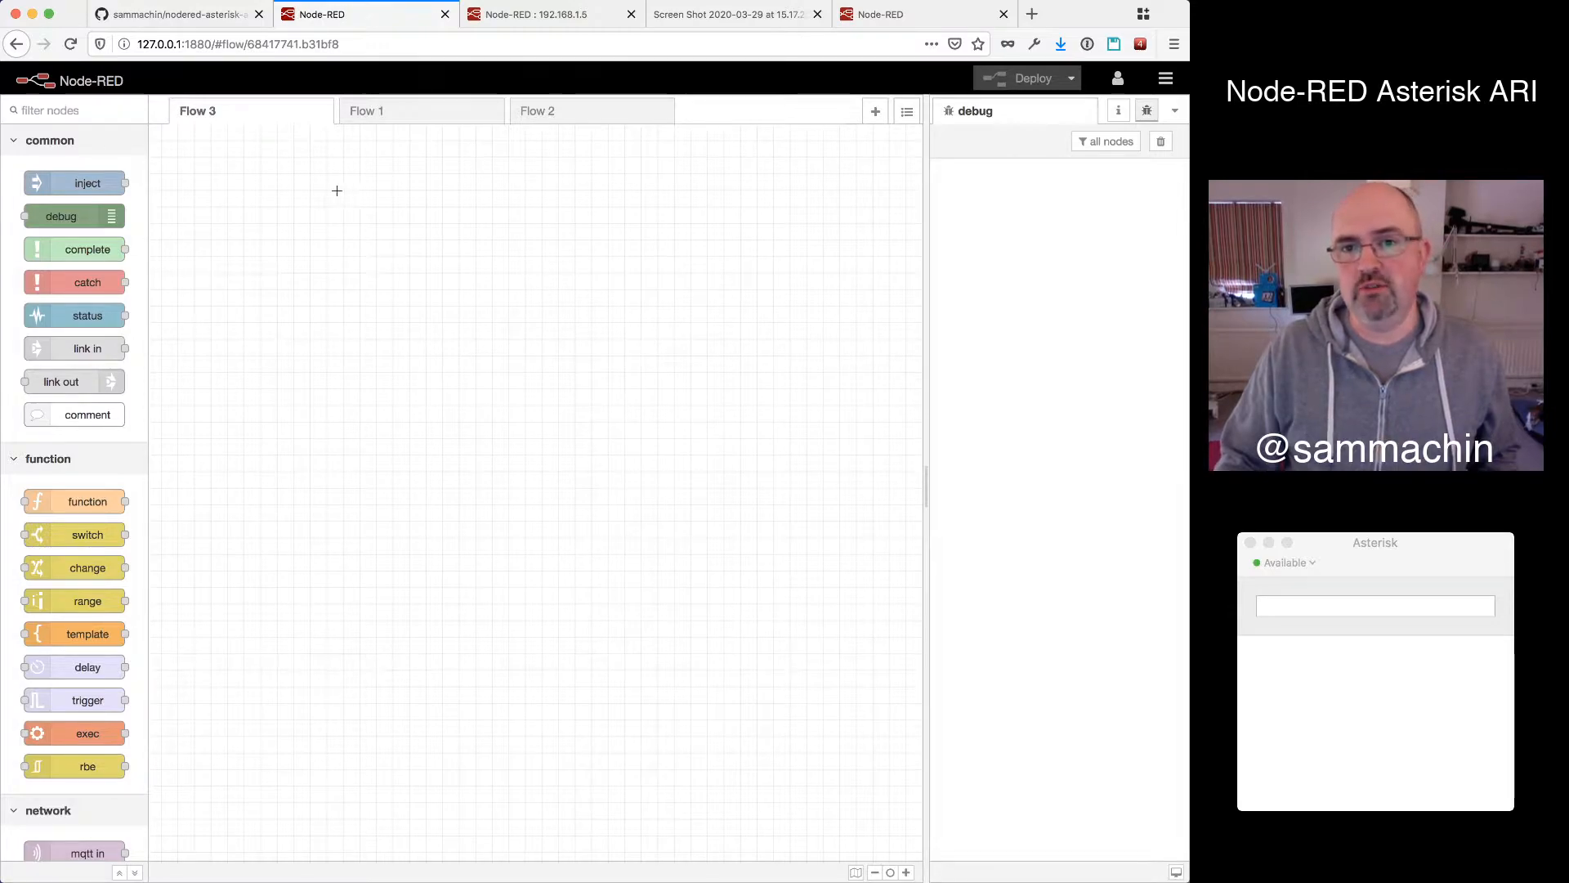
{"action": "mouse_move", "coordinate": [204, 560]}
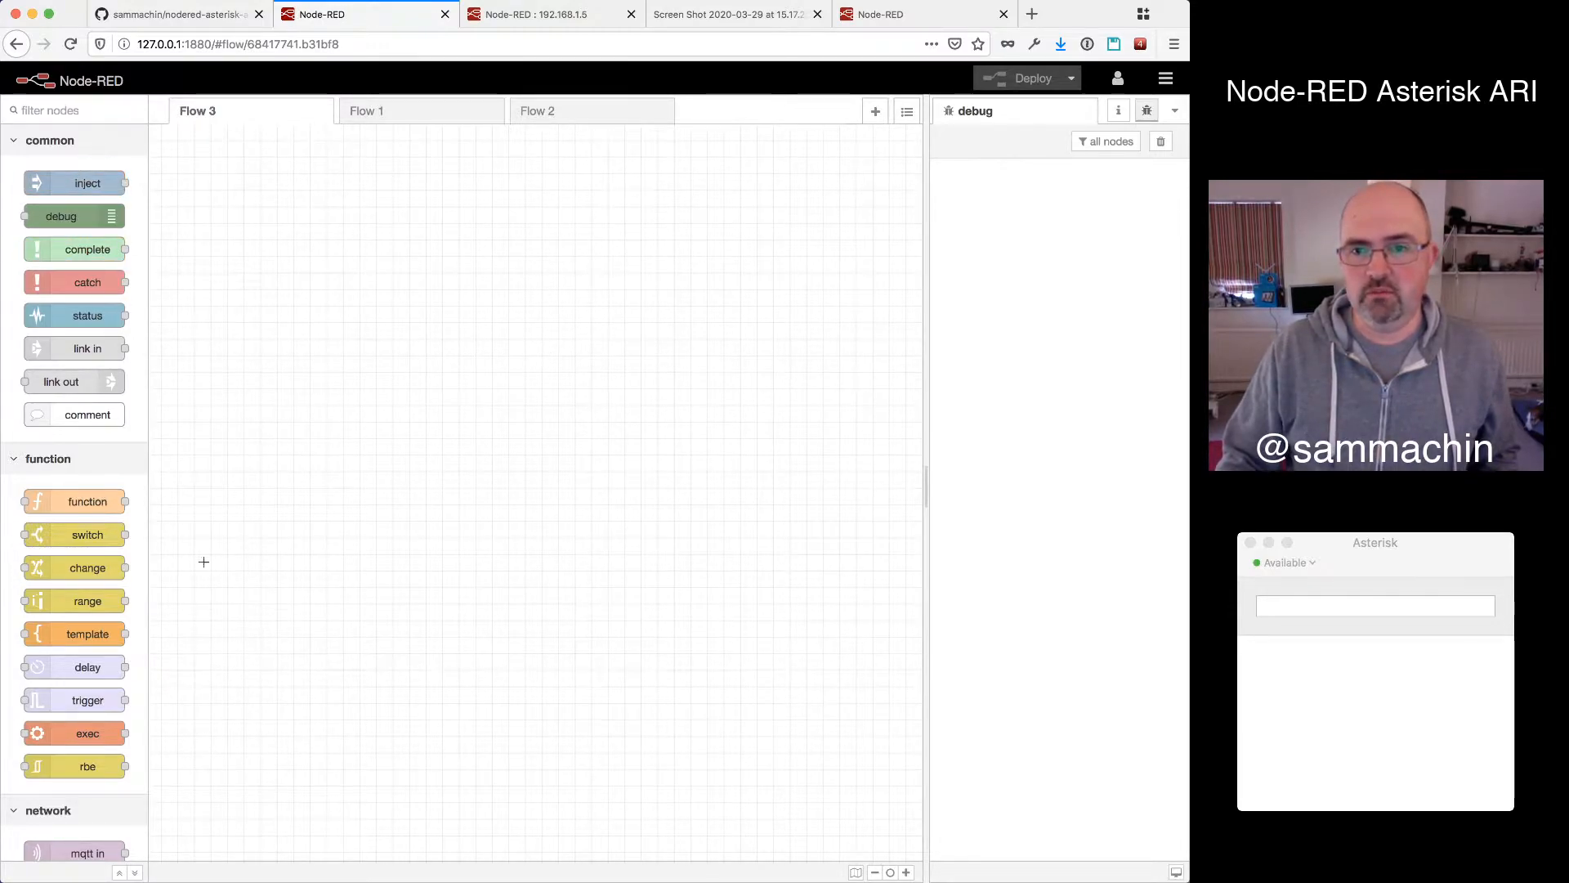
{"action": "left_click_drag", "start_coordinate": [75, 181], "coordinate": [327, 238]}
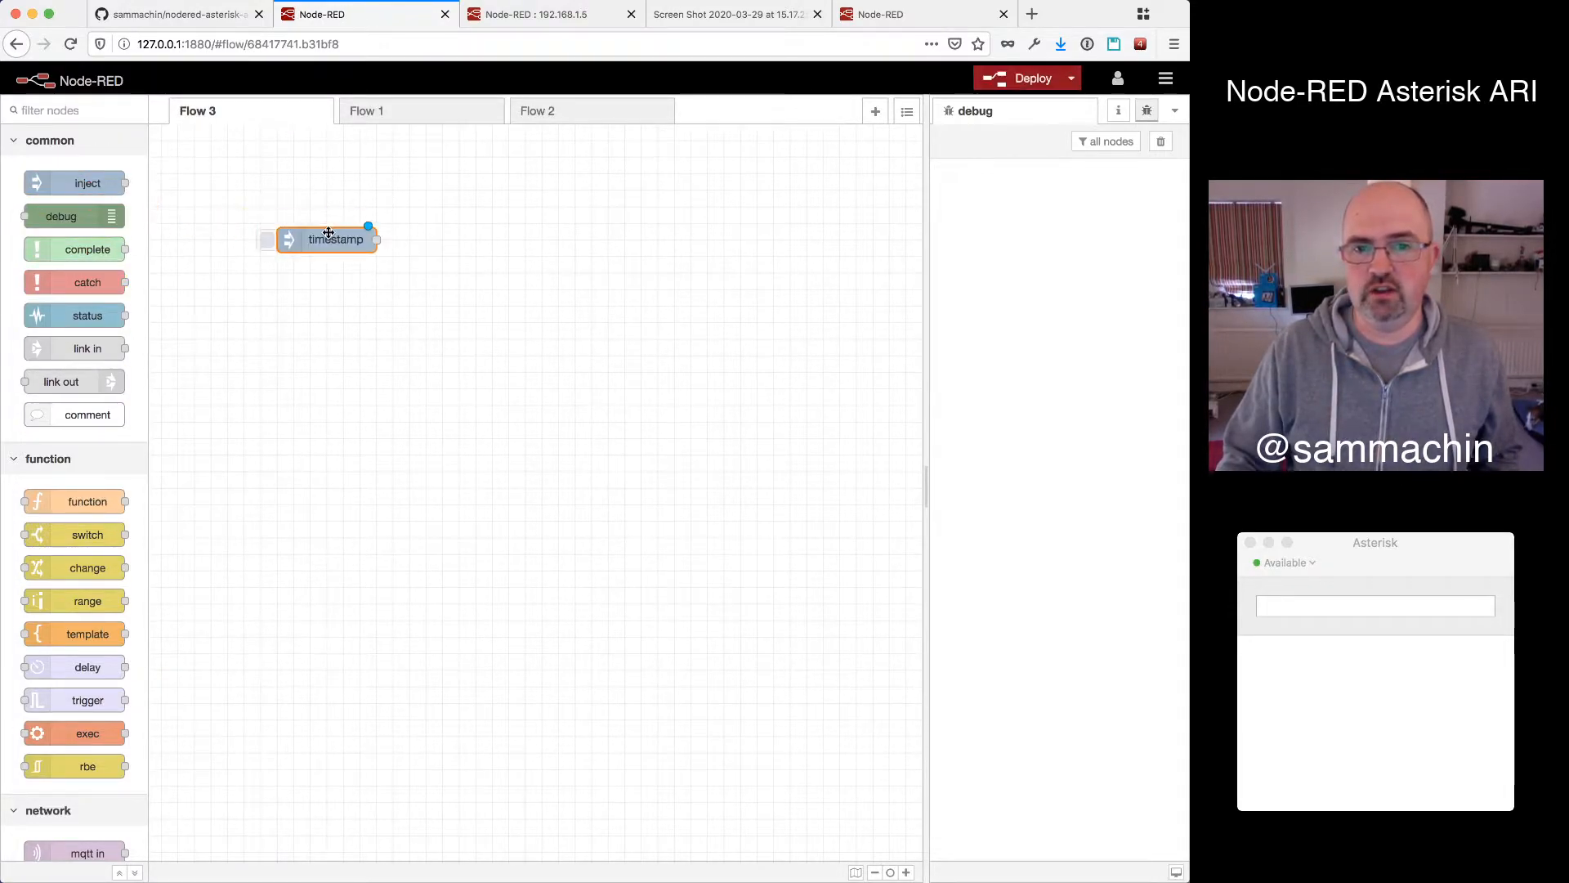
{"action": "left_click_drag", "start_coordinate": [60, 215], "coordinate": [590, 239]}
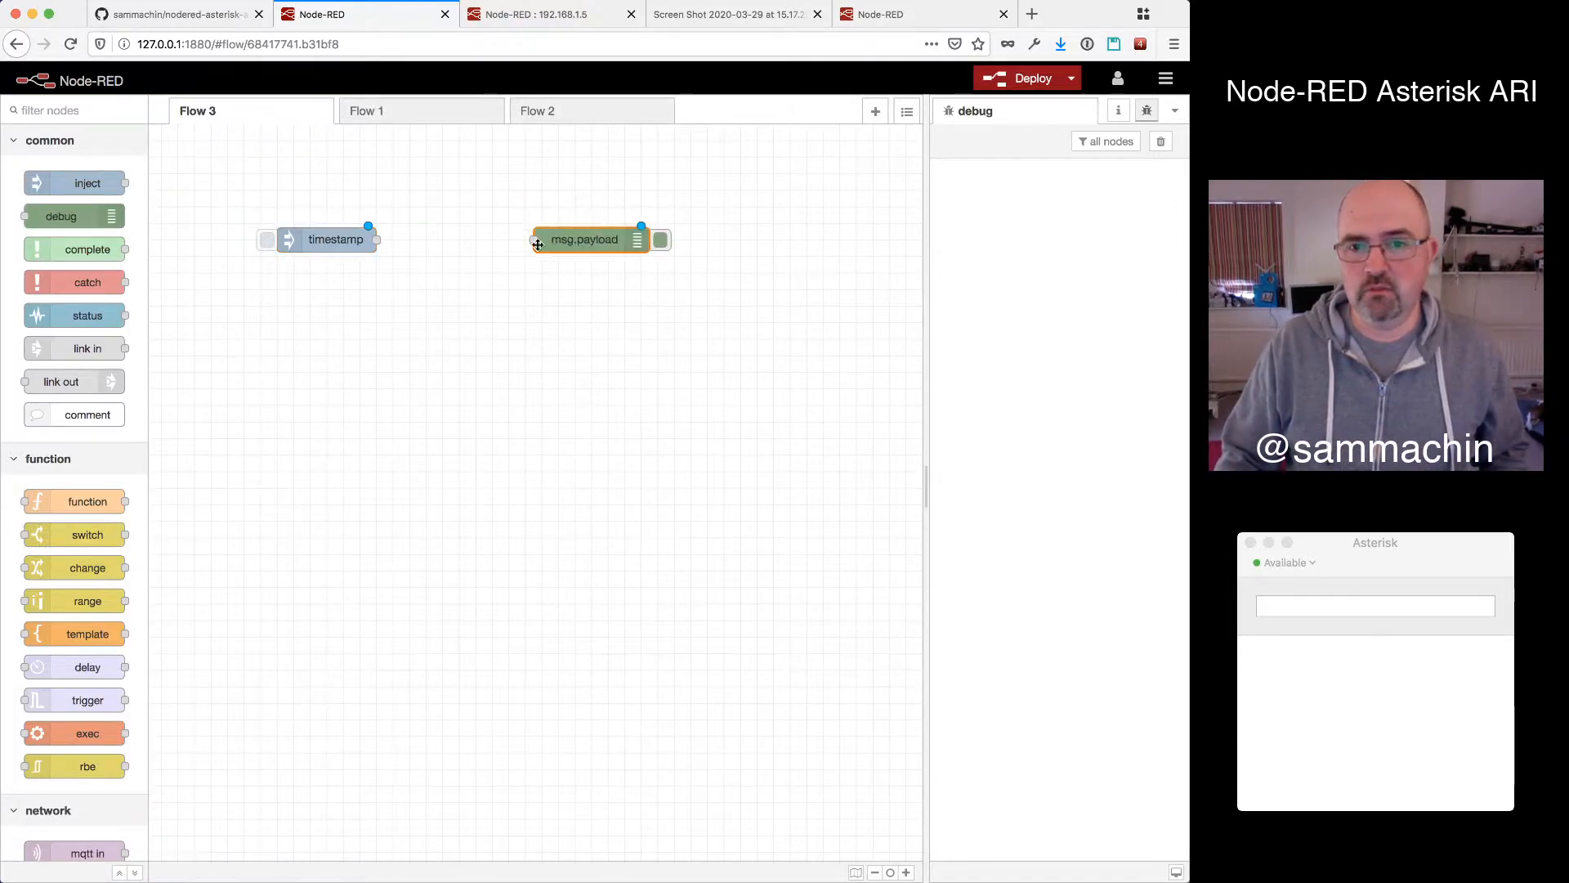
{"action": "left_click_drag", "start_coordinate": [368, 230], "coordinate": [536, 238]}
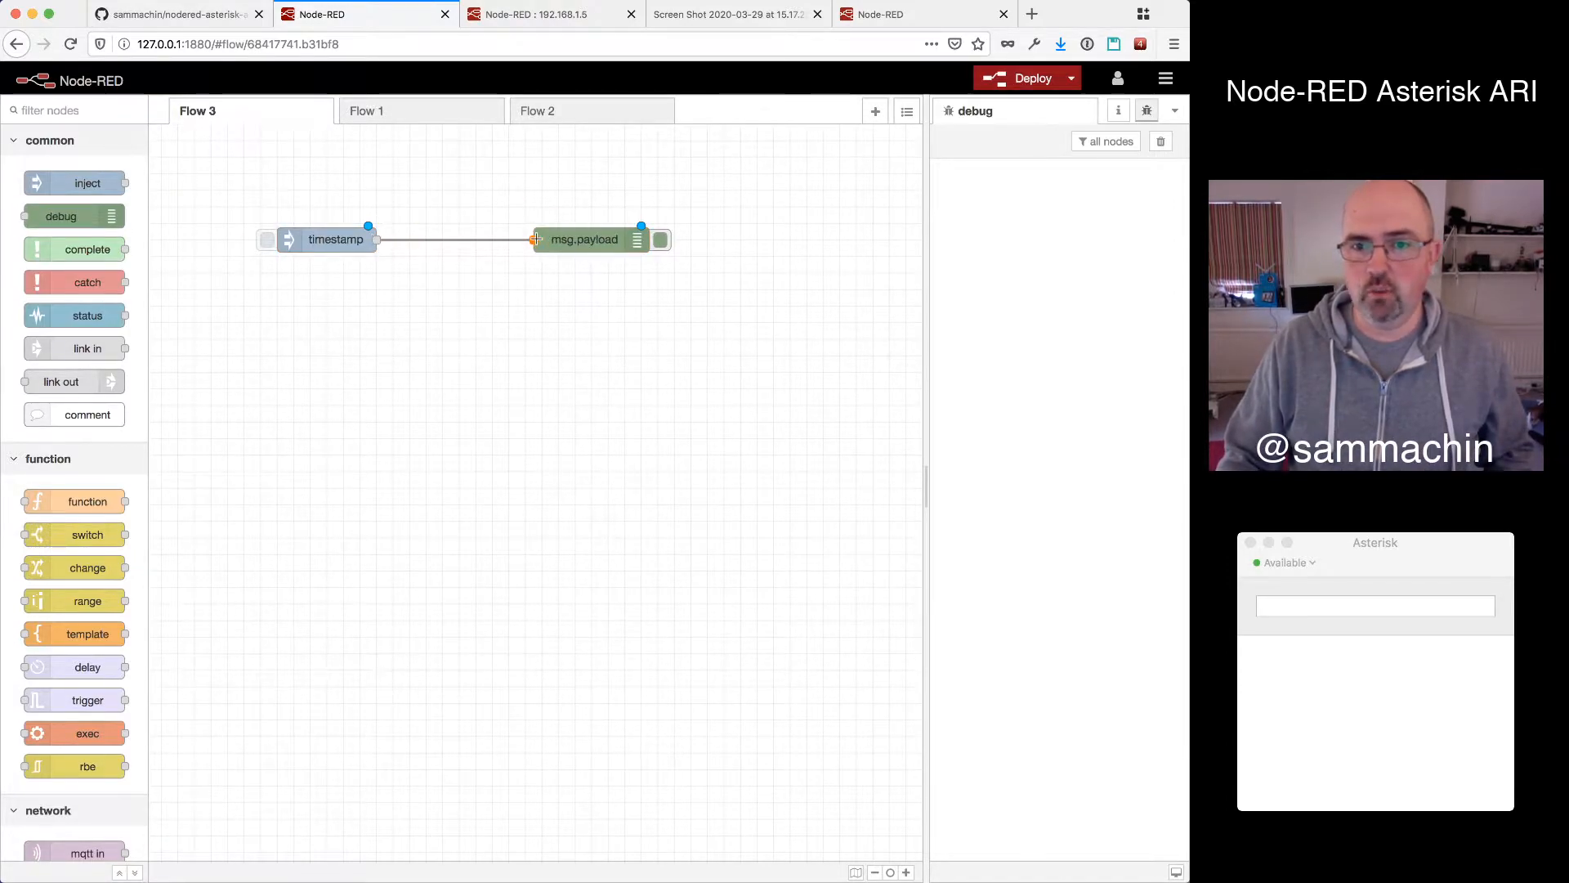
Deploy the flow and inject a timestamp so it appears in the debug output
{"action": "left_click", "coordinate": [1027, 79]}
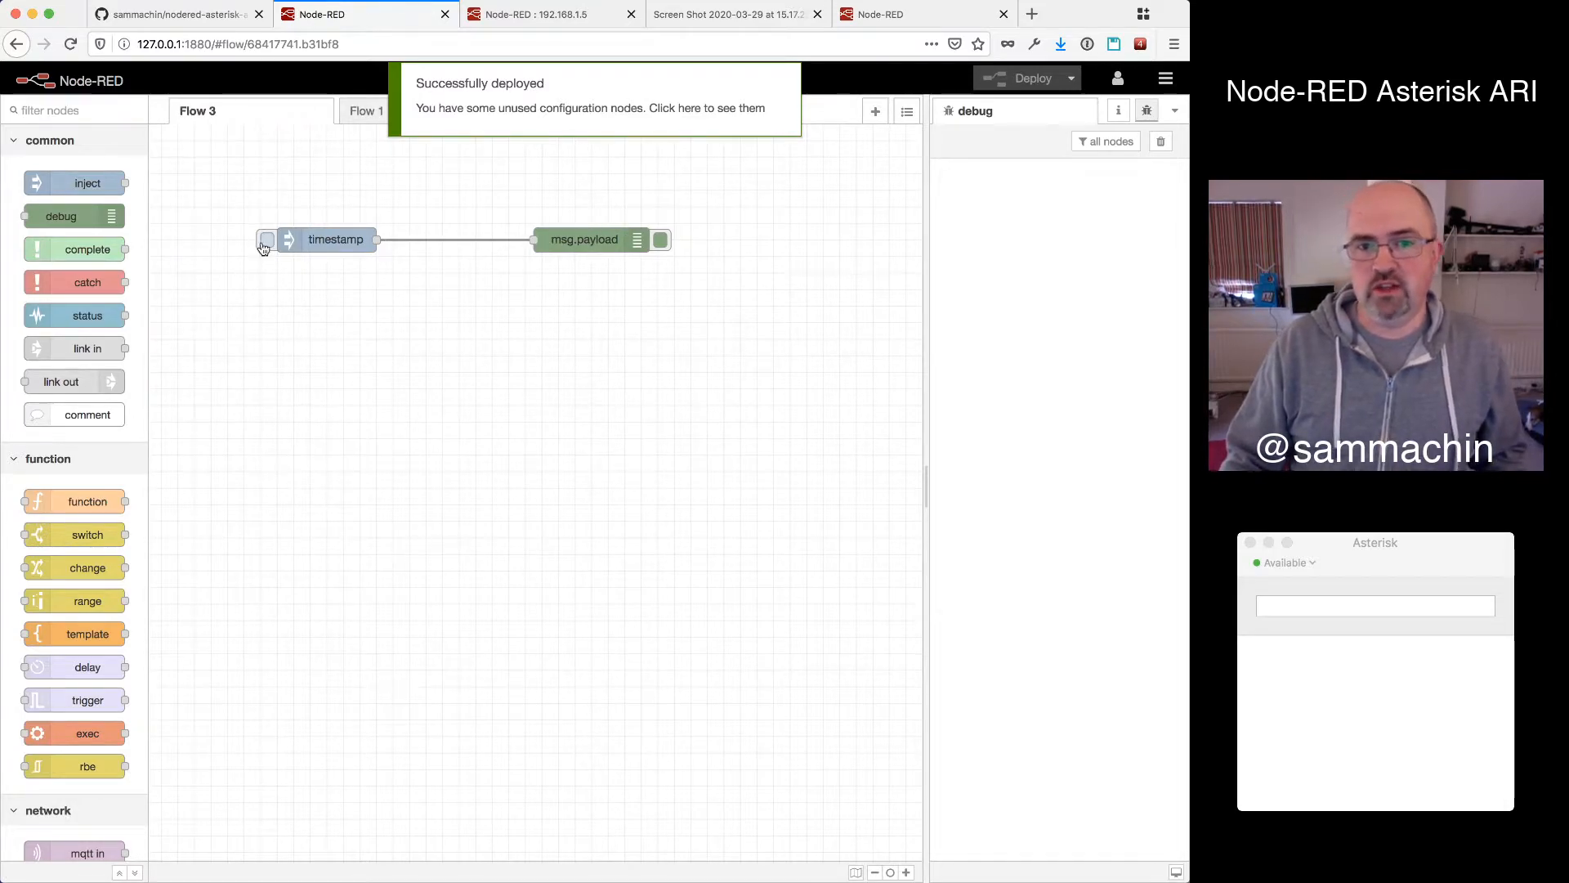
{"action": "left_click", "coordinate": [266, 238]}
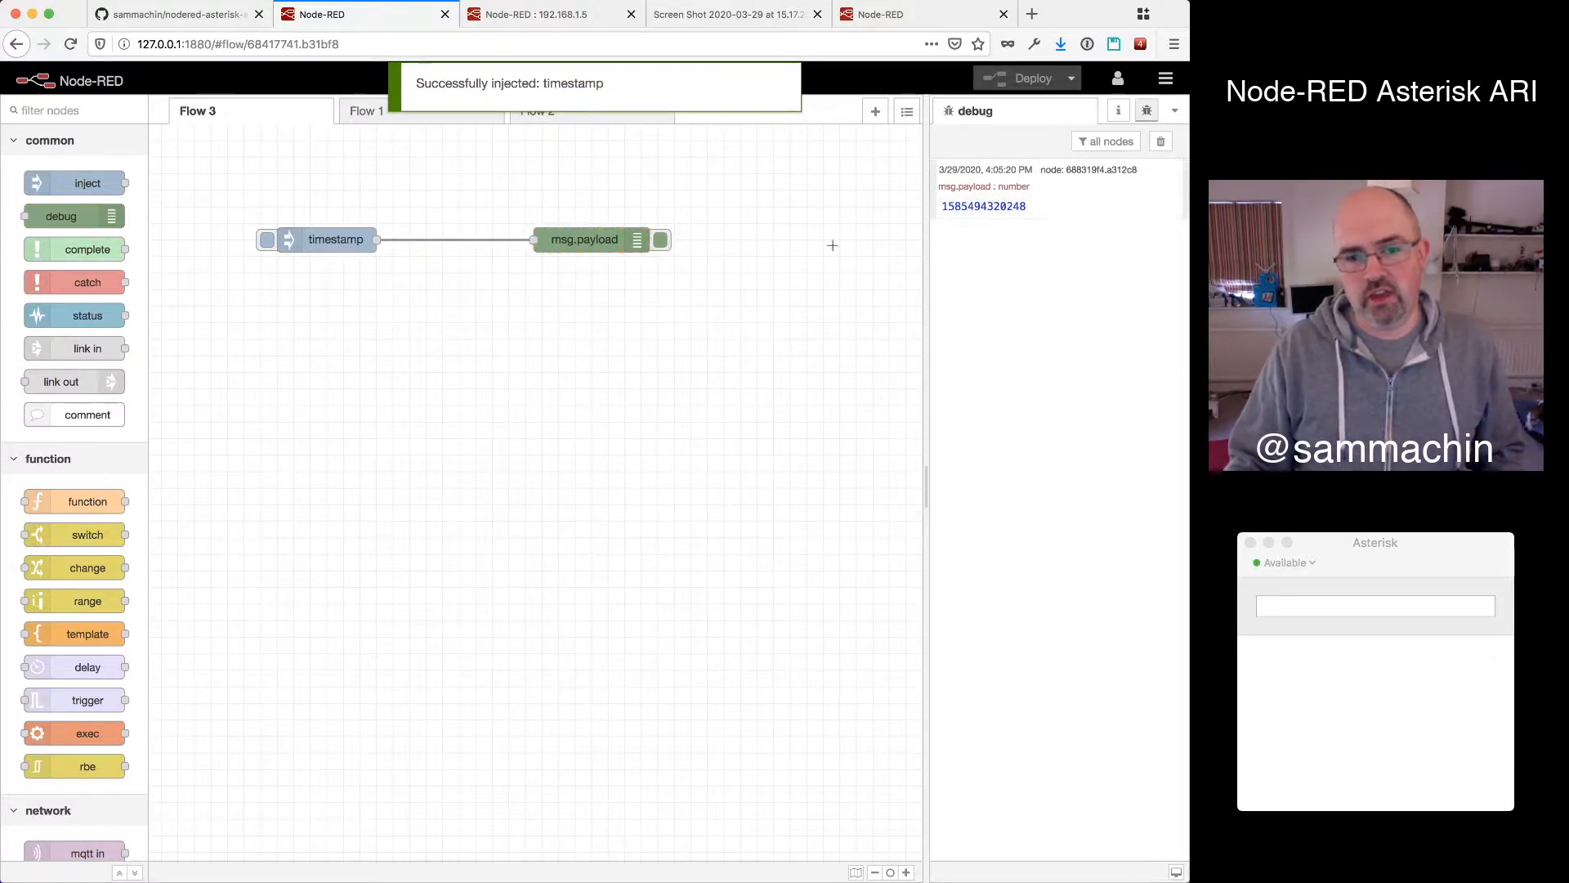
Scroll the node palette down to the asterisk group with ari_client, ari_playback and ari_hangup
{"action": "scroll", "scroll_direction": "down", "scroll_amount": 3}
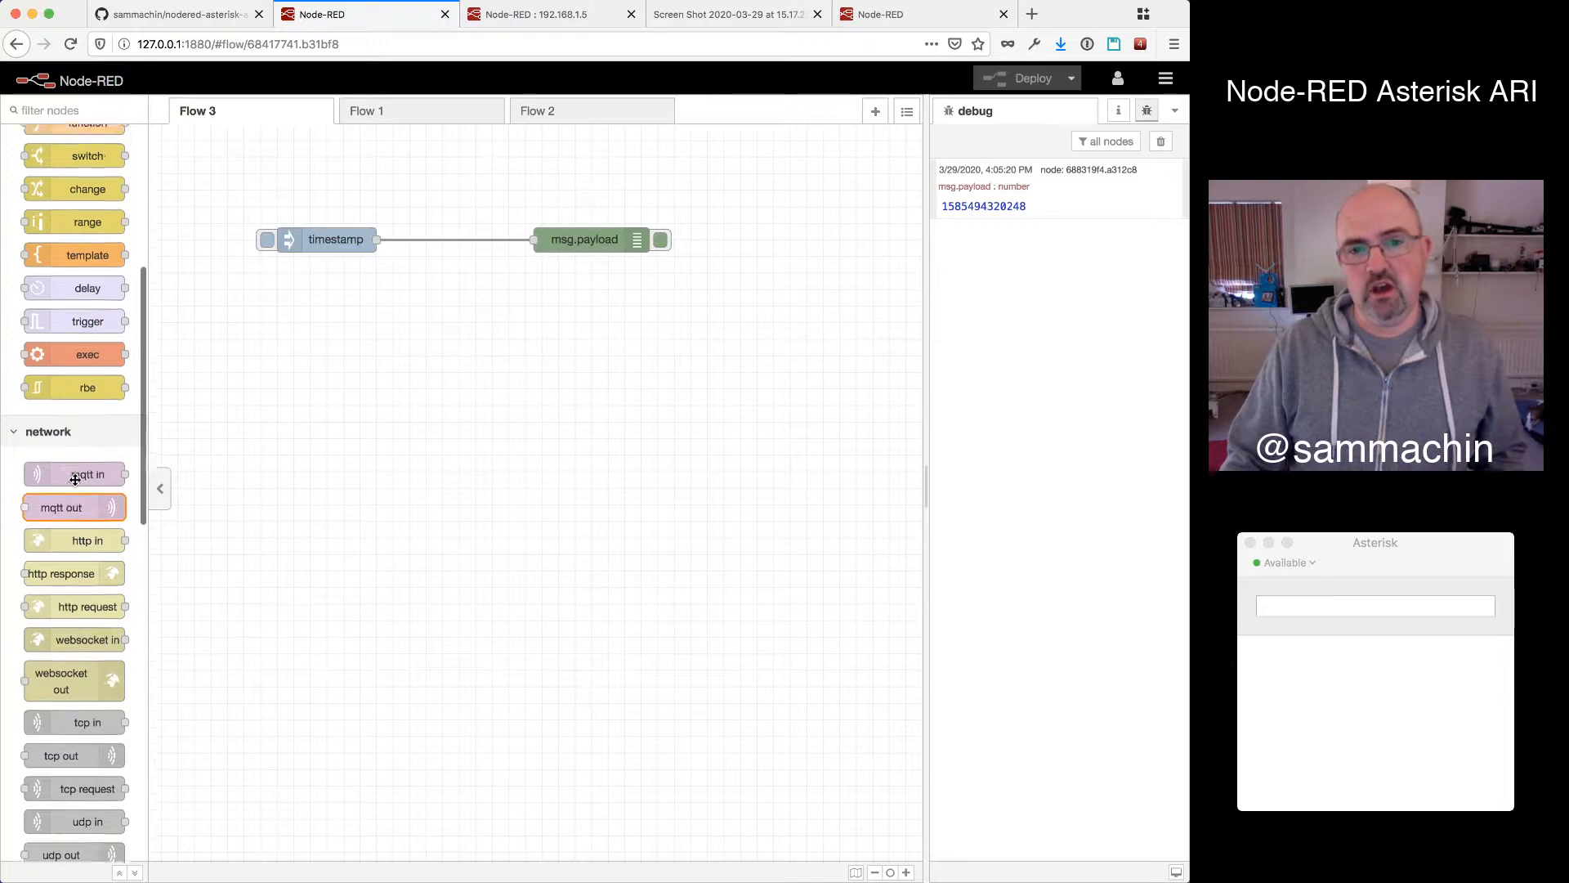
{"action": "scroll", "scroll_direction": "up", "scroll_amount": 3}
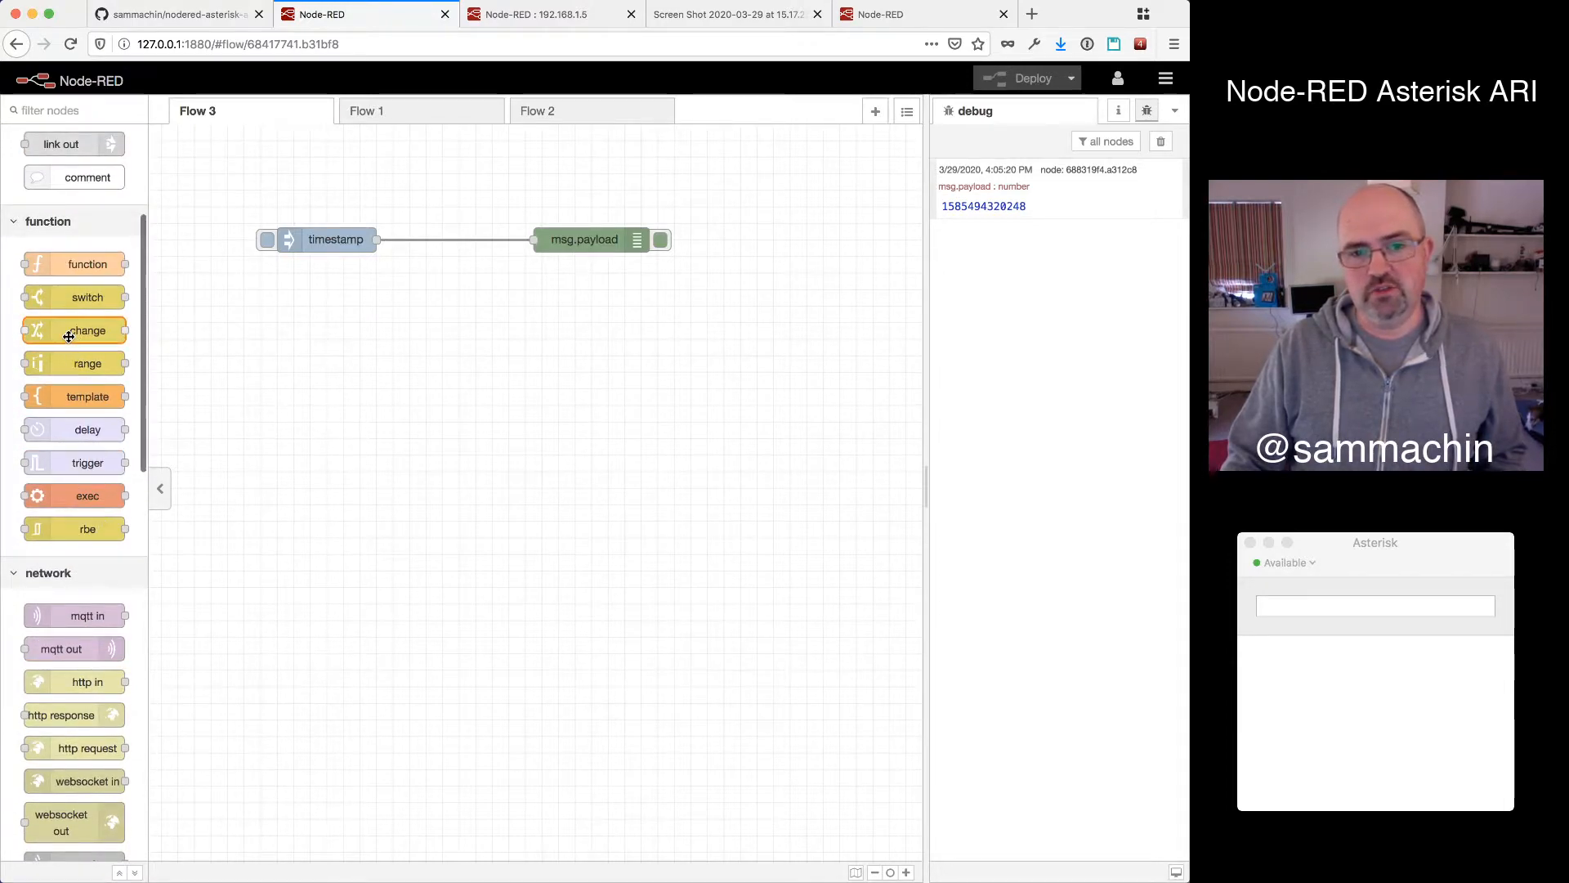
{"action": "mouse_move", "coordinate": [78, 337]}
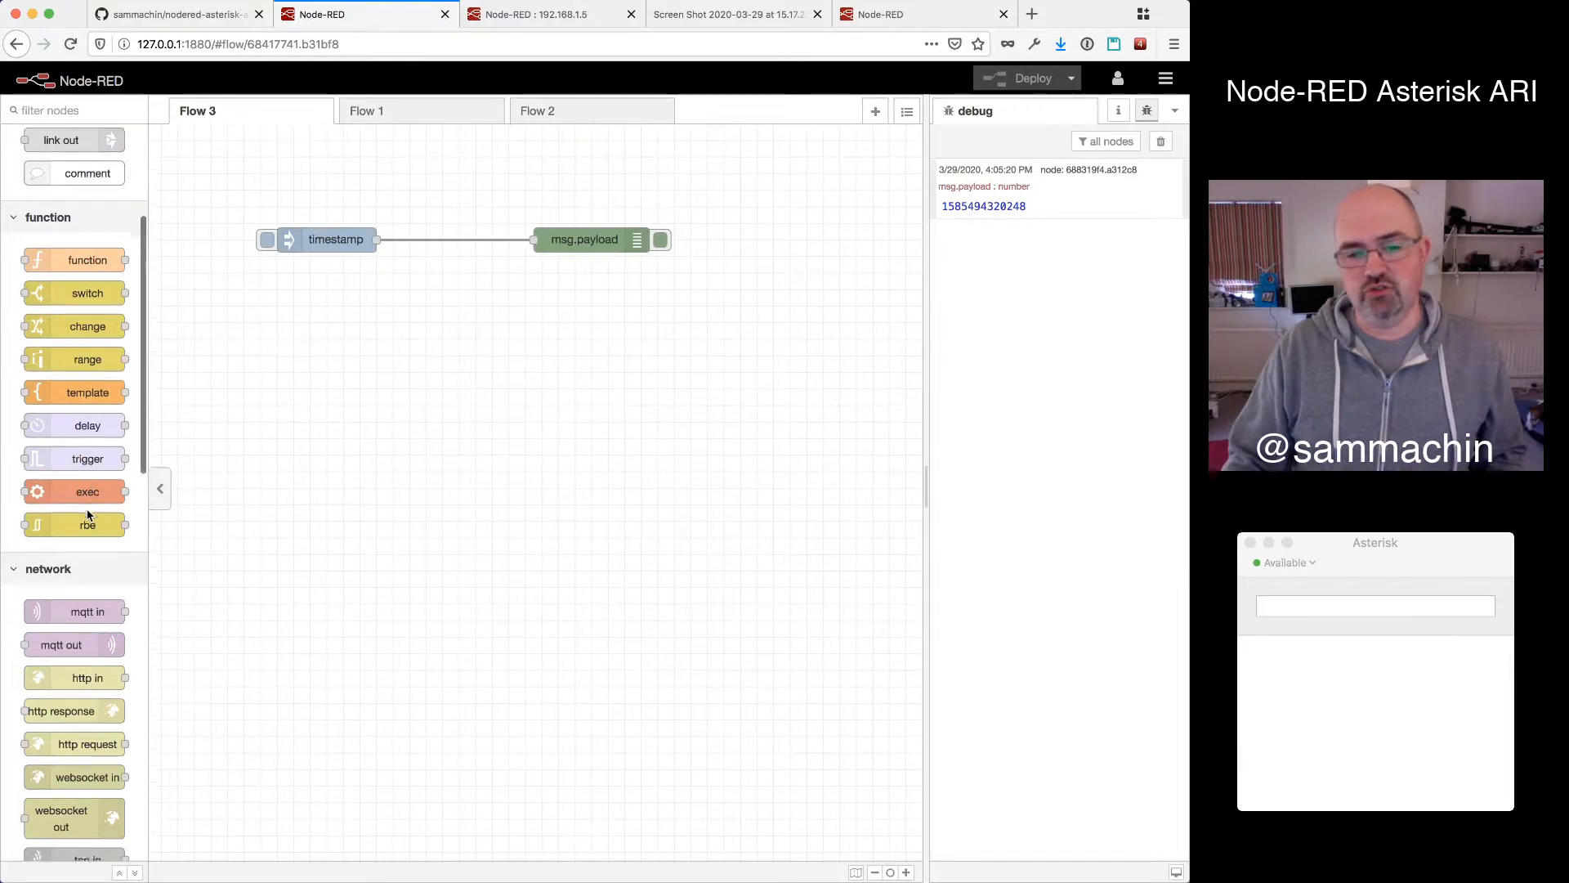
{"action": "scroll", "scroll_direction": "down", "scroll_amount": 3}
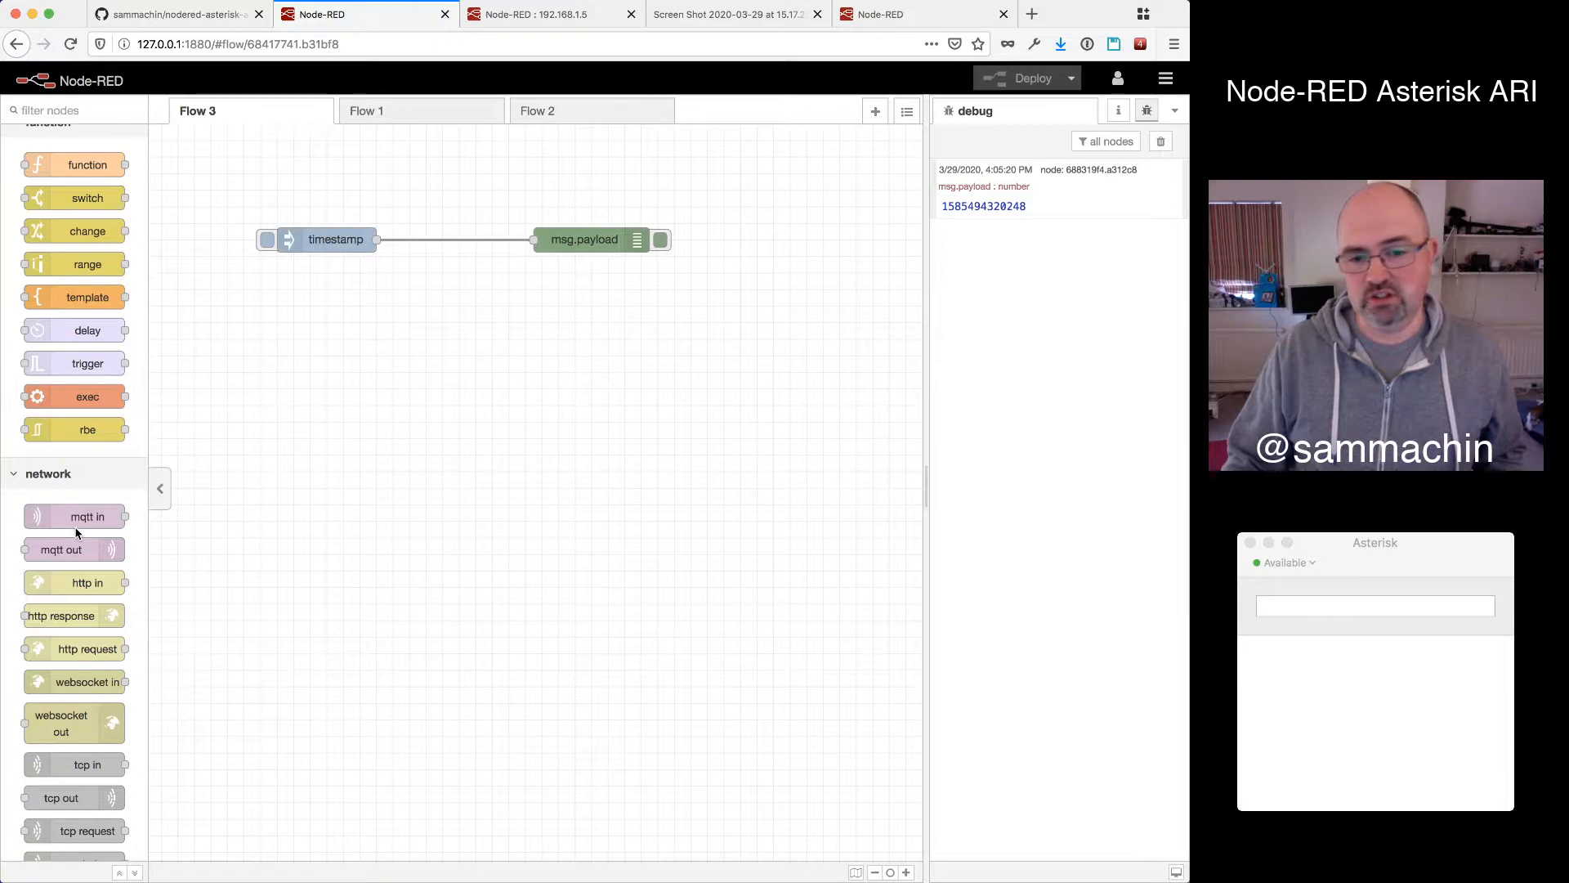
{"action": "mouse_move", "coordinate": [73, 517]}
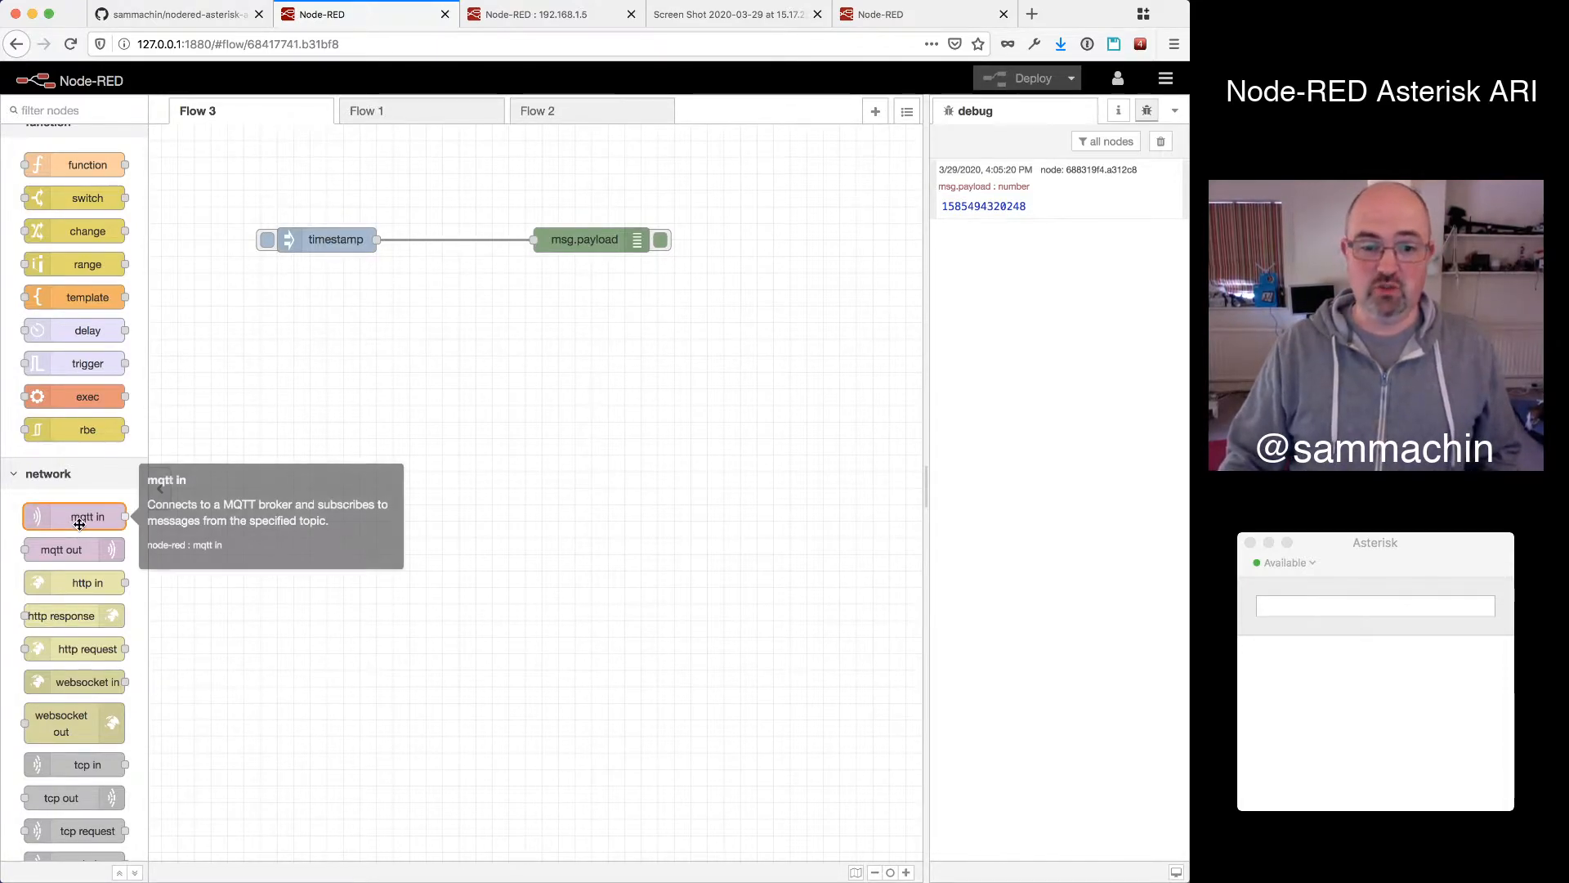
{"action": "scroll", "scroll_direction": "down", "scroll_amount": 3}
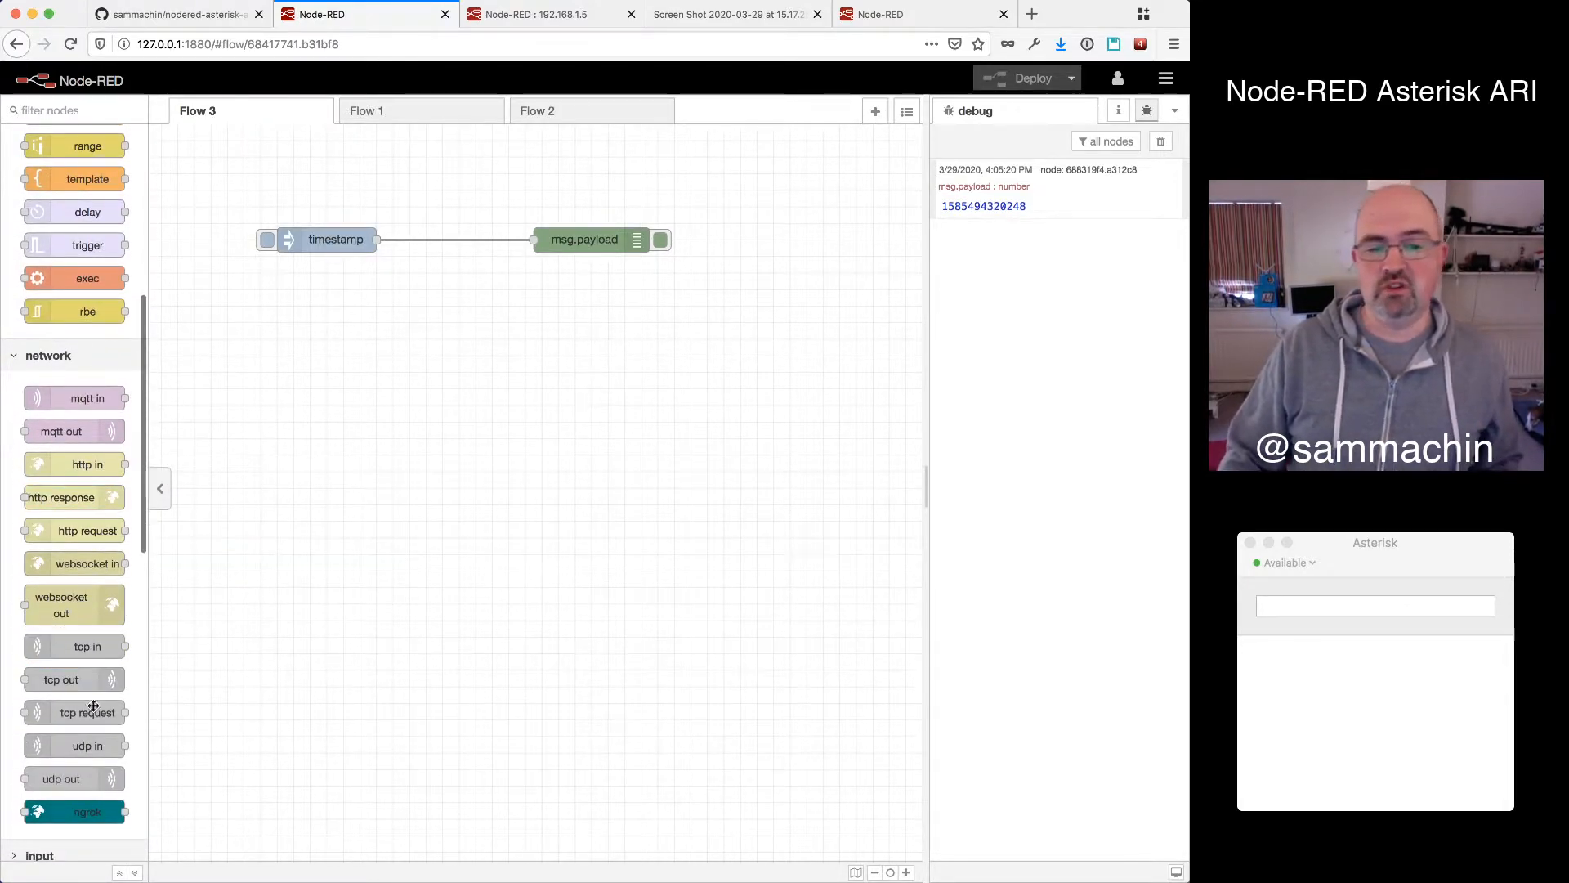
{"action": "scroll", "scroll_direction": "down", "scroll_amount": 3}
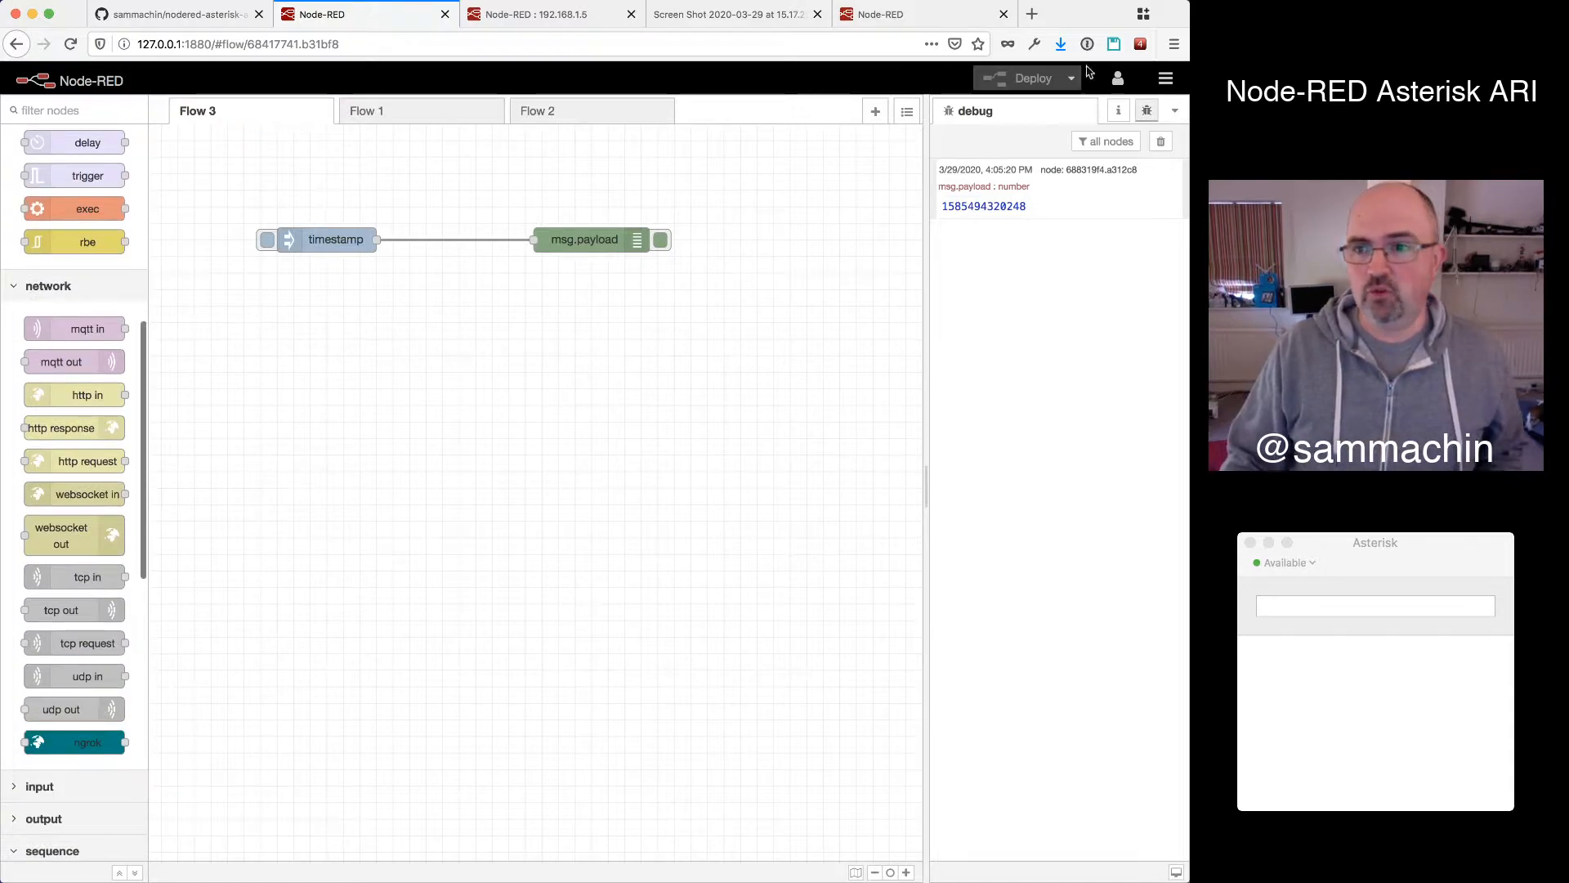
{"action": "mouse_move", "coordinate": [755, 332]}
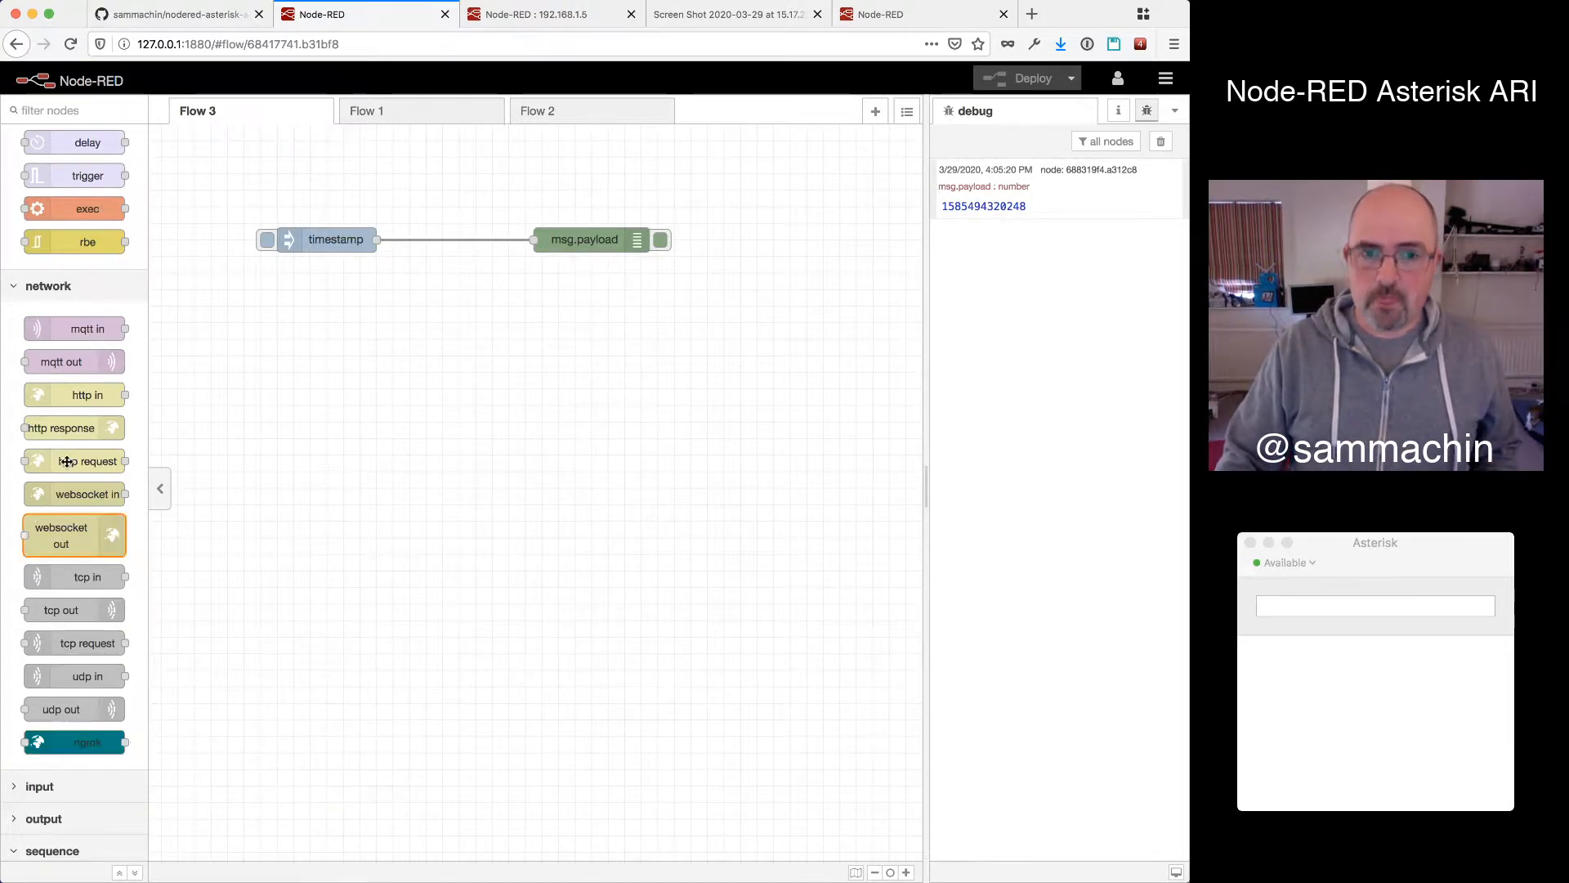
{"action": "scroll", "scroll_direction": "down", "scroll_amount": 3}
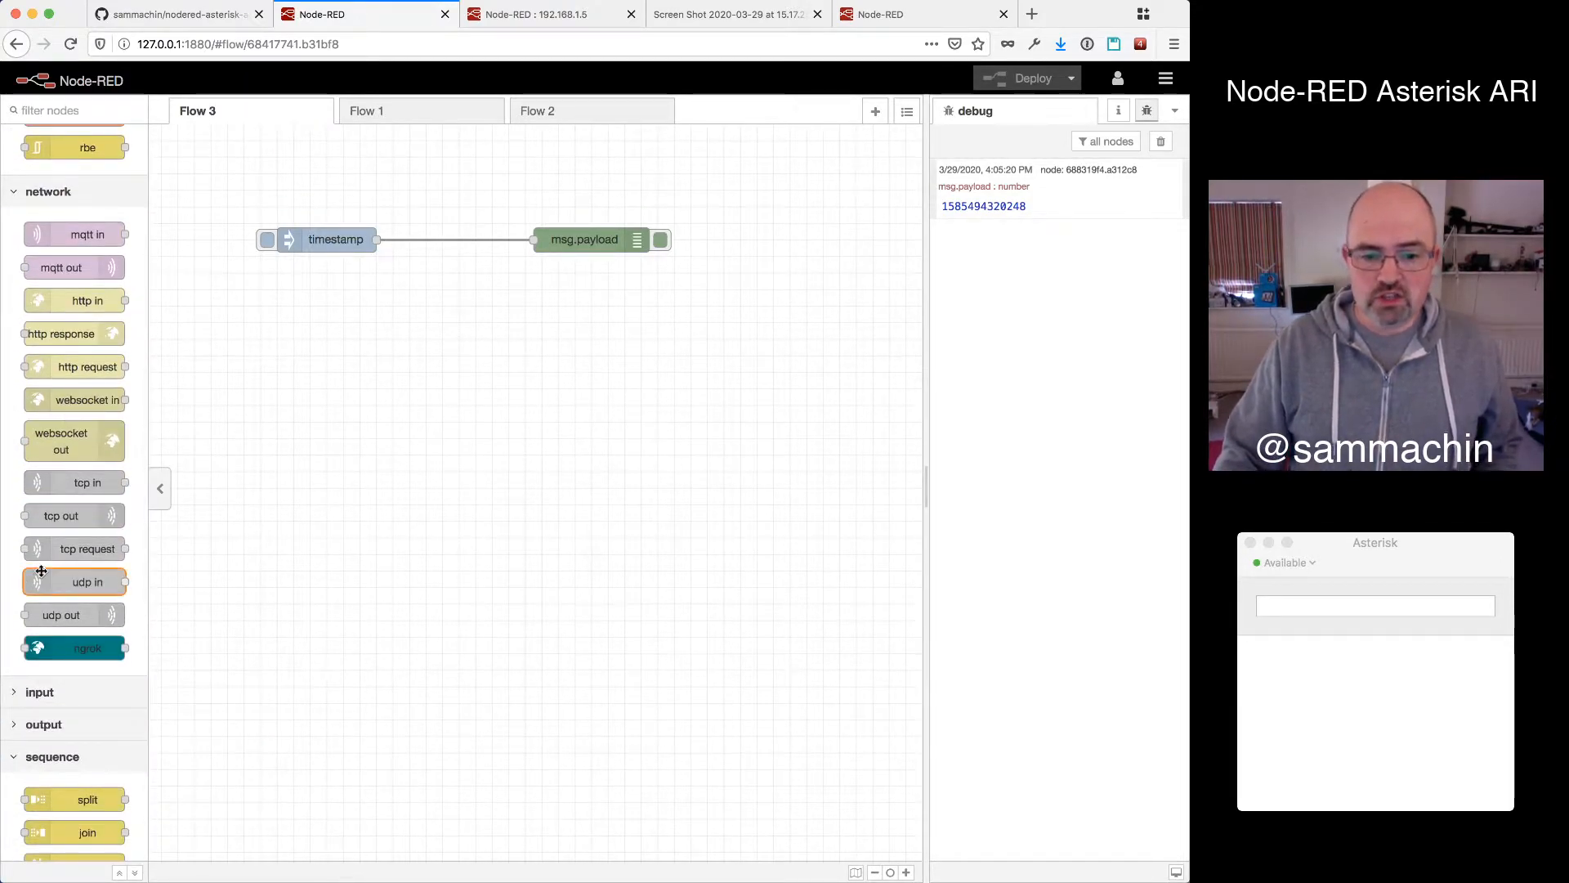
{"action": "scroll", "scroll_direction": "down", "scroll_amount": 3}
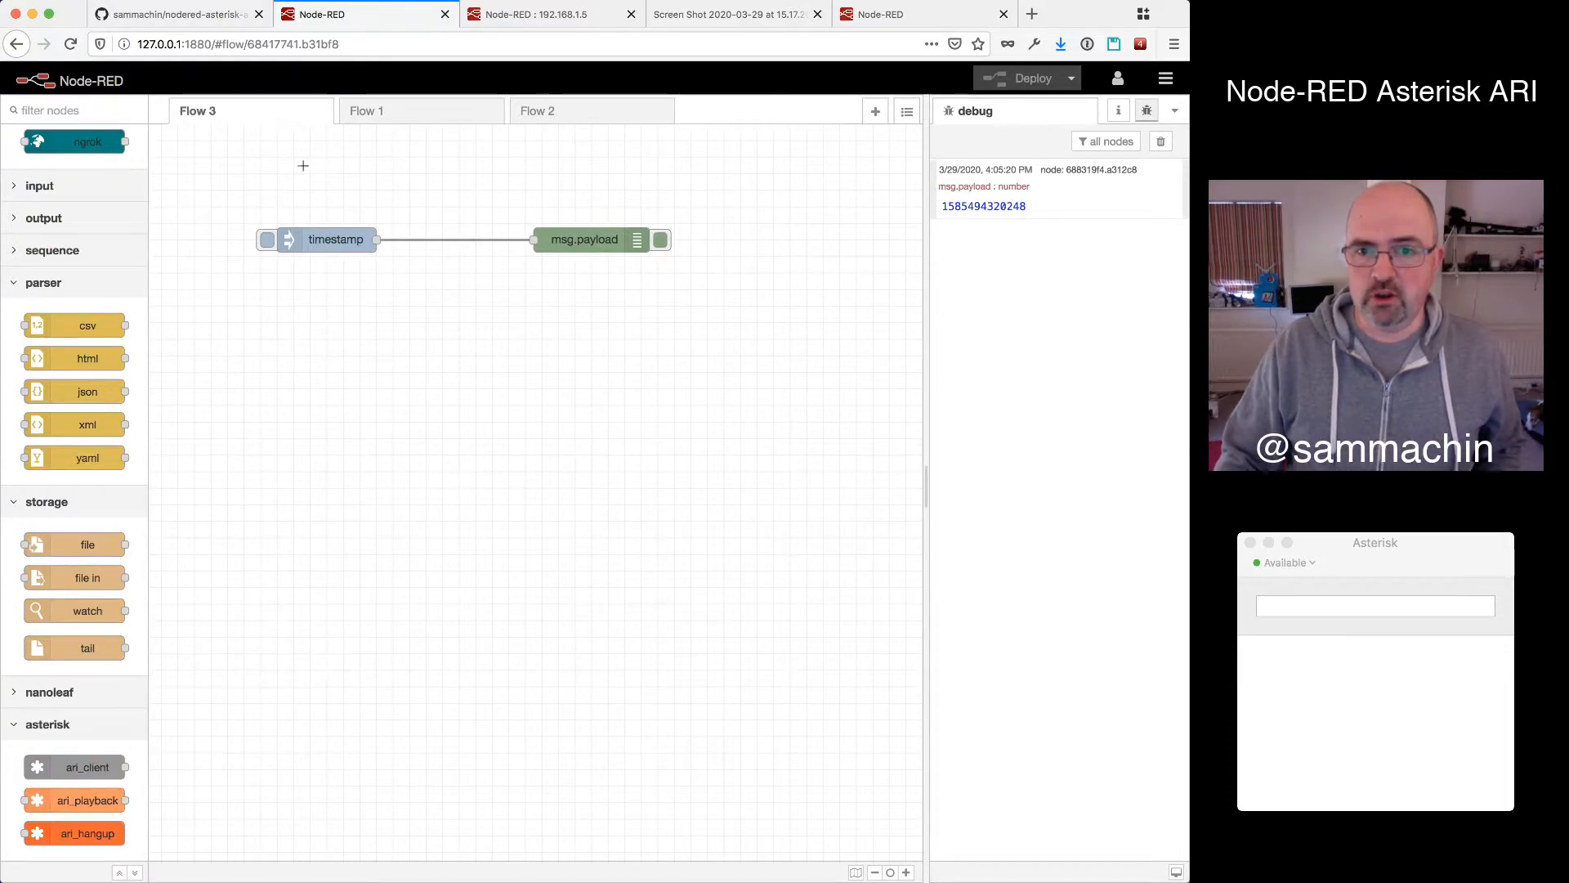
{"action": "mouse_move", "coordinate": [75, 767]}
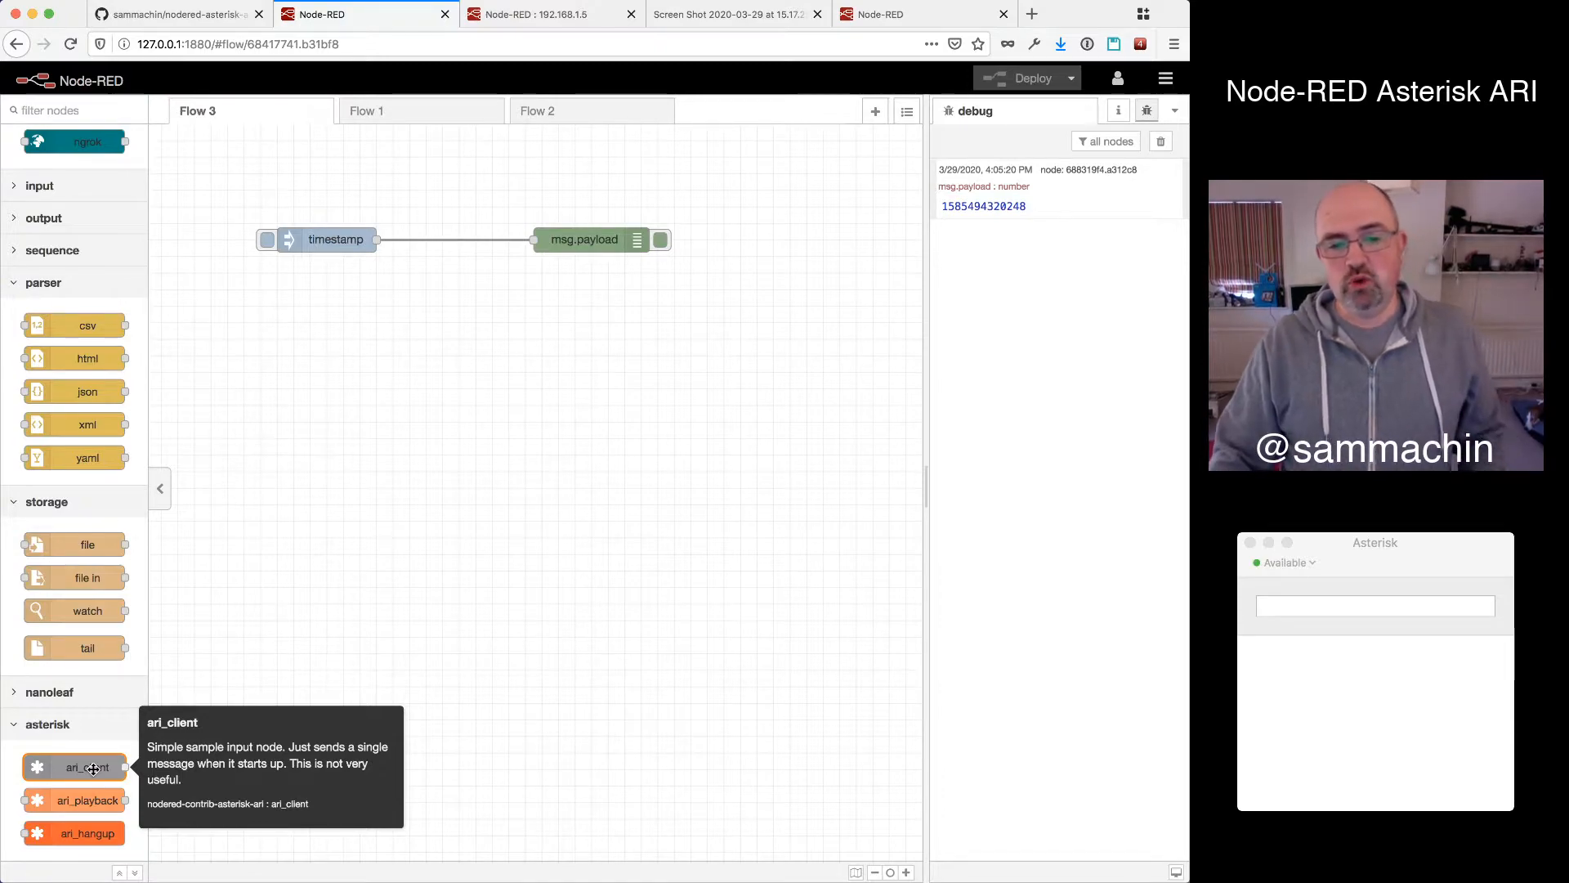
{"action": "mouse_move", "coordinate": [720, 63]}
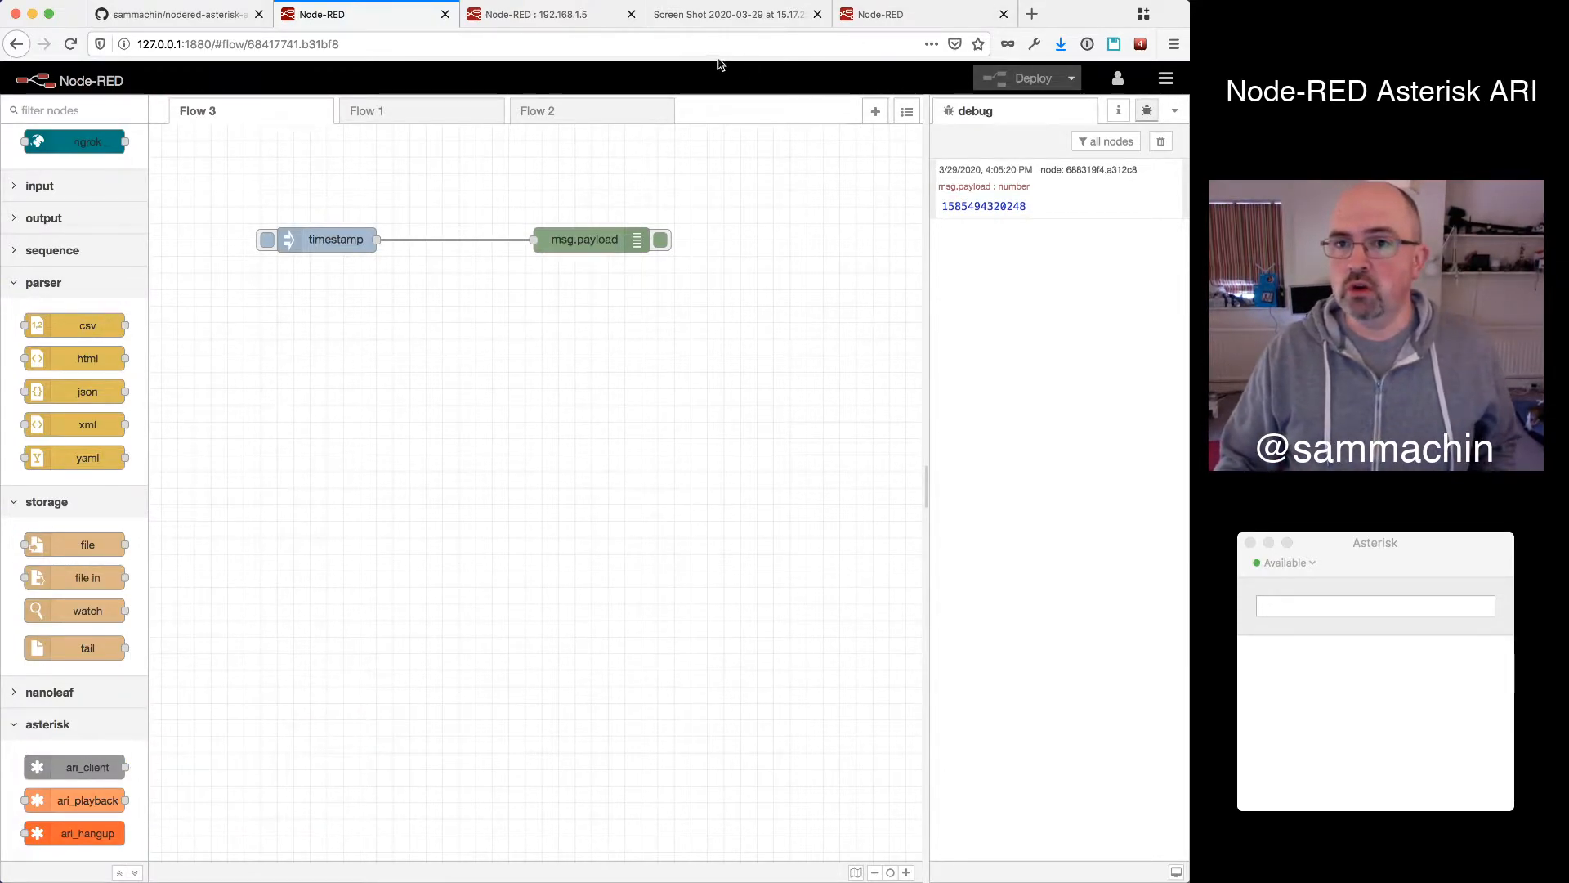
Show the extensions.conf screenshot routing calls to Stasis default and Stasis lights
{"action": "left_click", "coordinate": [736, 15]}
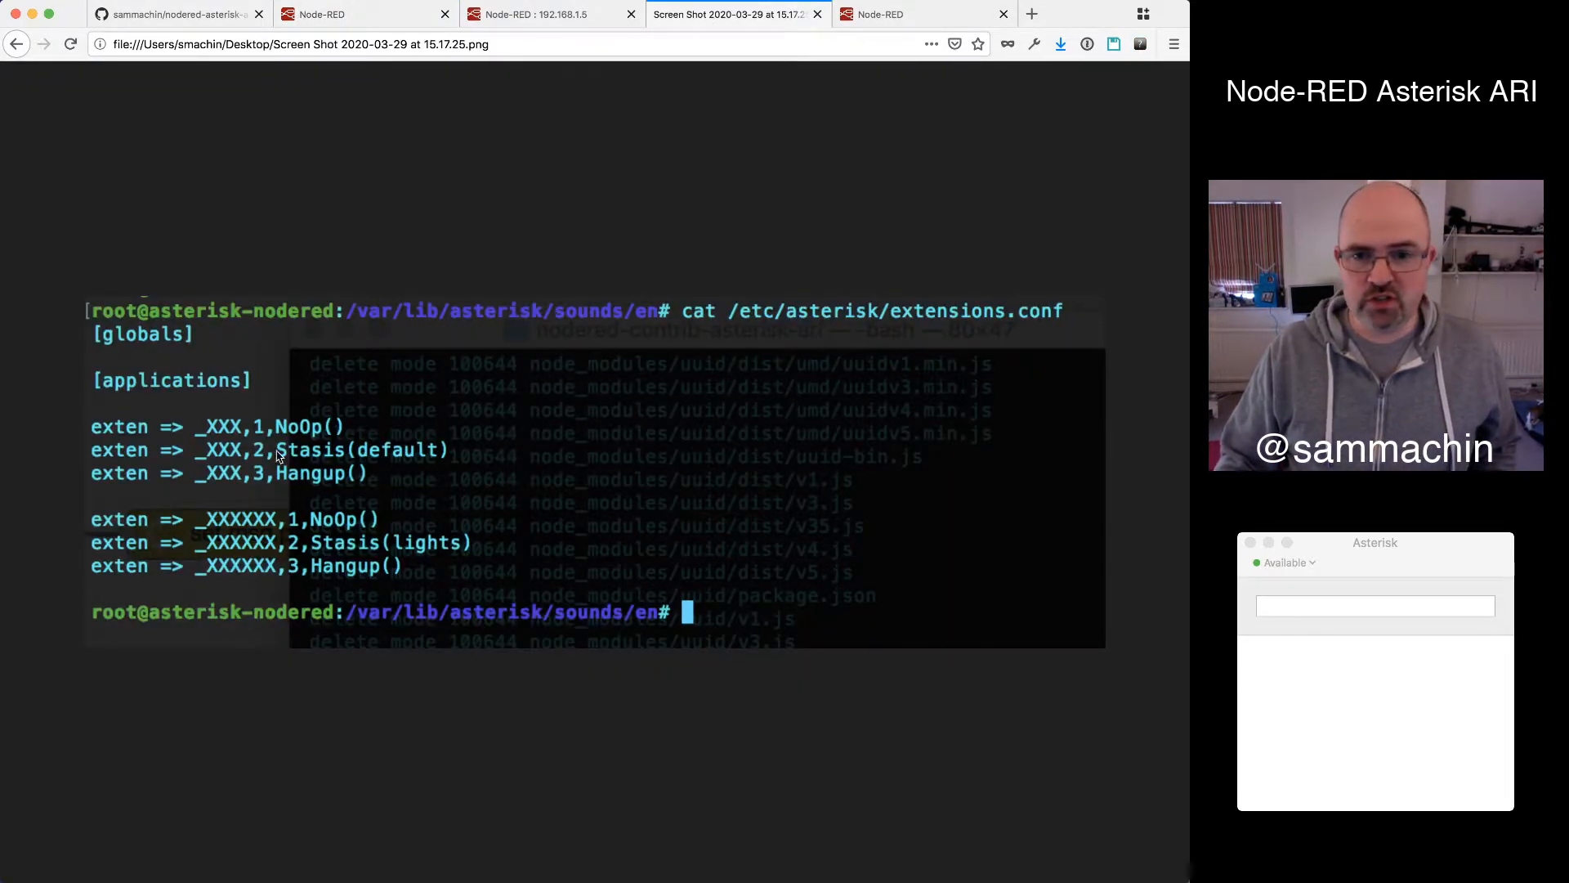
{"action": "mouse_move", "coordinate": [213, 432]}
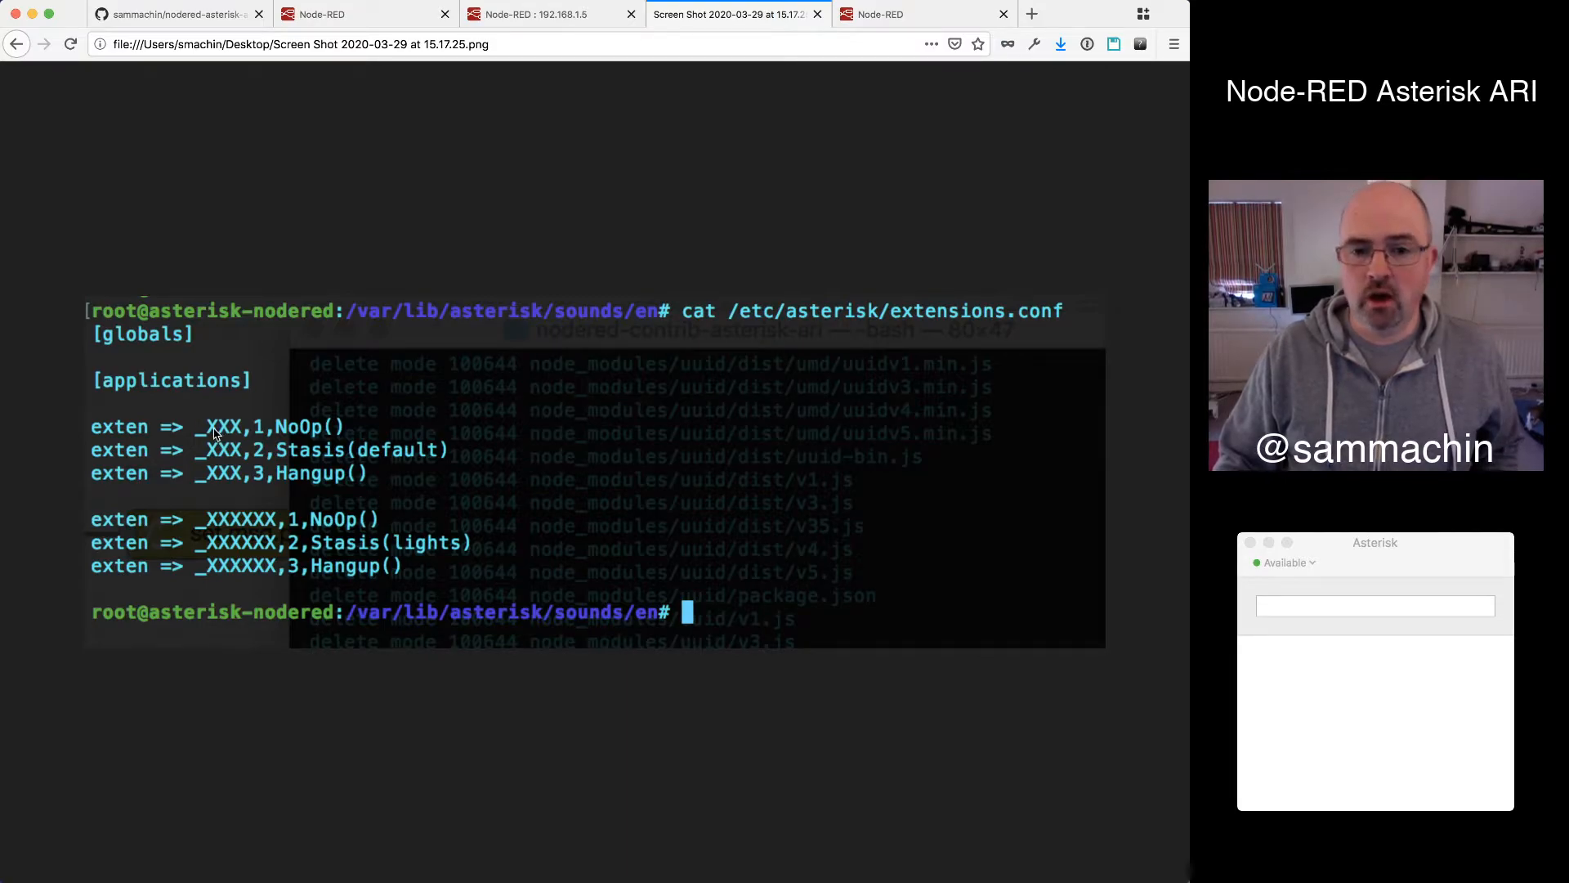
{"action": "mouse_move", "coordinate": [298, 457]}
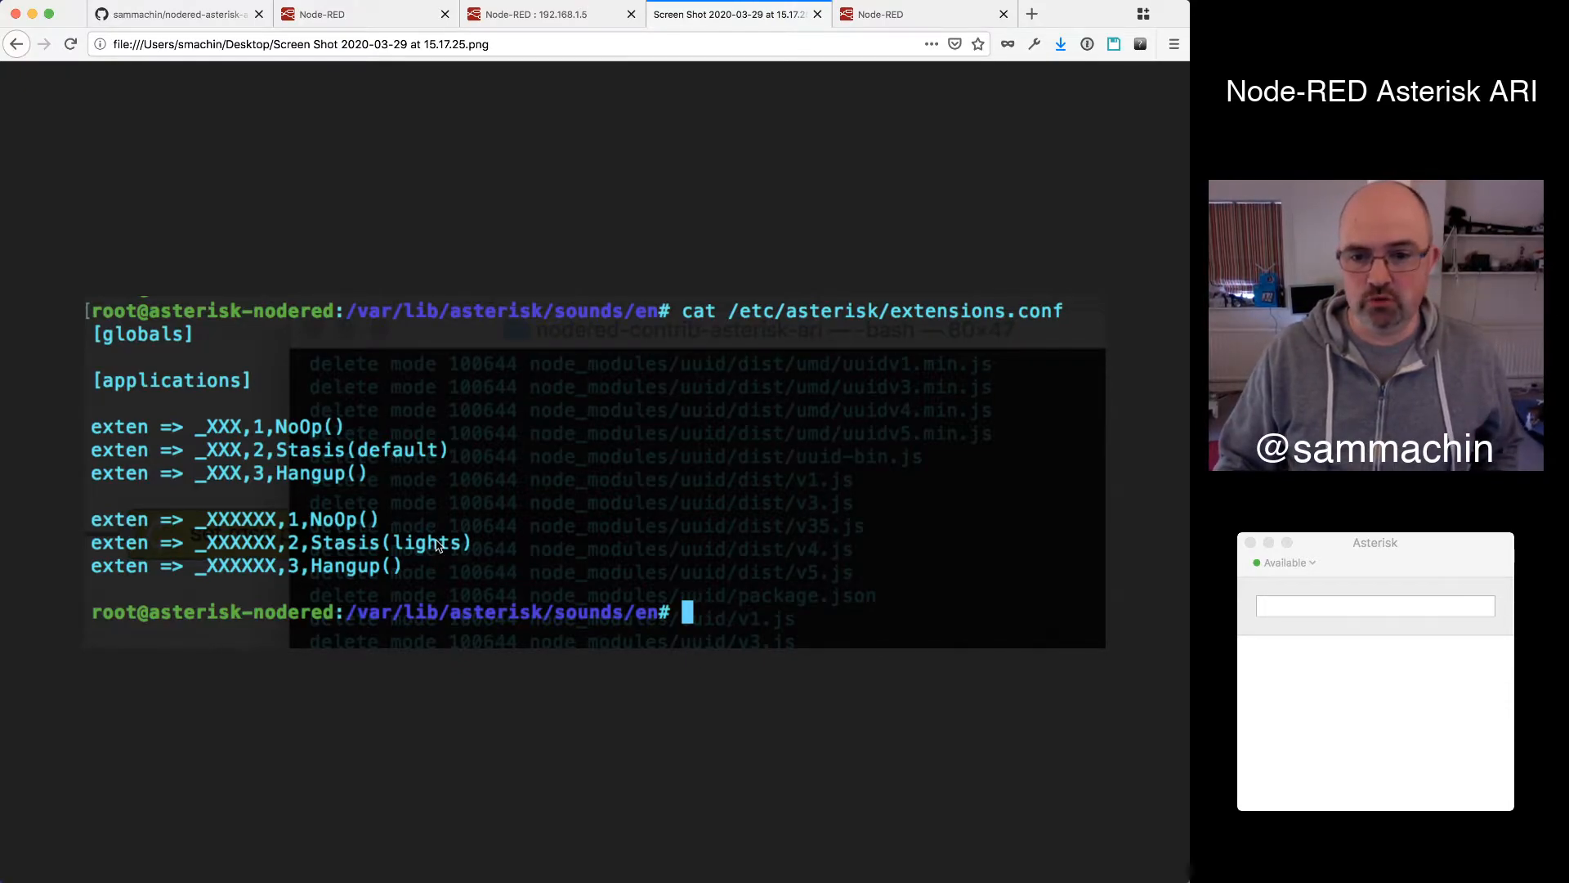
{"action": "mouse_move", "coordinate": [493, 189]}
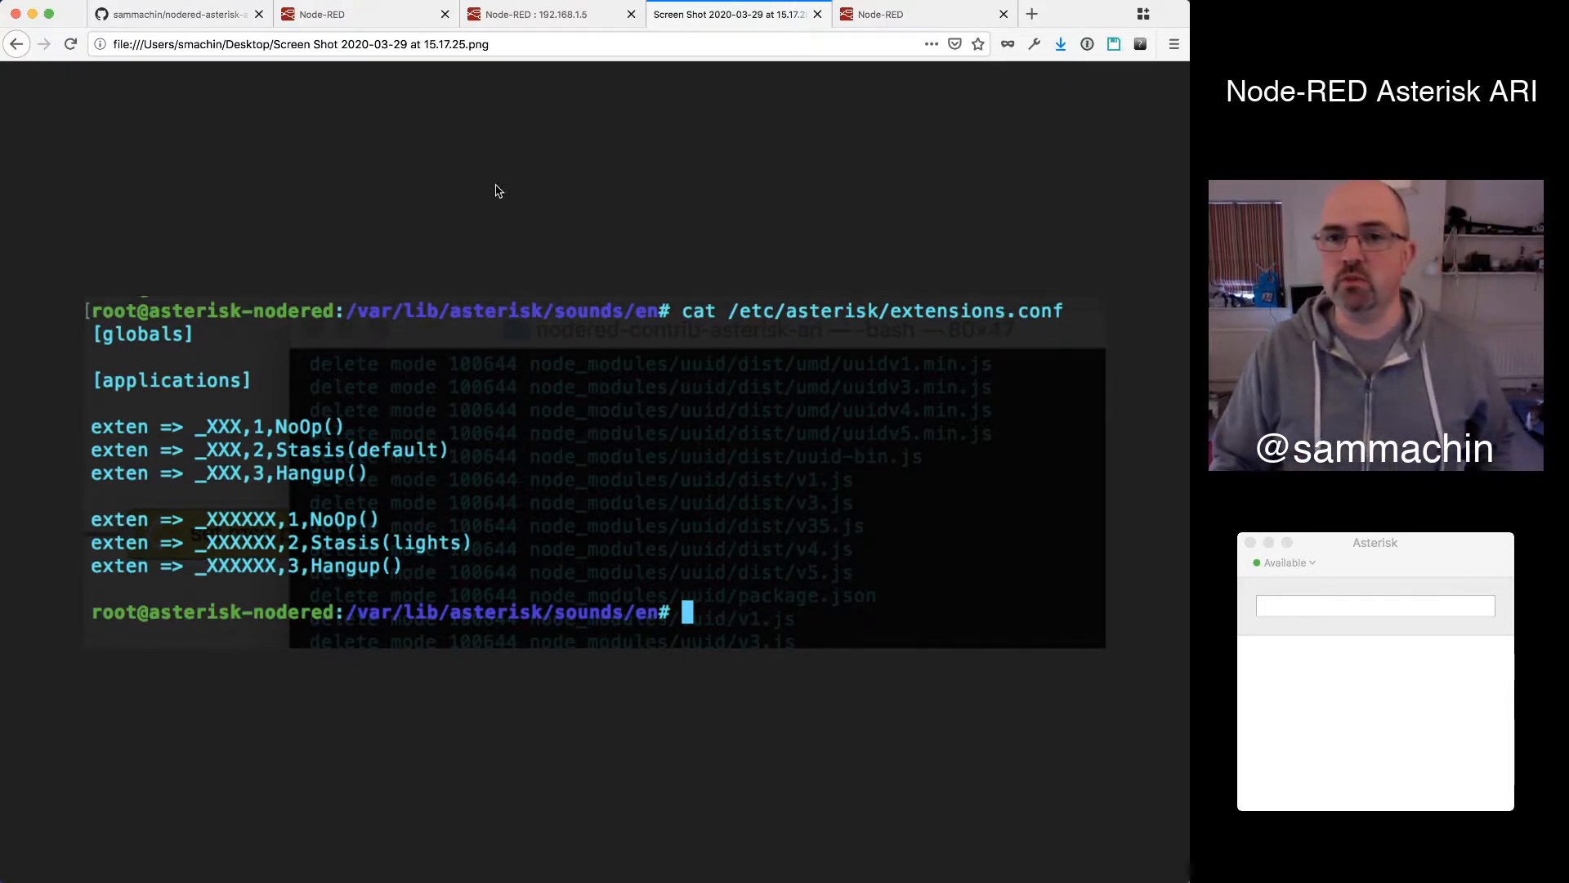
Return to Node-RED and show the Flow 1 Default ARI call flow
{"action": "left_click", "coordinate": [365, 15]}
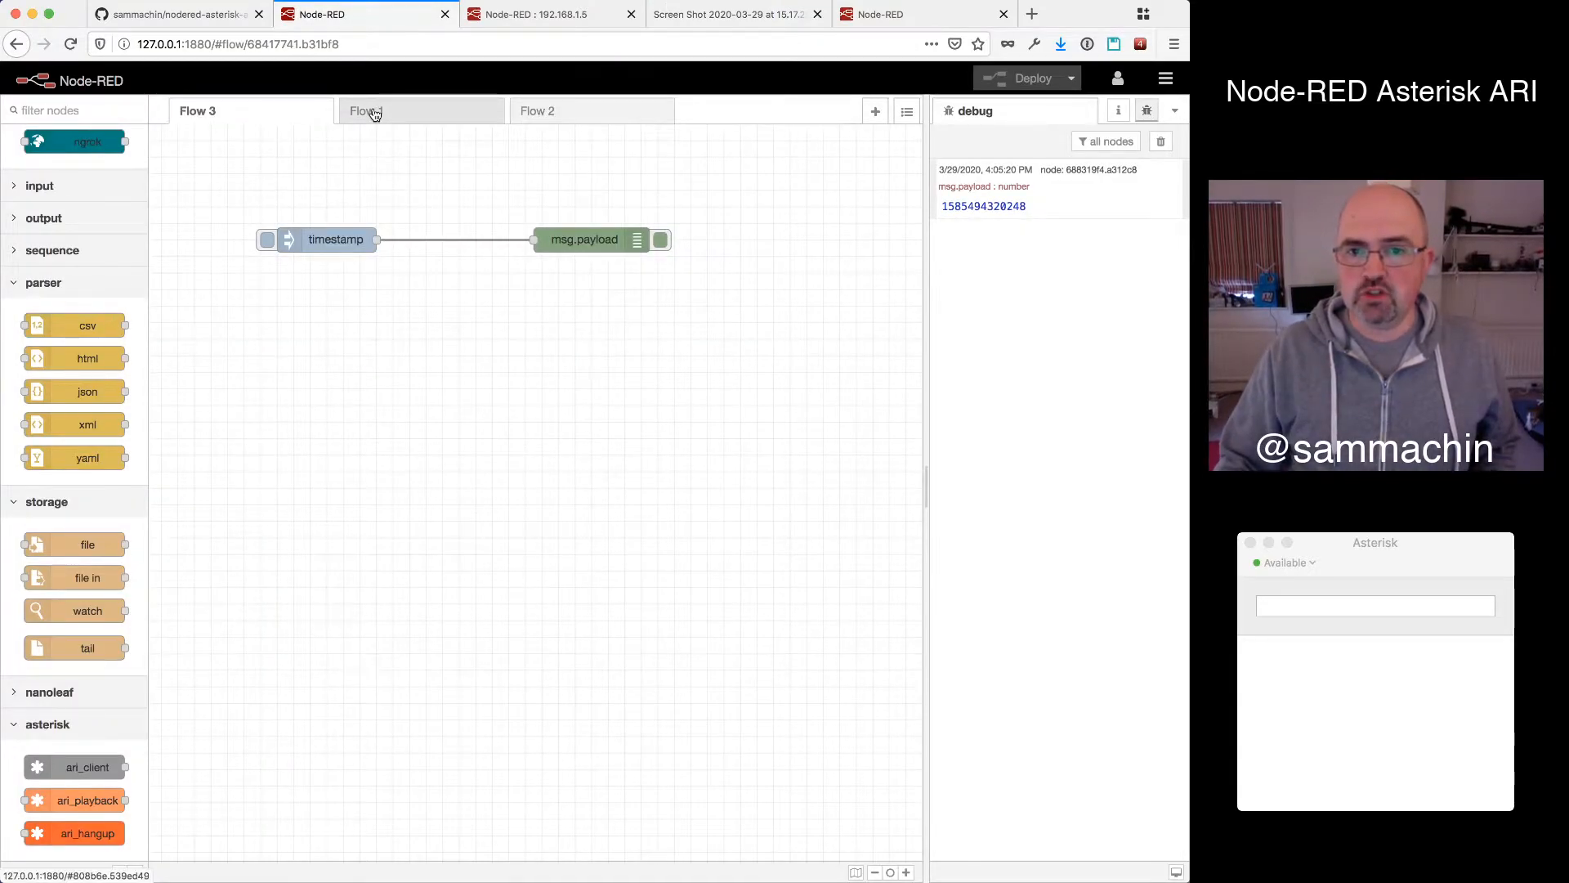
{"action": "left_click", "coordinate": [366, 110]}
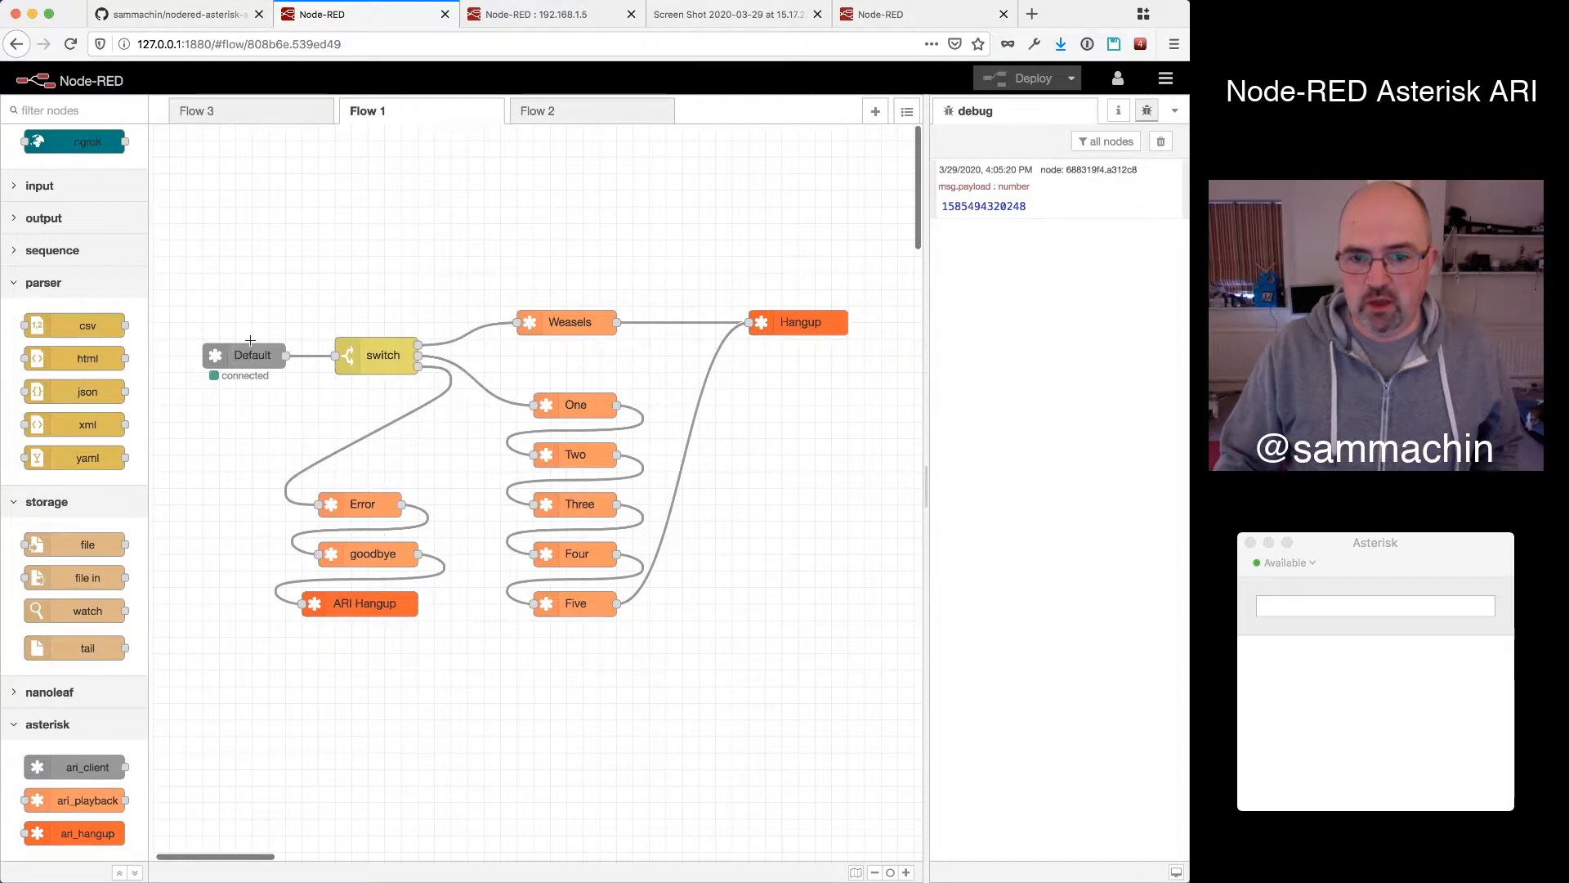
{"action": "mouse_move", "coordinate": [75, 767]}
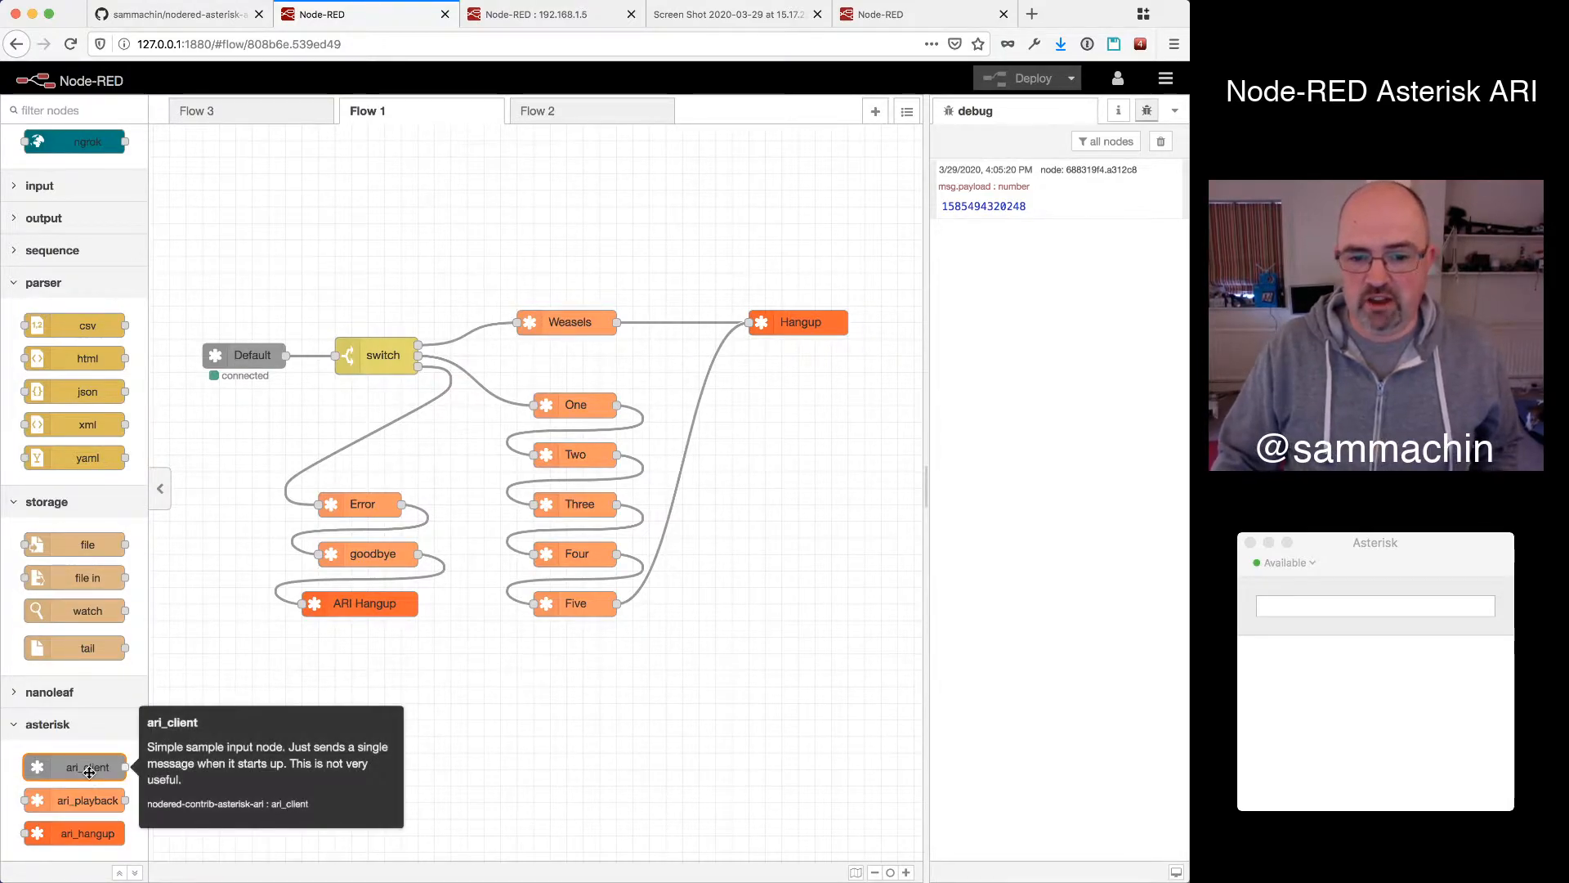
{"action": "mouse_move", "coordinate": [78, 732]}
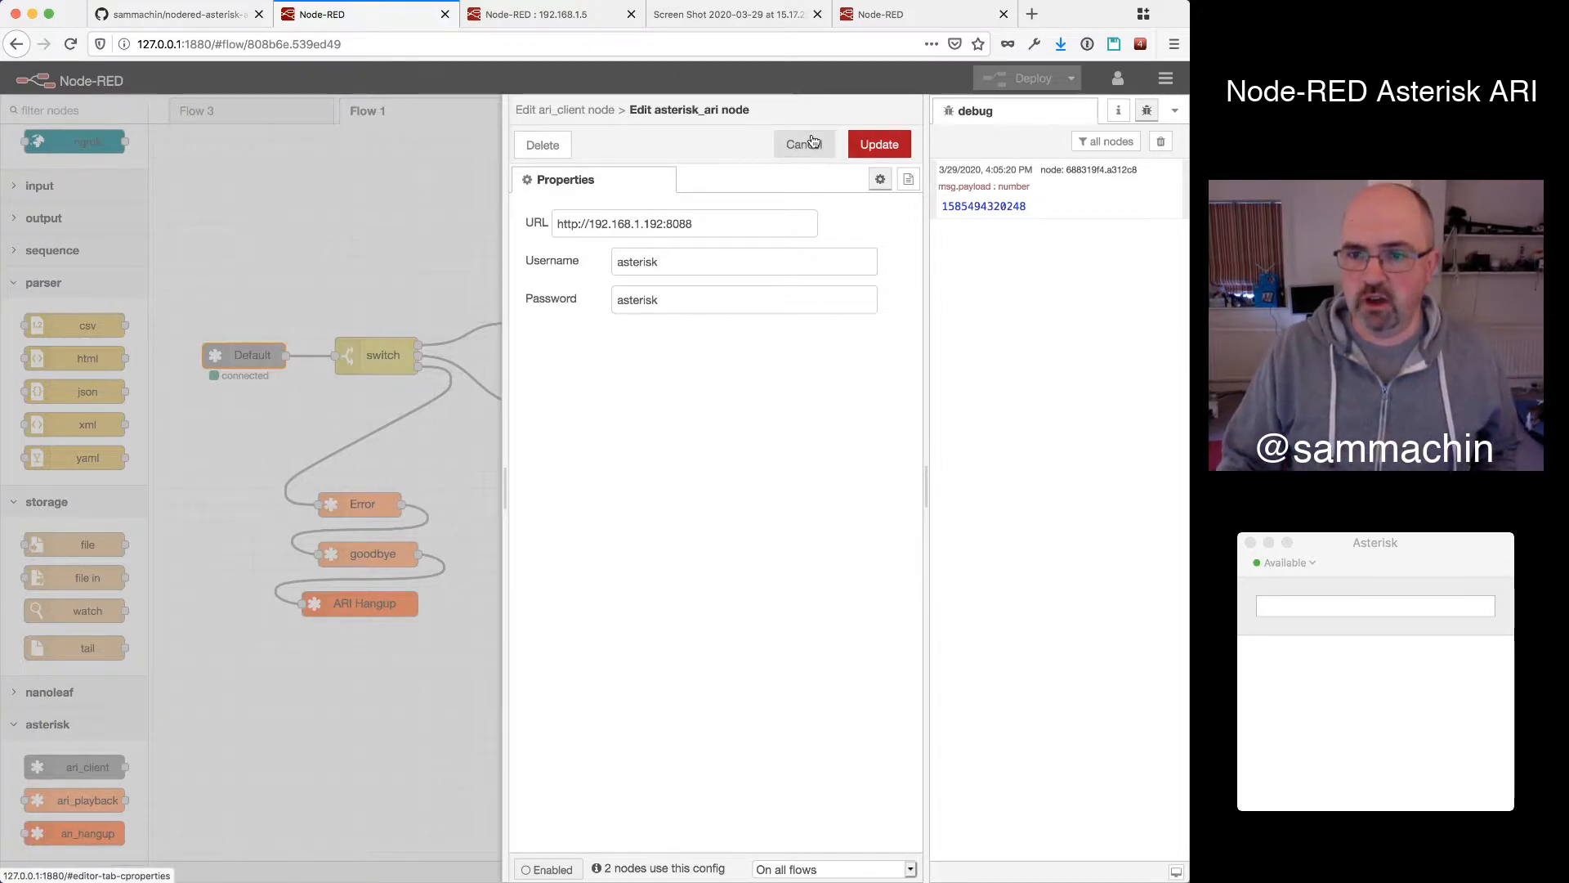
Cancel out of the asterisk_ari server and Default node settings without changes
{"action": "left_click", "coordinate": [805, 144]}
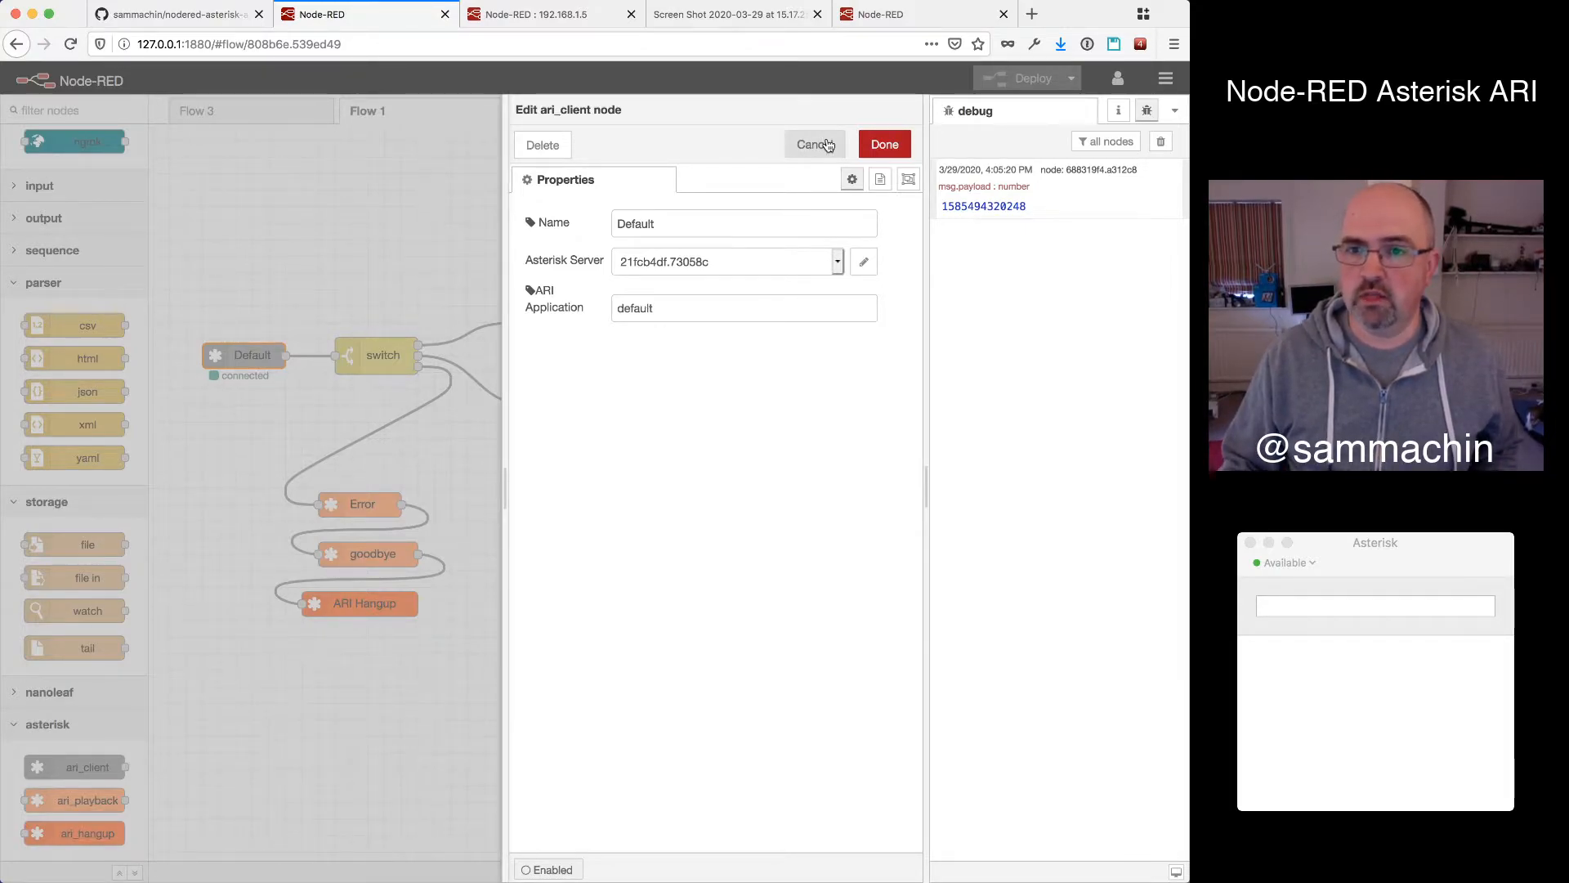
{"action": "left_click", "coordinate": [815, 144]}
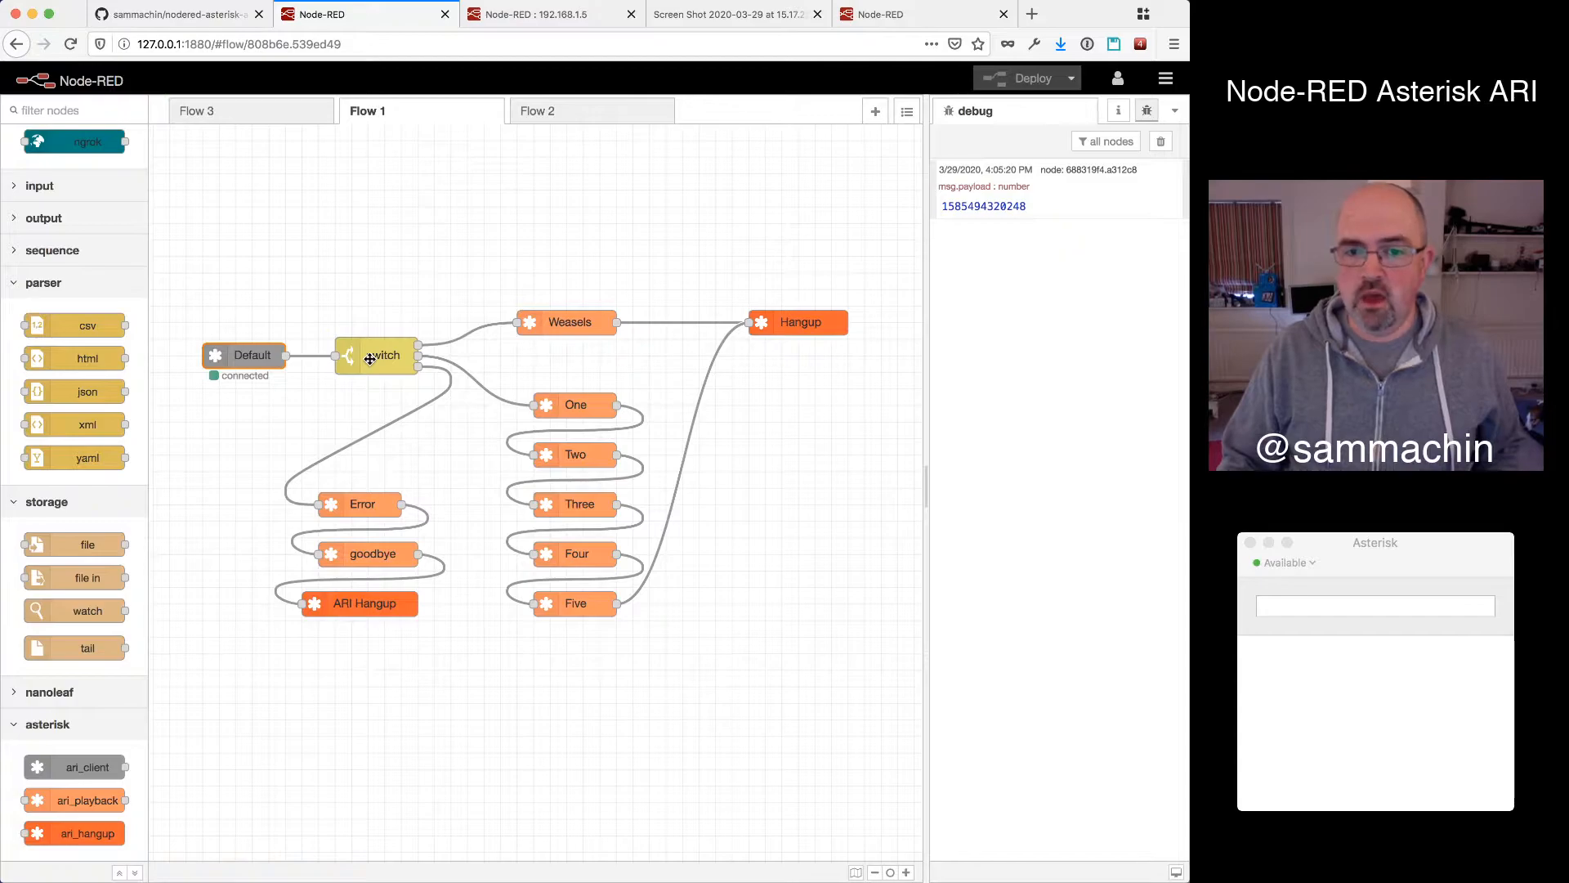
{"action": "double_click", "coordinate": [378, 355]}
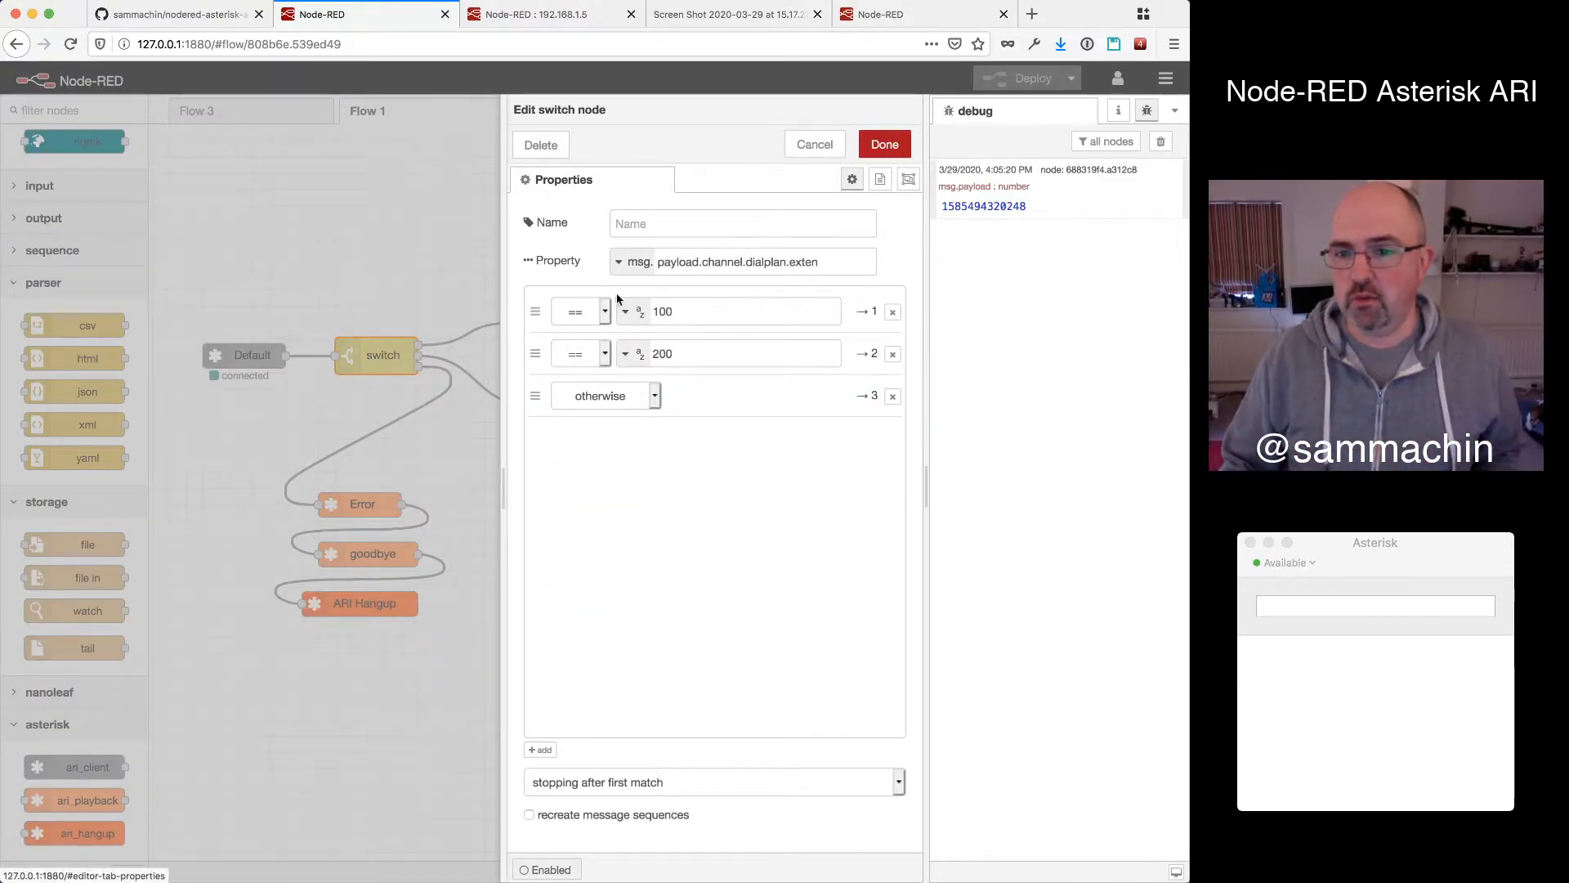
{"action": "double_click", "coordinate": [801, 261]}
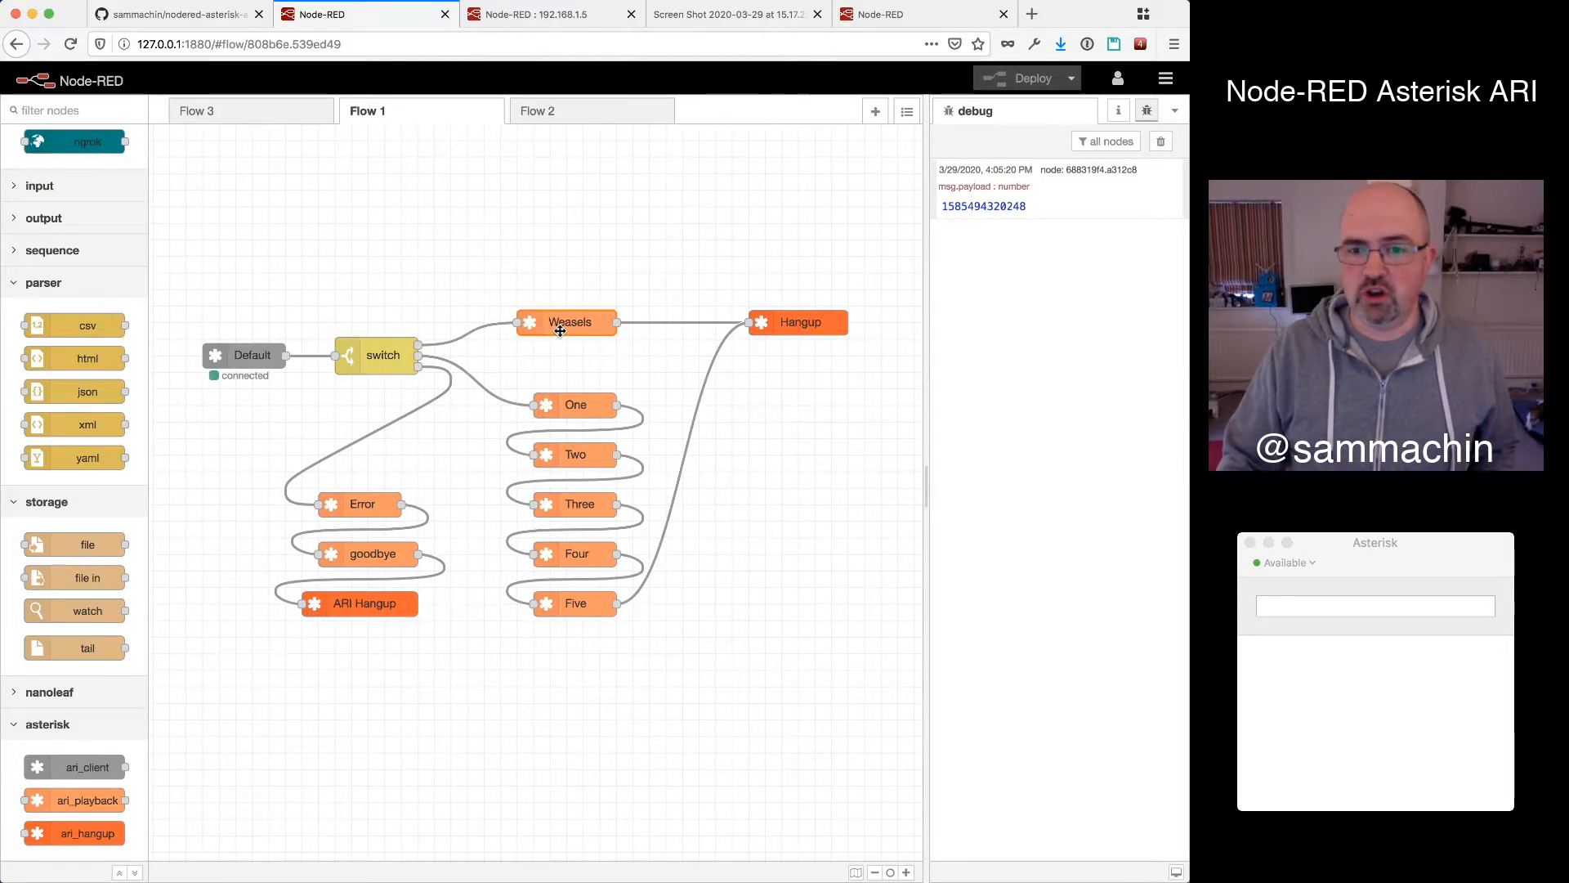
Review the Weasels playback node's sound:weasels-eaten-phonesys media and close it unchanged
{"action": "double_click", "coordinate": [567, 322]}
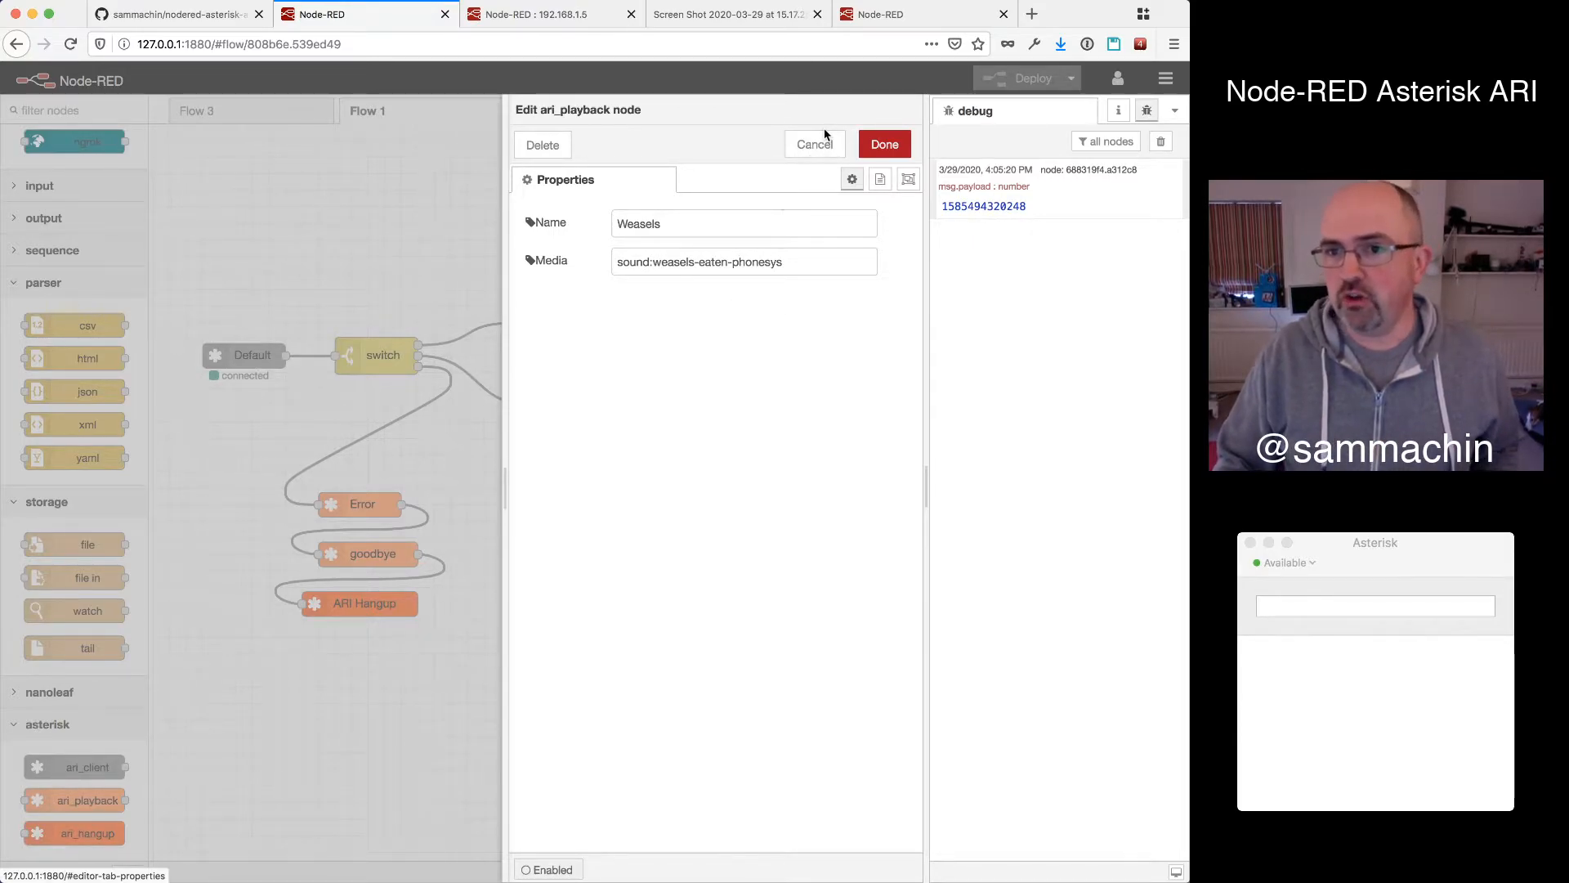
{"action": "left_click", "coordinate": [883, 143]}
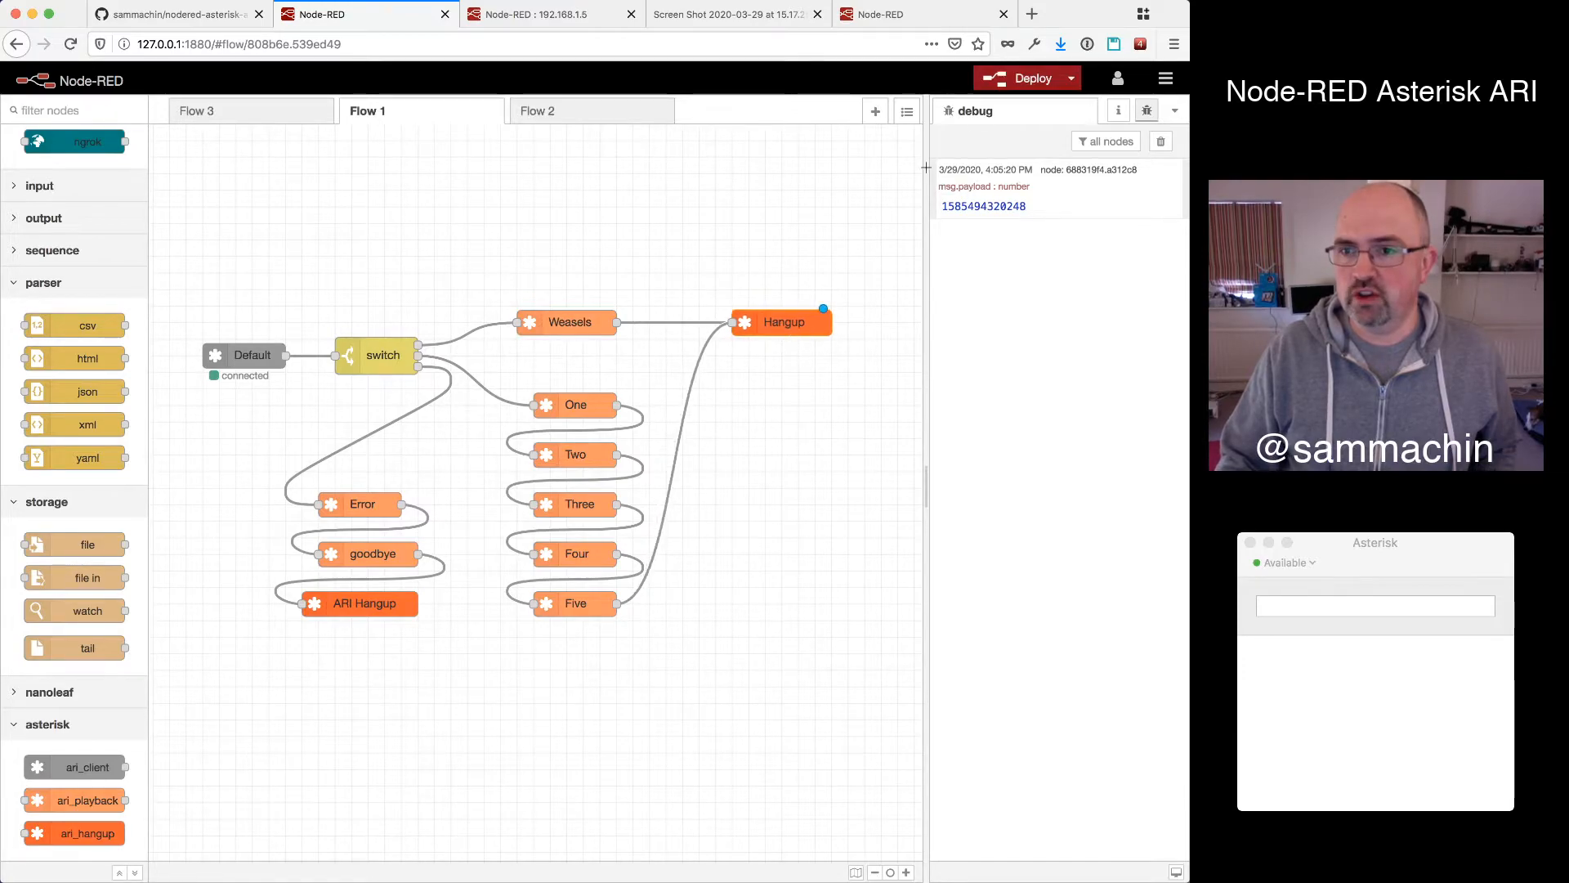
Deploy the Flow 1 change and clear the debug sidebar messages
{"action": "left_click", "coordinate": [1027, 76]}
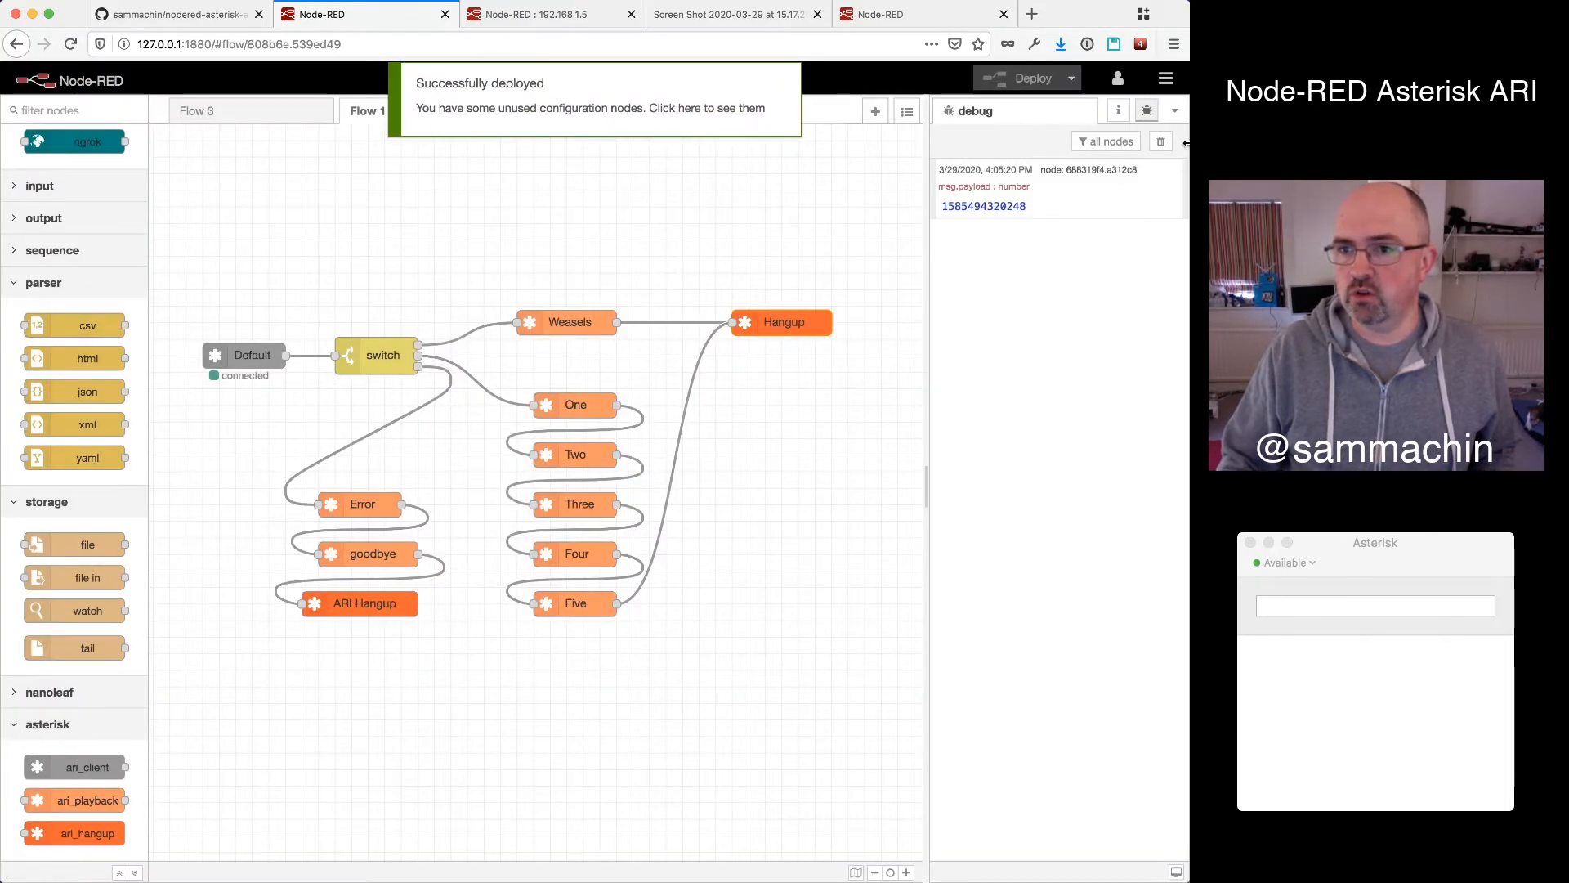
{"action": "left_click", "coordinate": [1161, 141]}
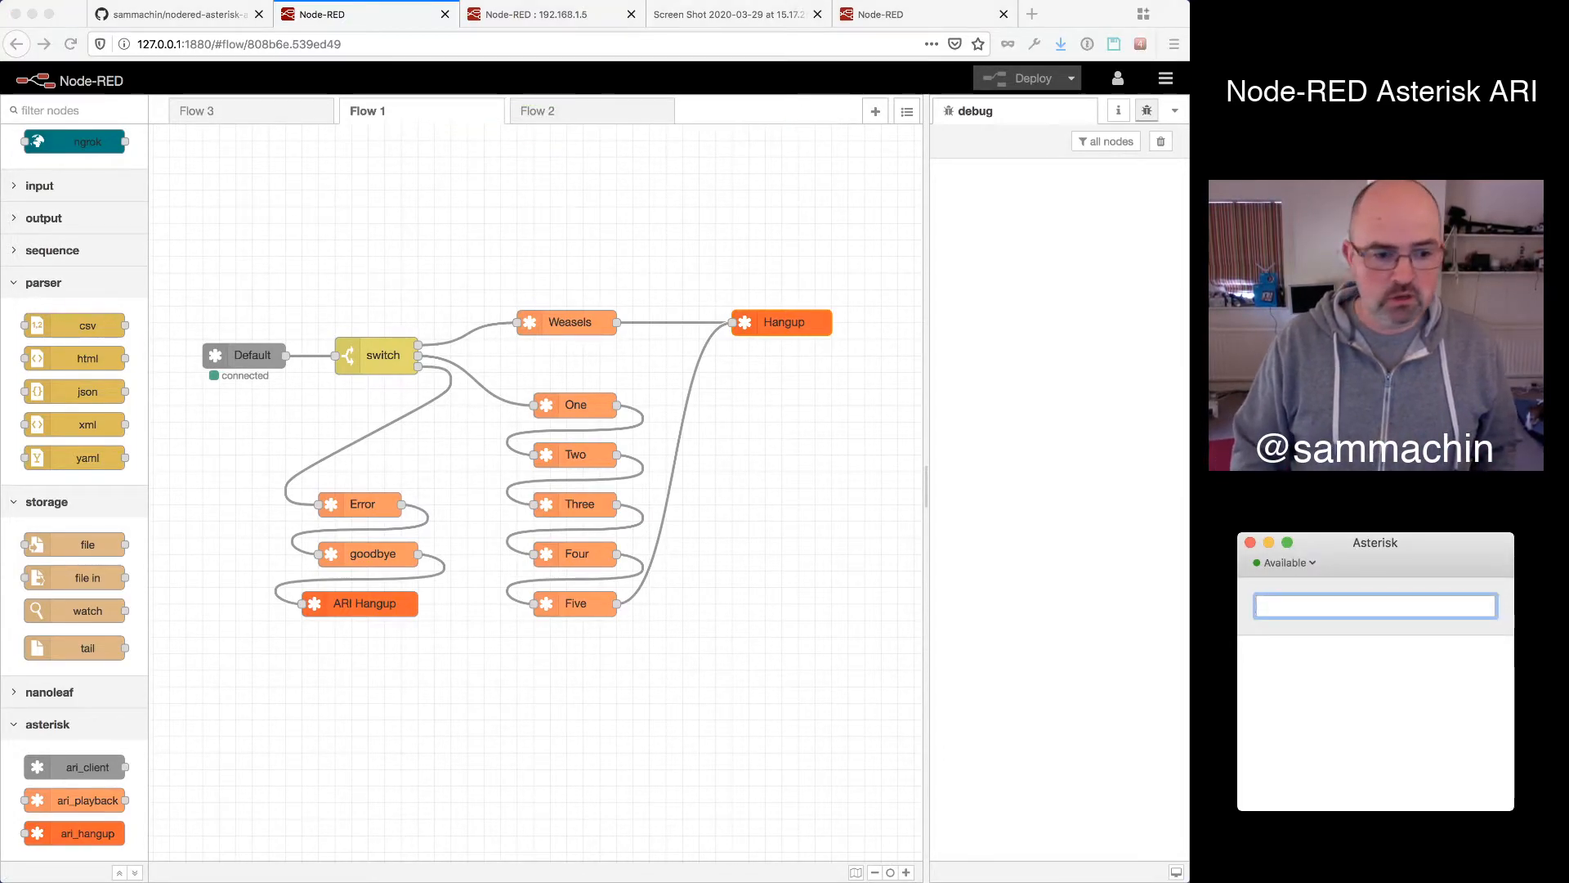
Dial extension 100 from the softphone and select the number for the next call
{"action": "type", "text": "100"}
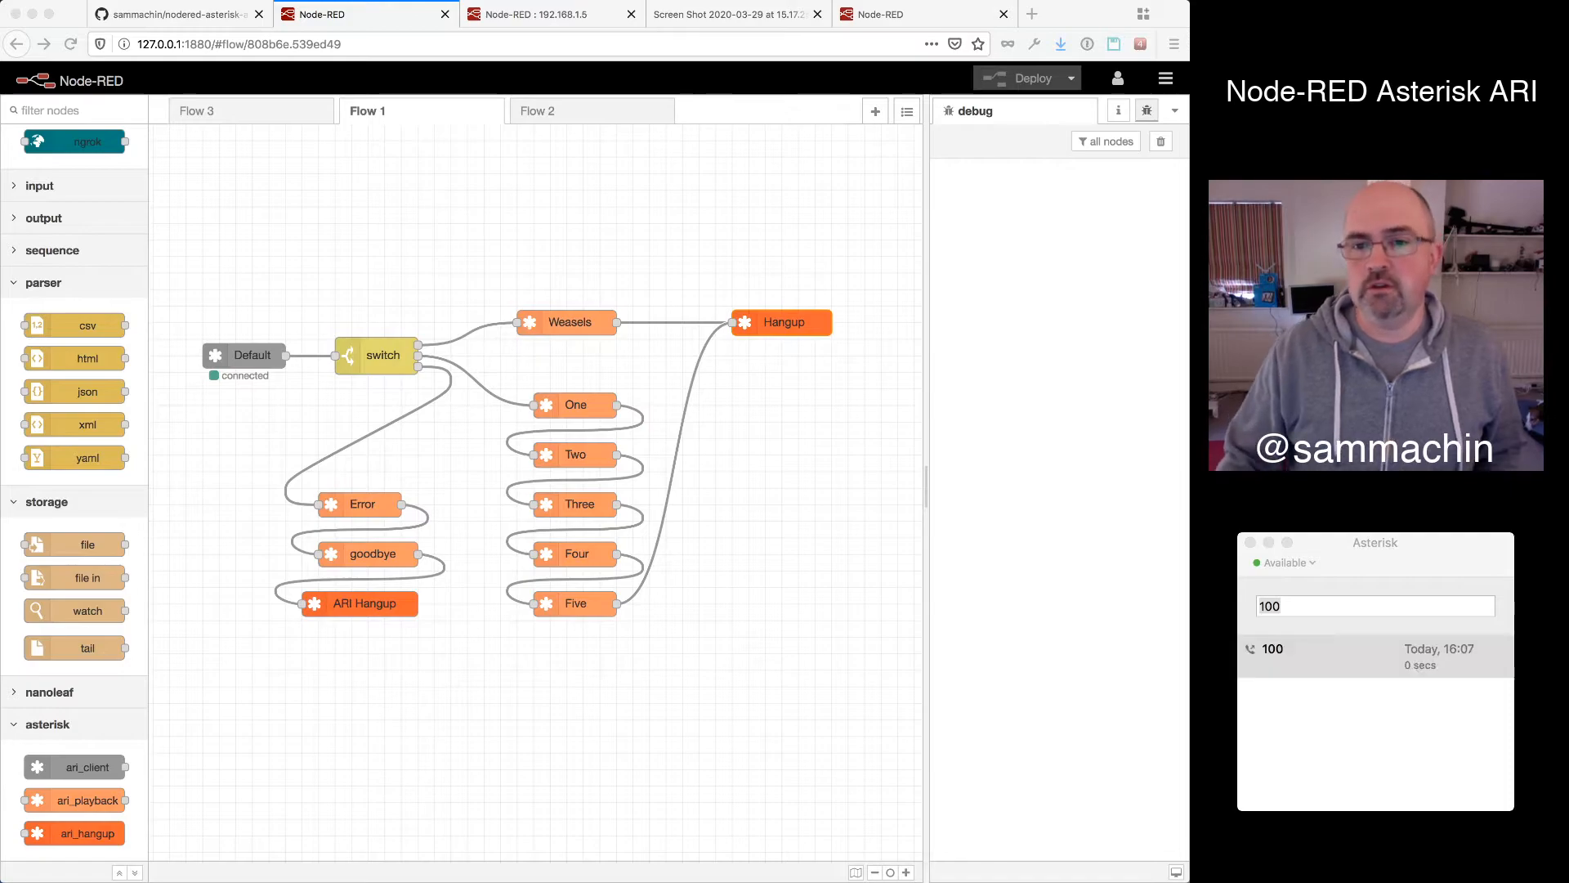
{"action": "left_click", "coordinate": [1377, 604]}
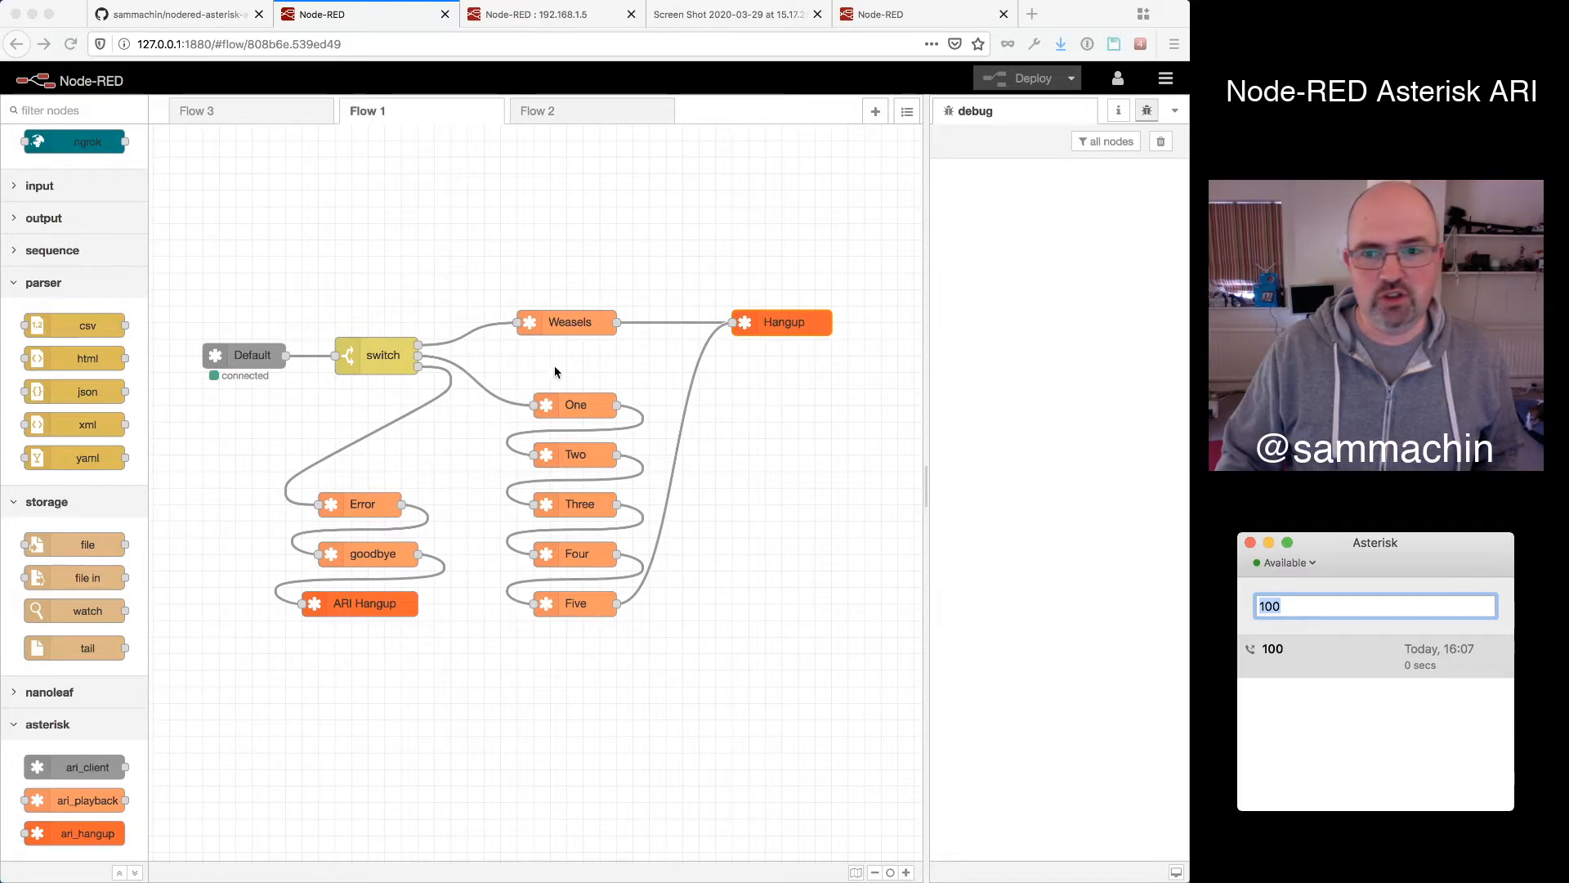
{"action": "mouse_move", "coordinate": [456, 378]}
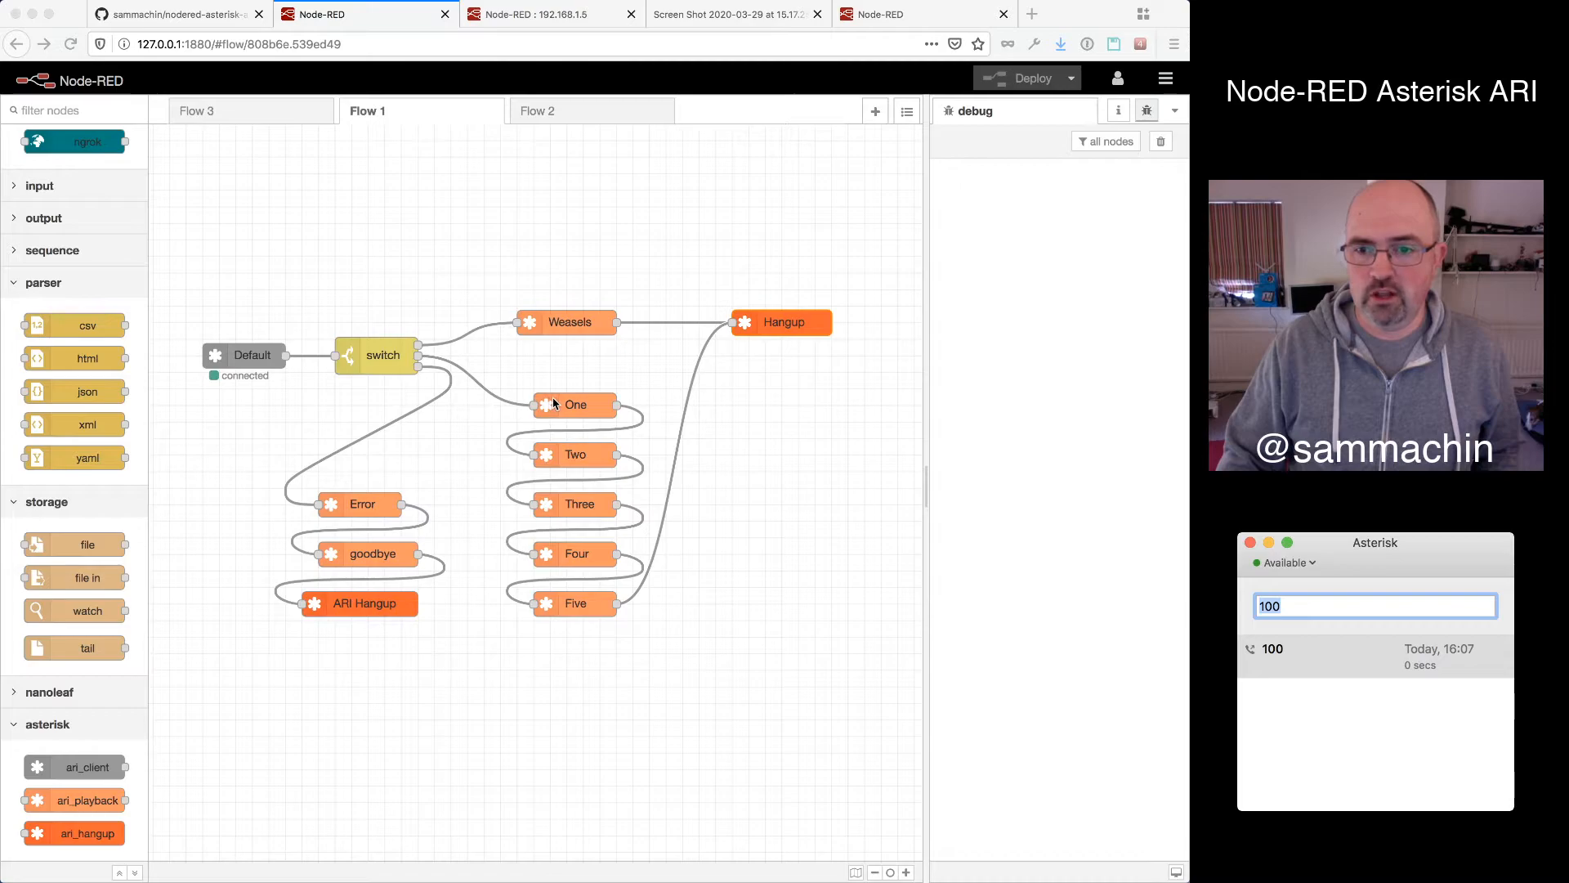
{"action": "mouse_move", "coordinate": [584, 634]}
{"action": "type", "text": "200"}
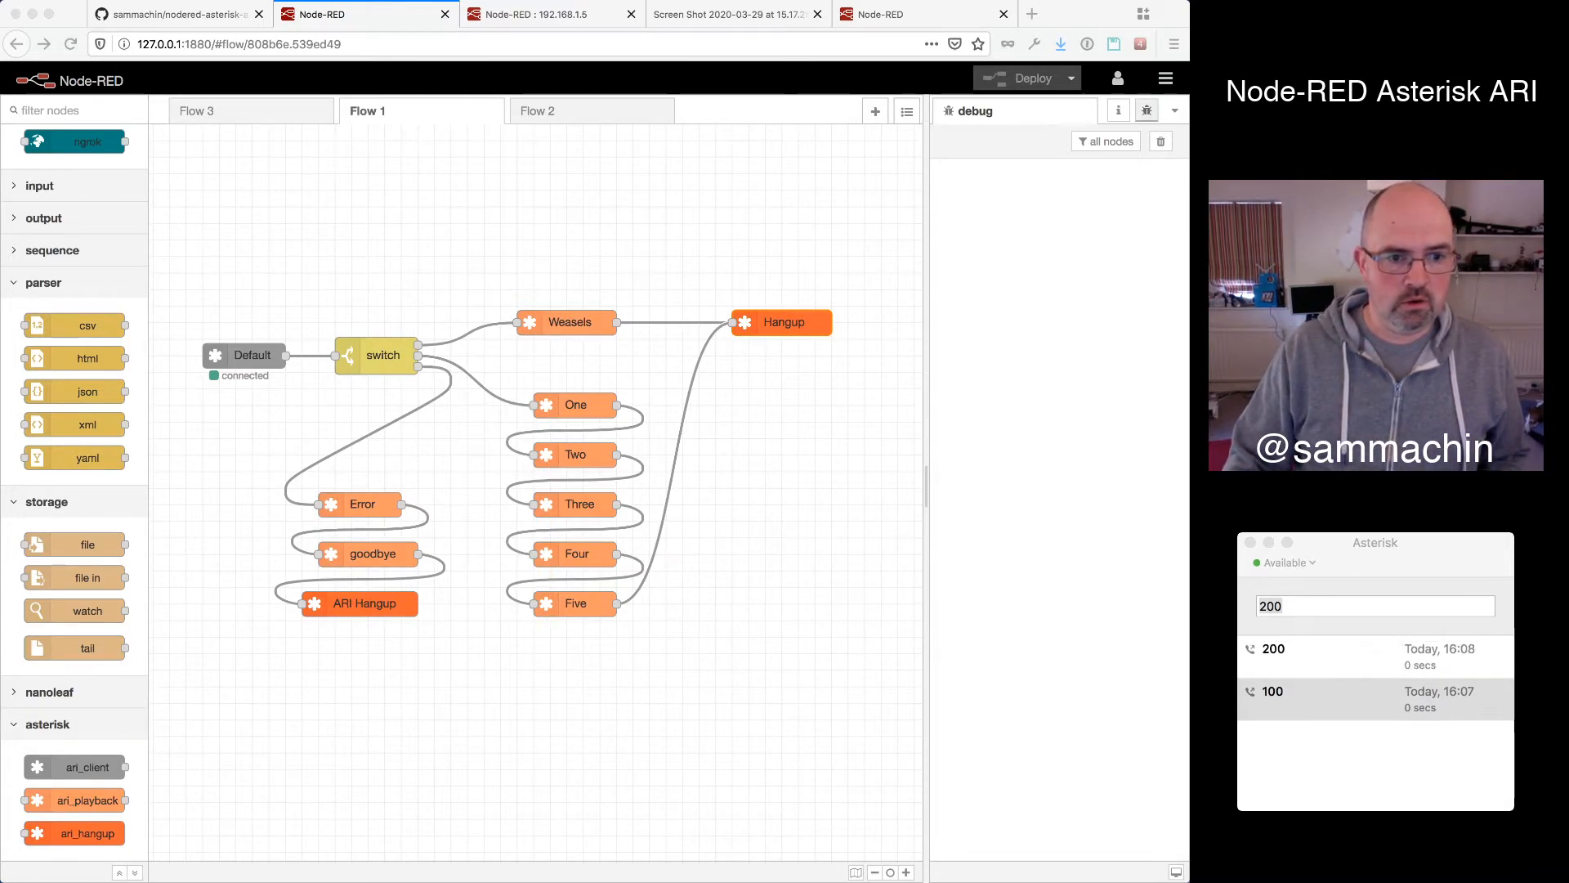
Replace the softphone number with the unmatched extension 547 to test the fallback branch
{"action": "left_click", "coordinate": [1373, 605]}
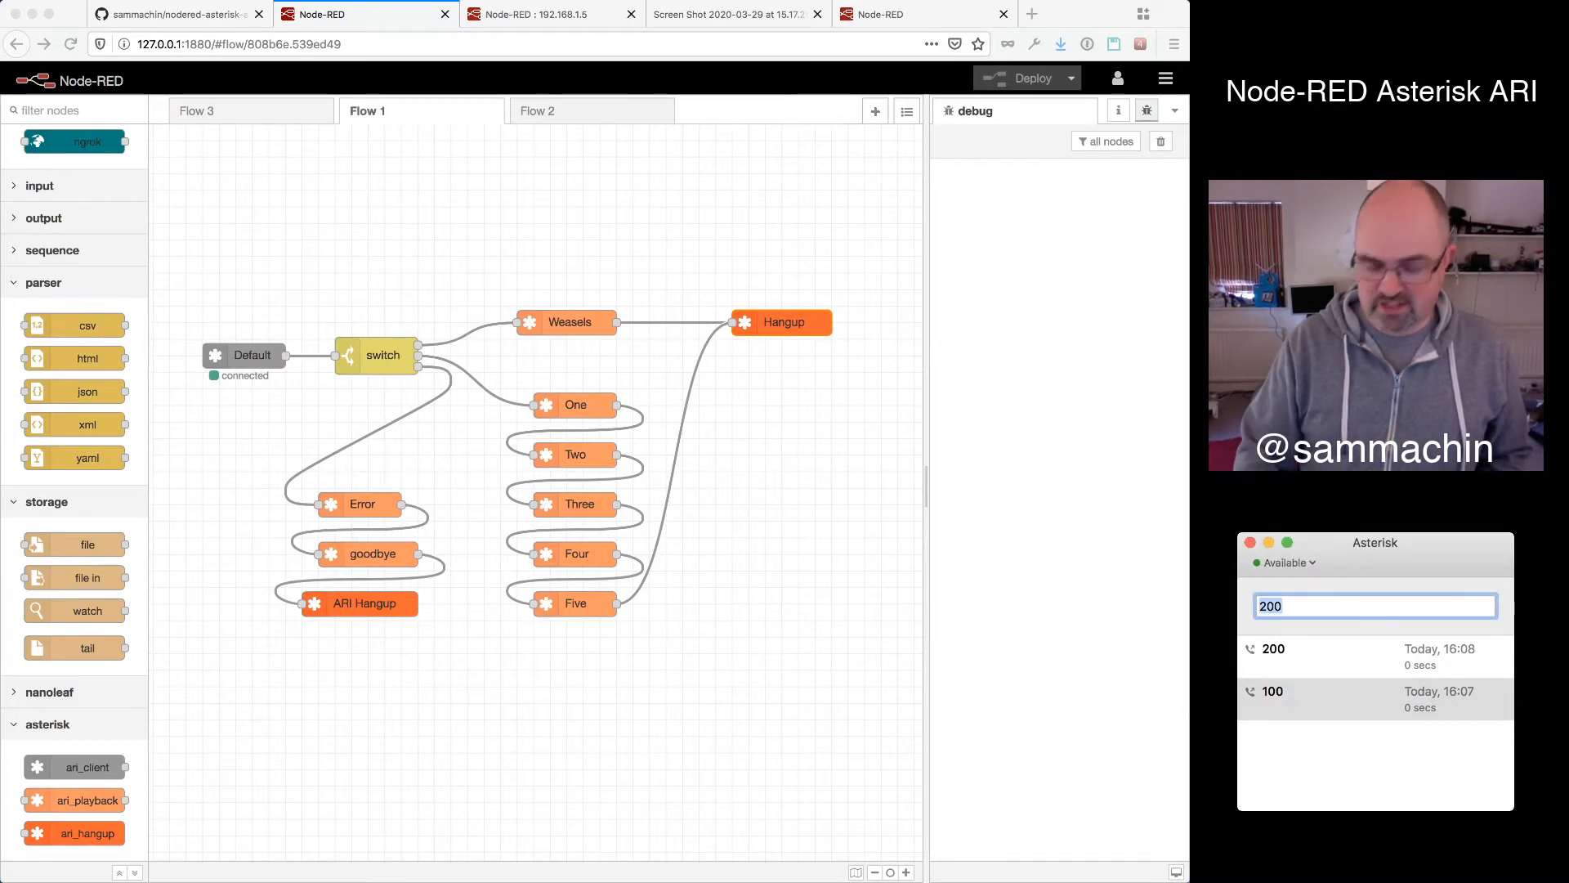
{"action": "type", "text": "5"}
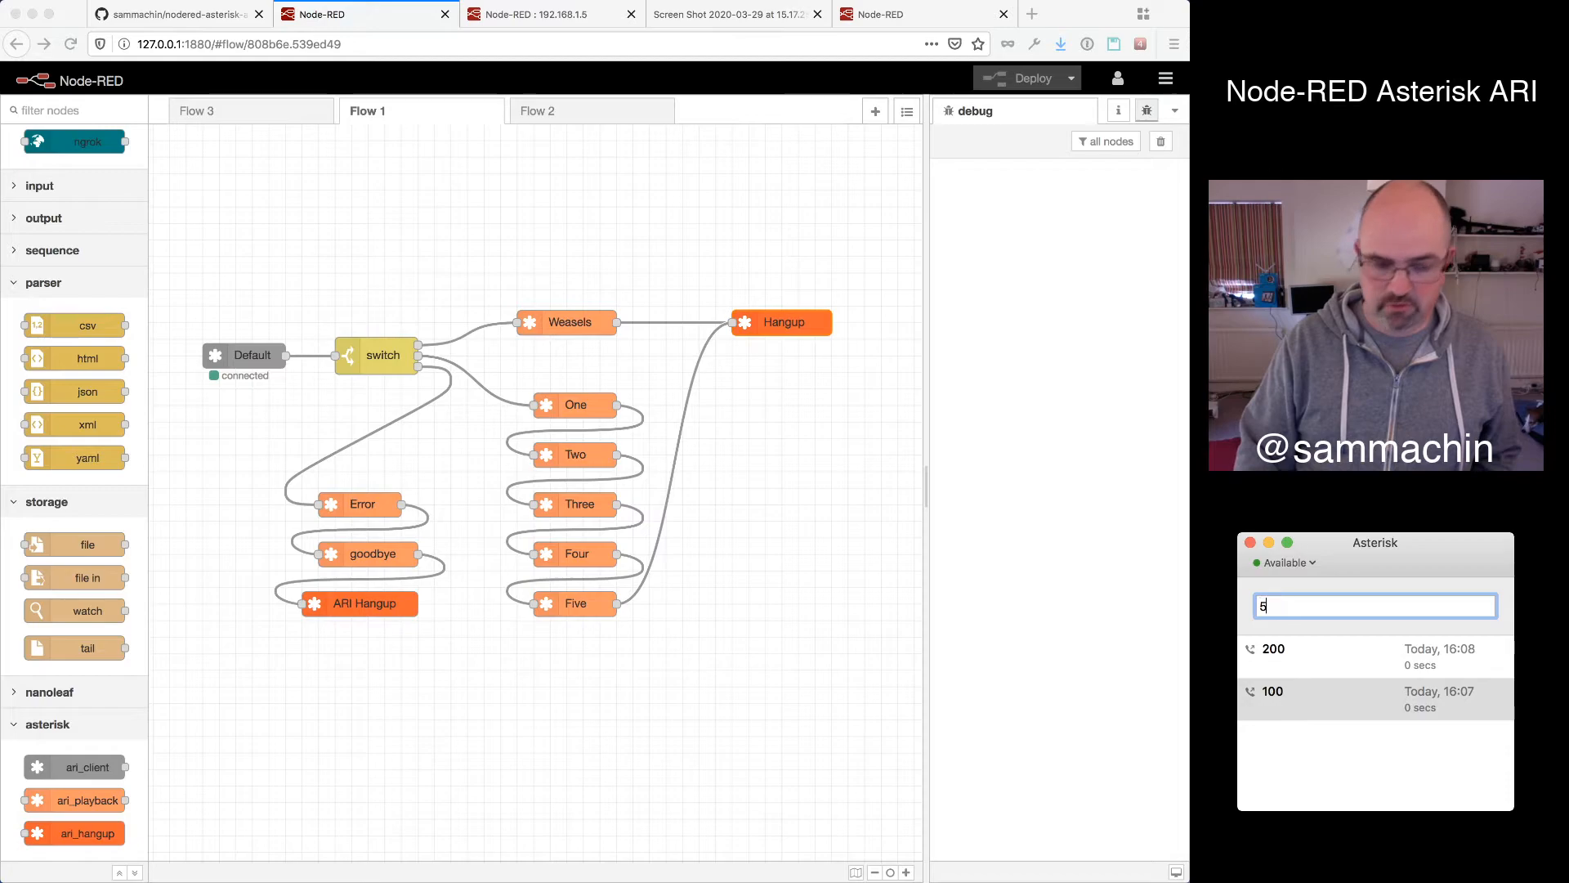
{"action": "type", "text": "47"}
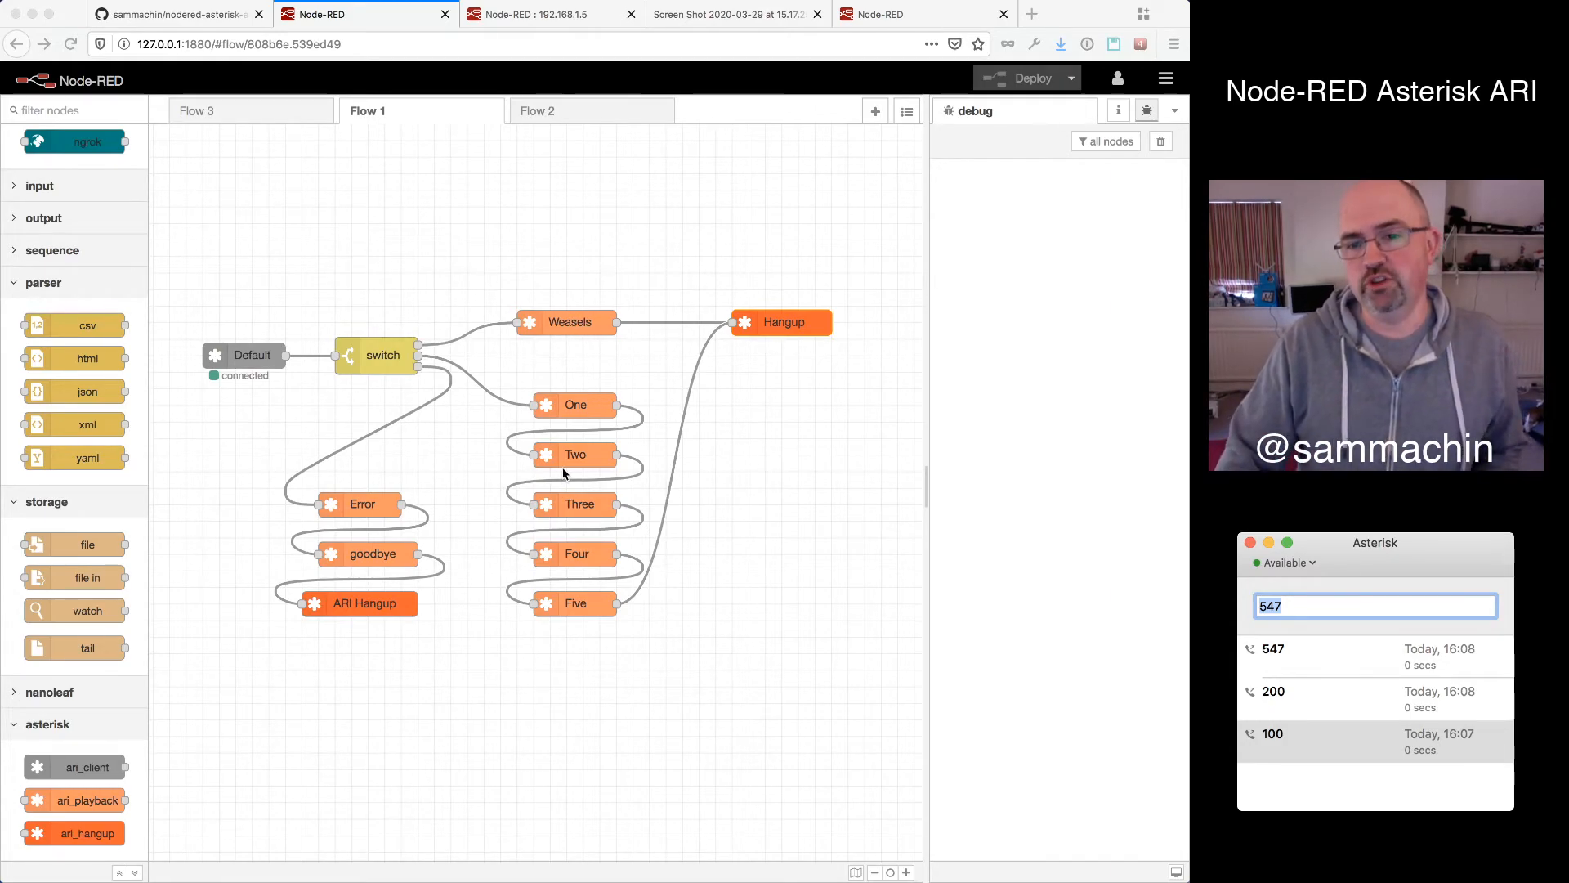
{"action": "mouse_move", "coordinate": [745, 388]}
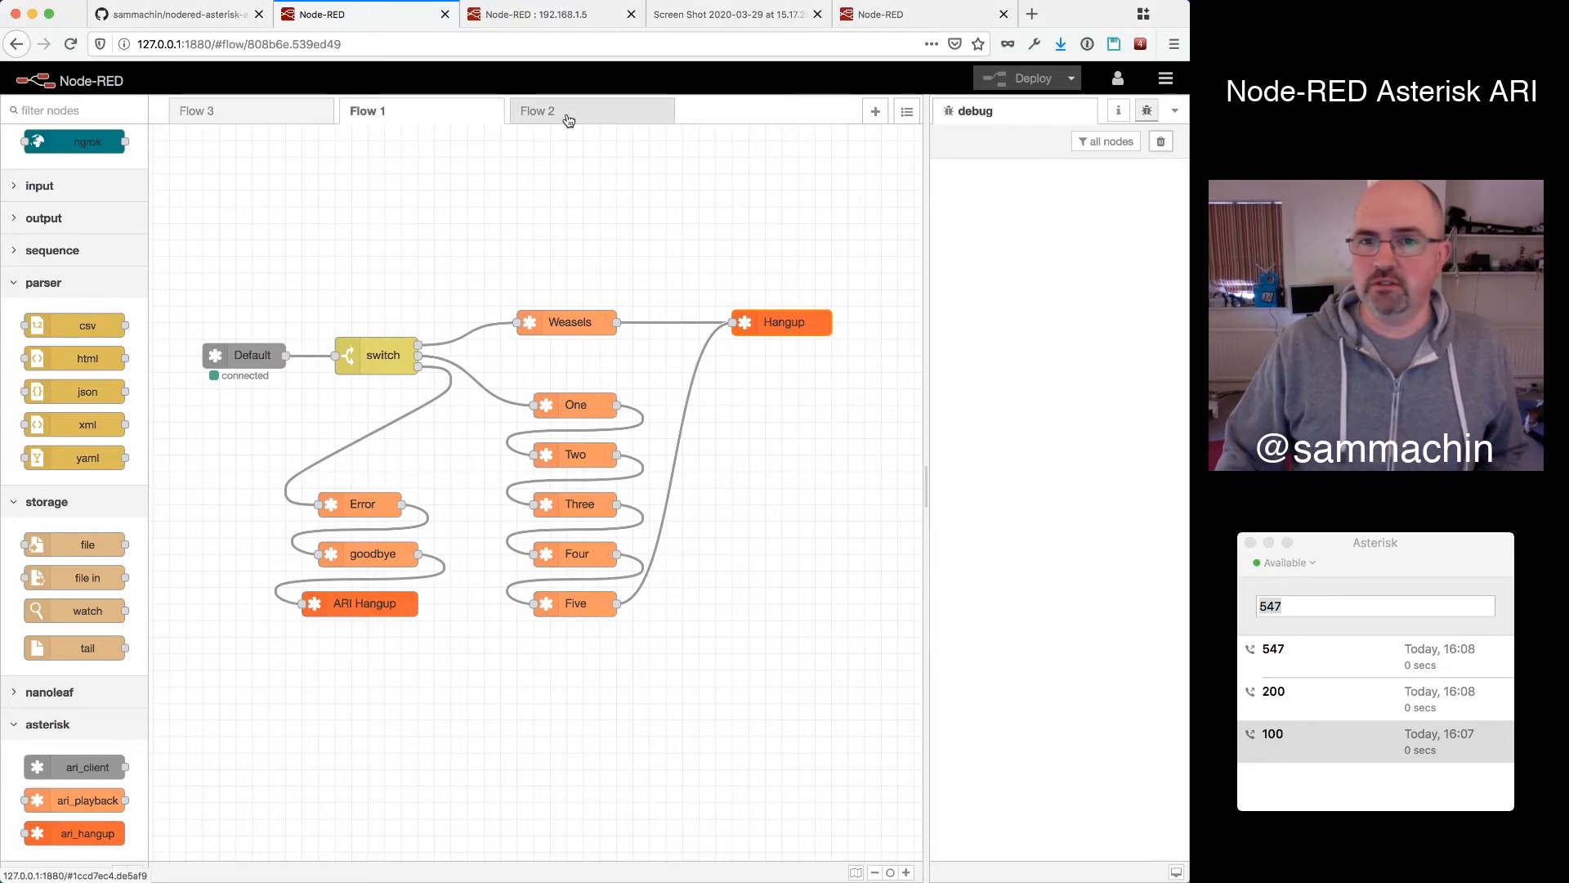
Show the Flow 2 lights flow and ready the softphone dial field for a colour code
{"action": "left_click", "coordinate": [536, 111]}
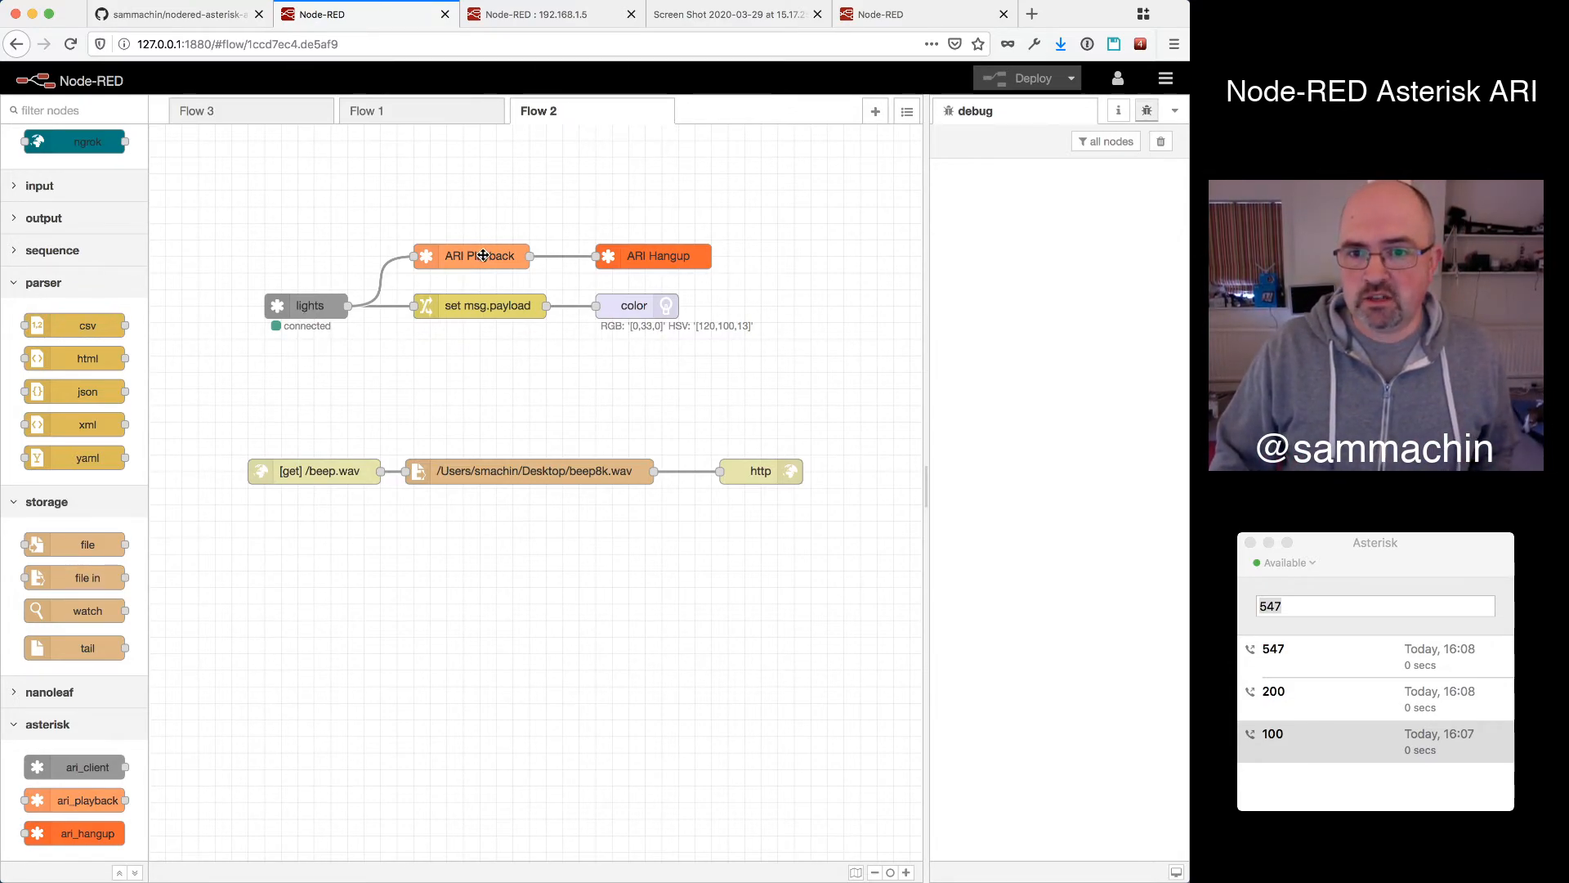
{"action": "mouse_move", "coordinate": [528, 456]}
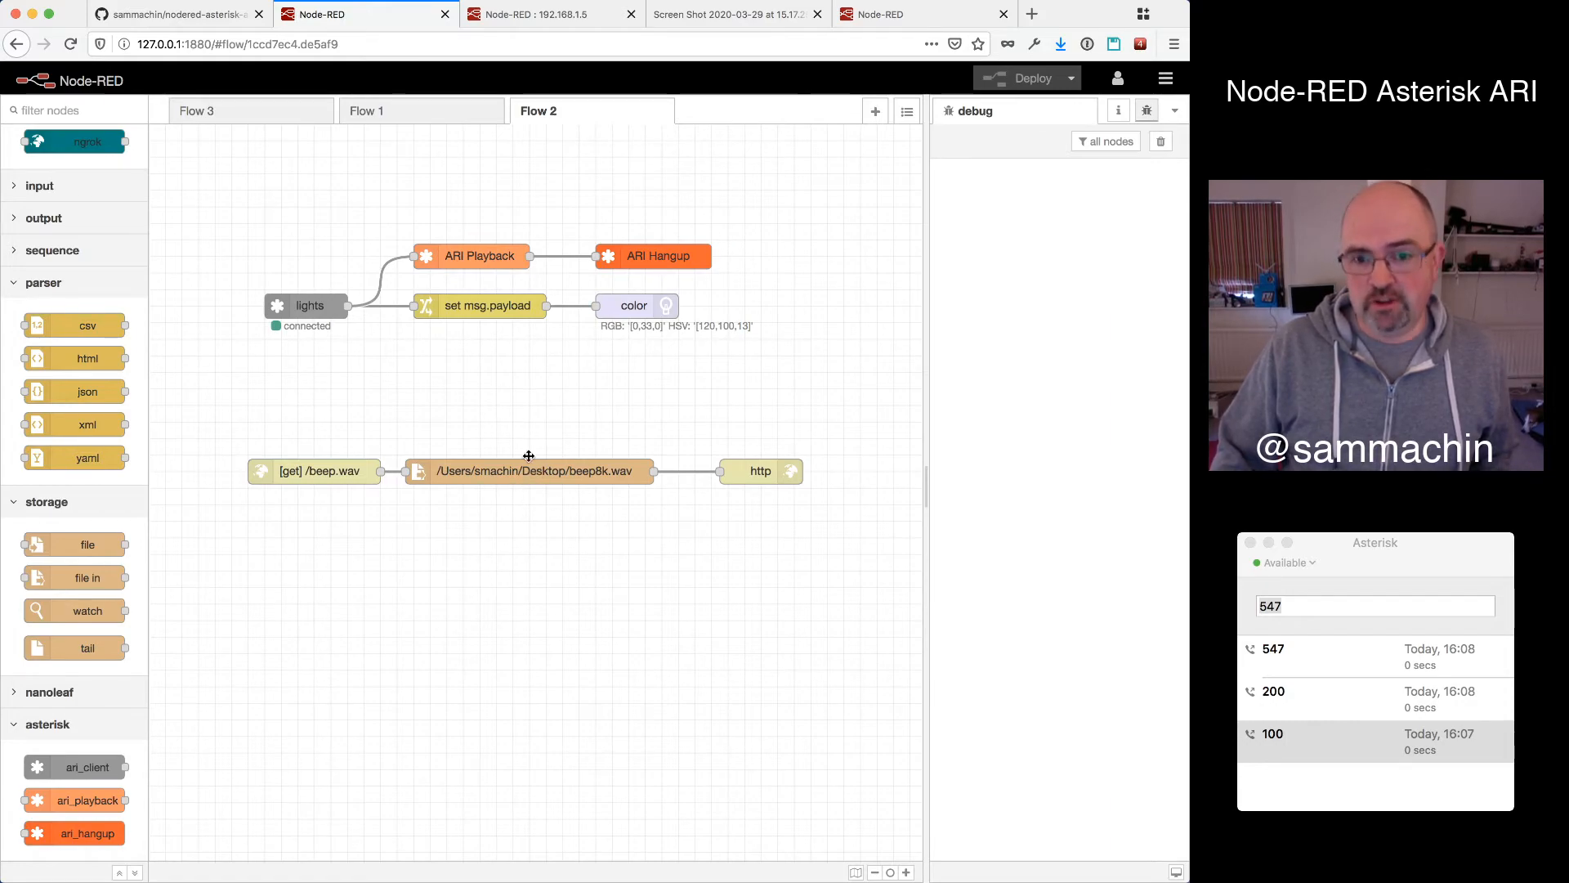
{"action": "mouse_move", "coordinate": [452, 336]}
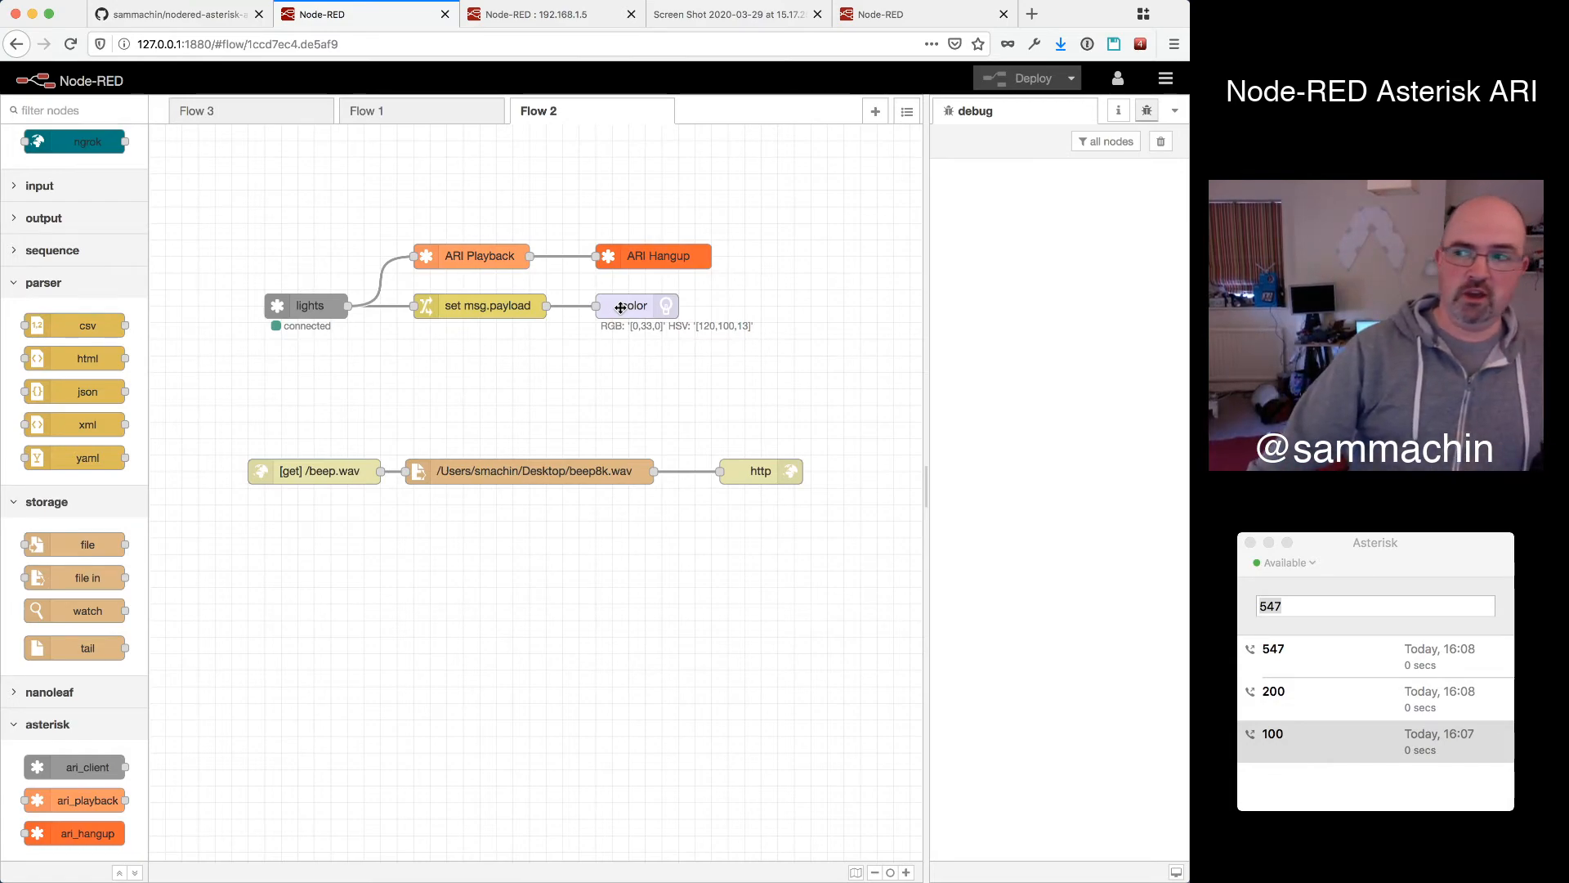
{"action": "left_click", "coordinate": [1373, 605]}
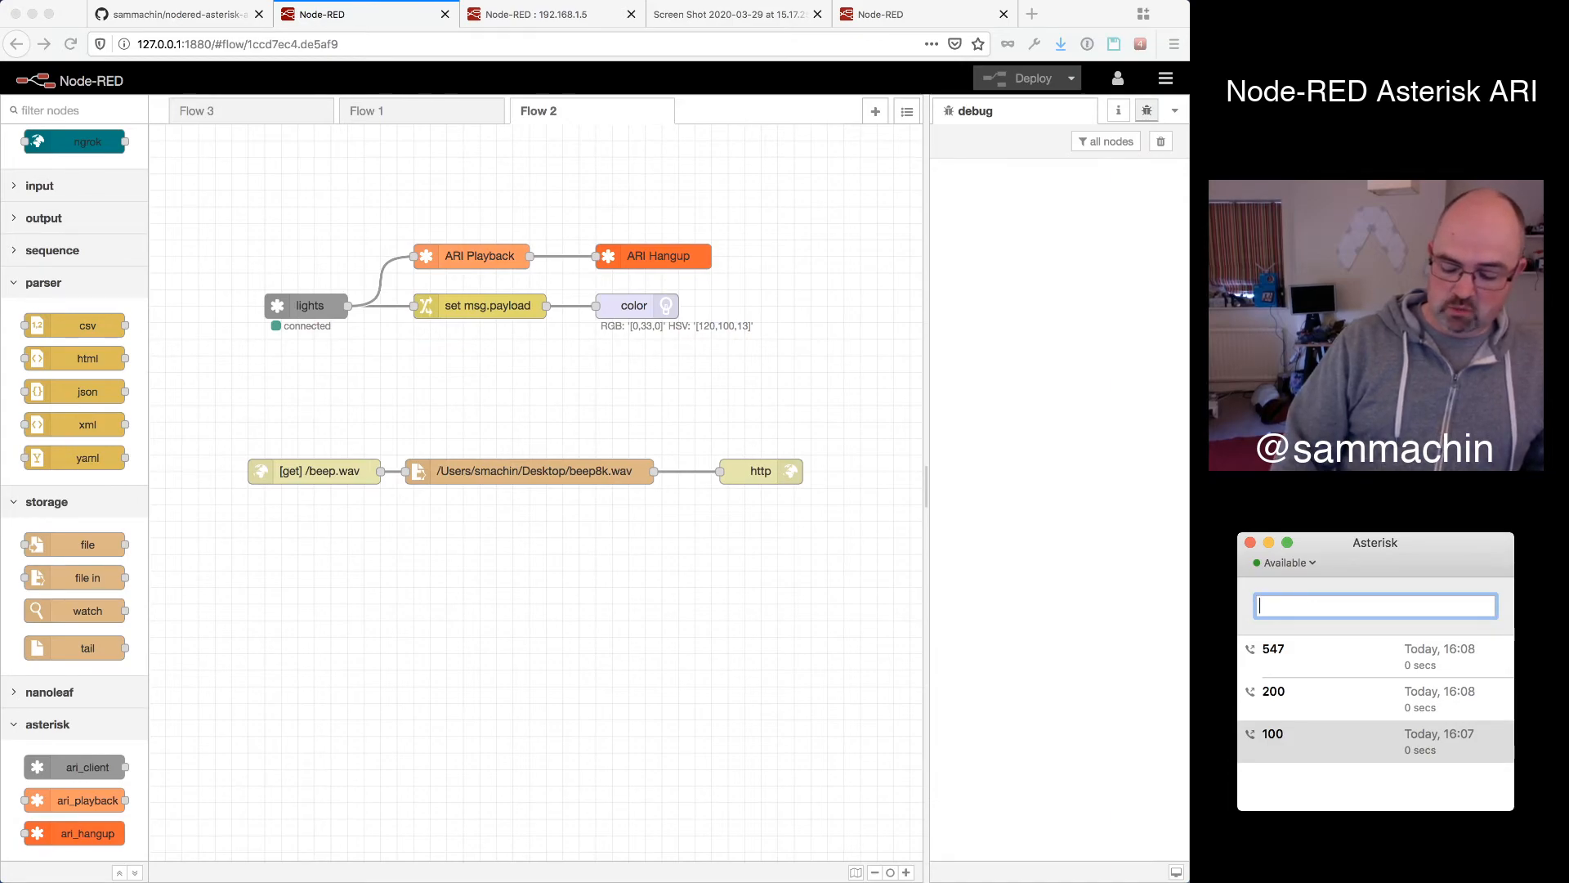
Dial colour codes 400000 and 660000 from the softphone so the color node updates the lights
{"action": "type", "text": "40"}
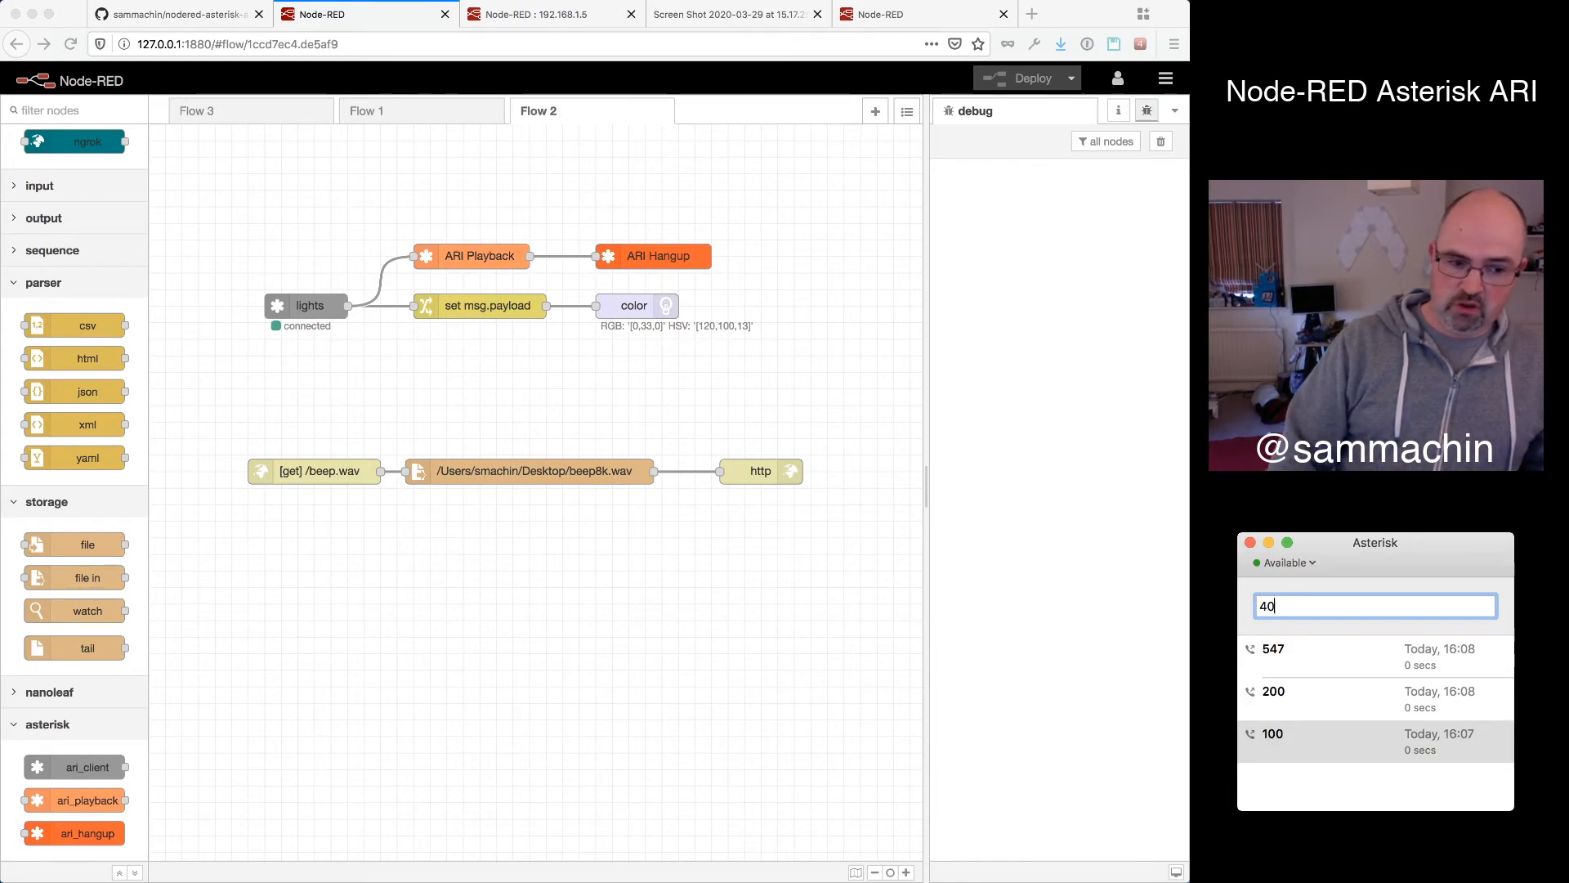
{"action": "type", "text": "000"}
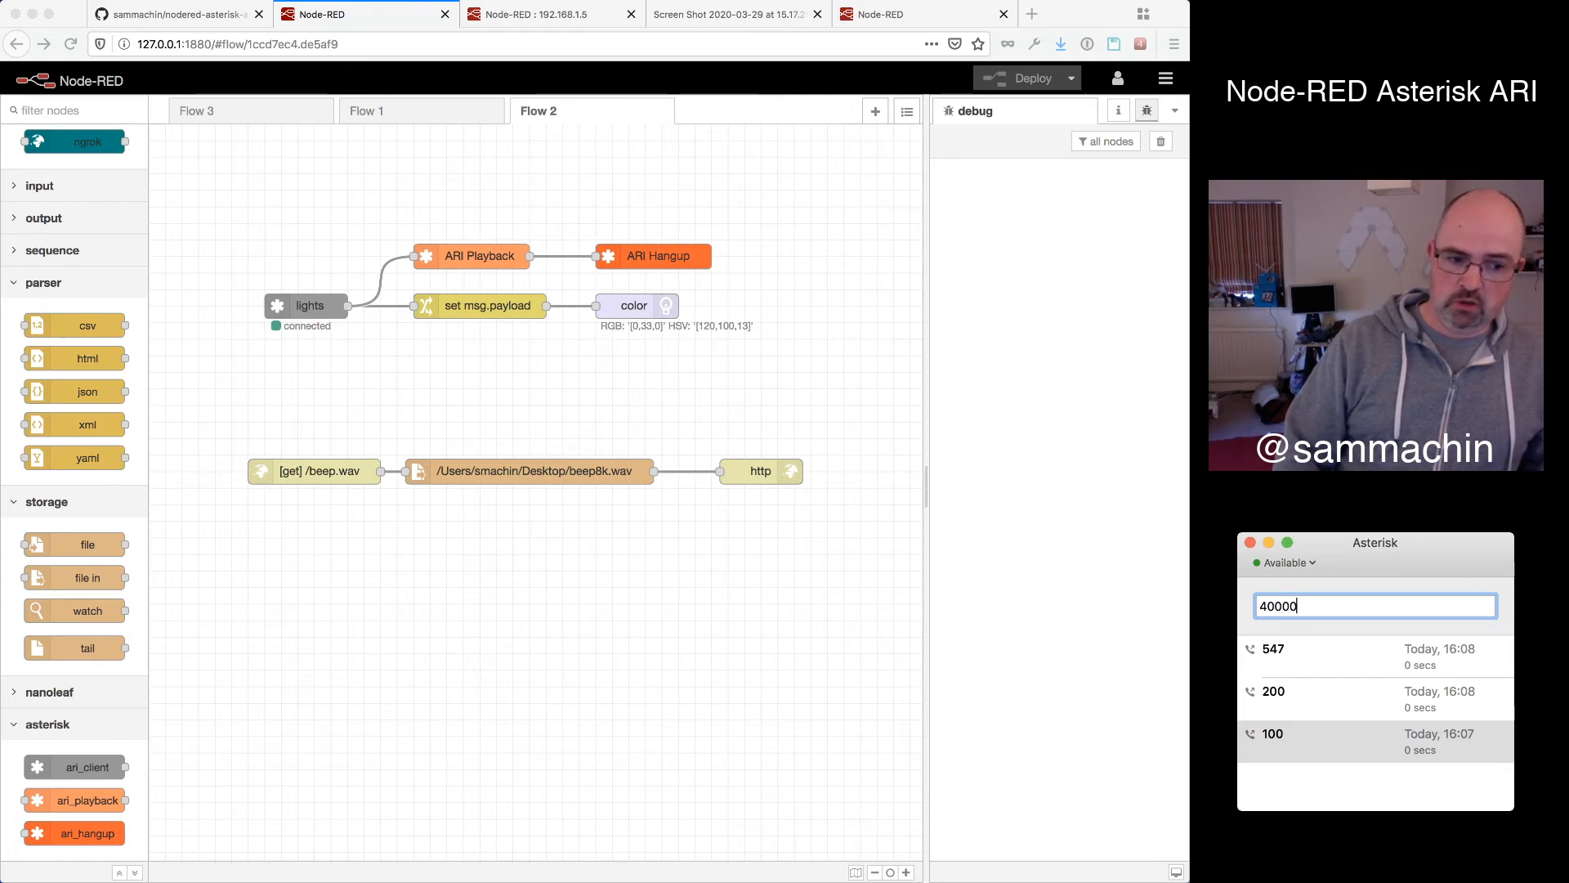
{"action": "type", "text": "0"}
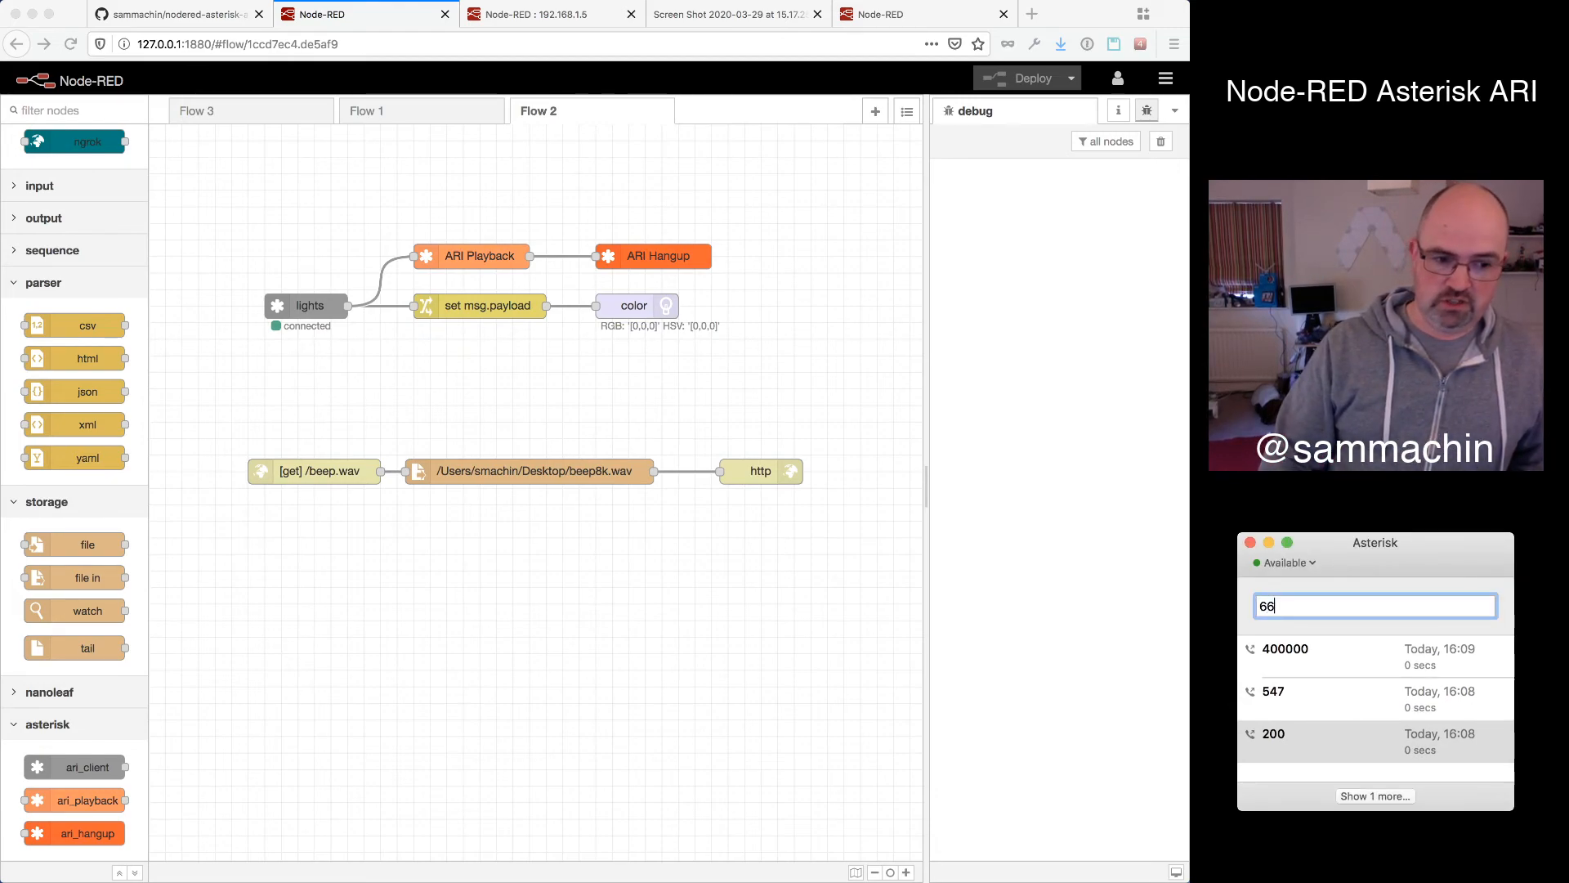
{"action": "type", "text": "0000"}
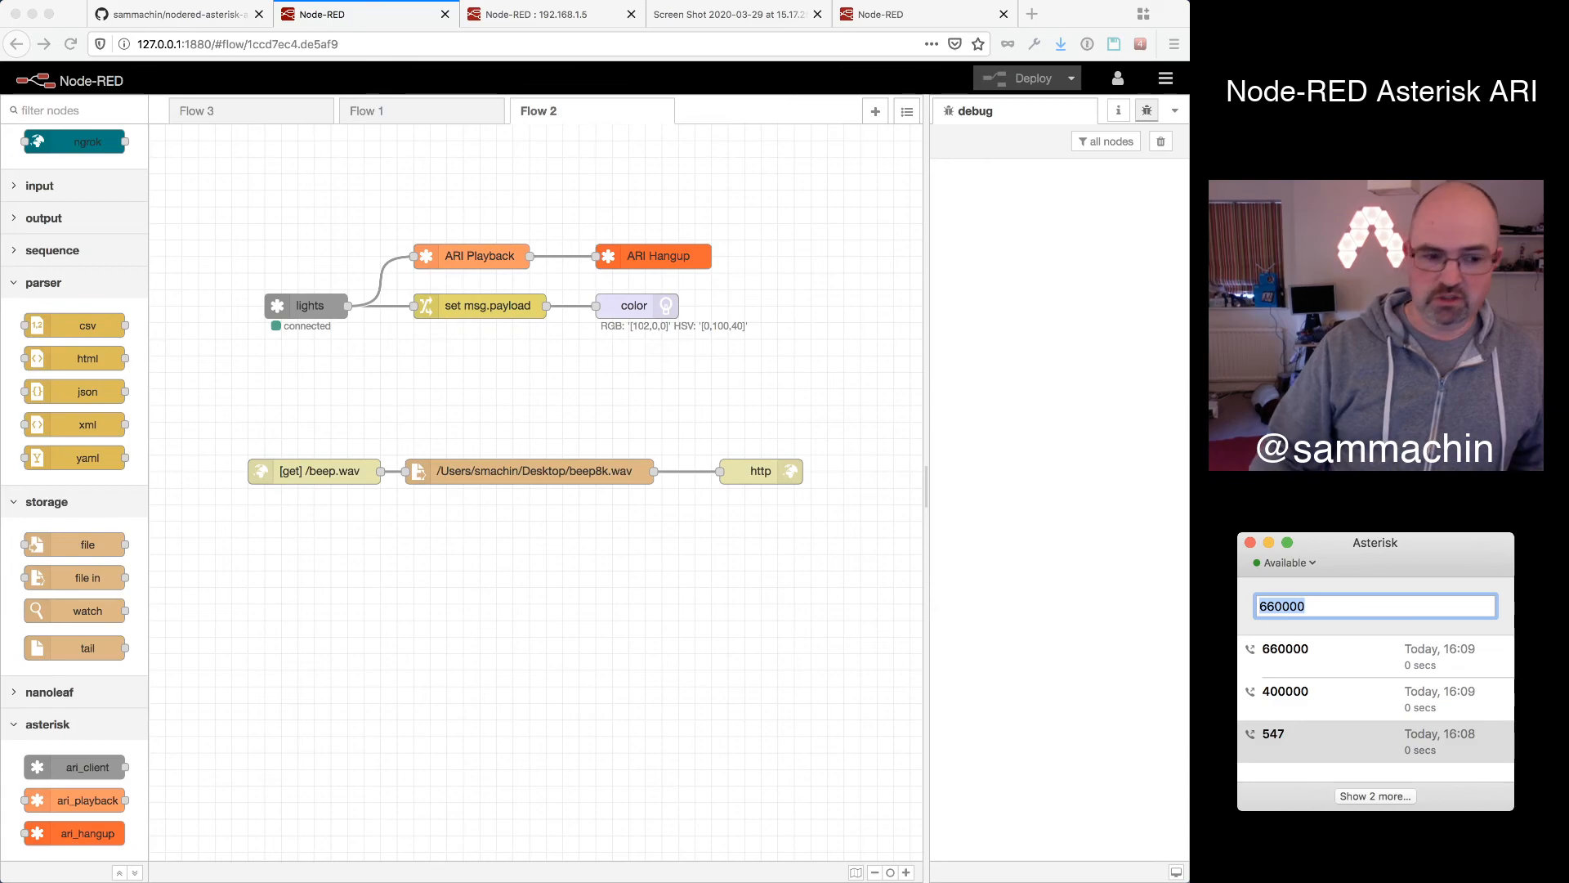
Dial 993366, then replace it with colour code 006633 for the next call
{"action": "type", "text": "99"}
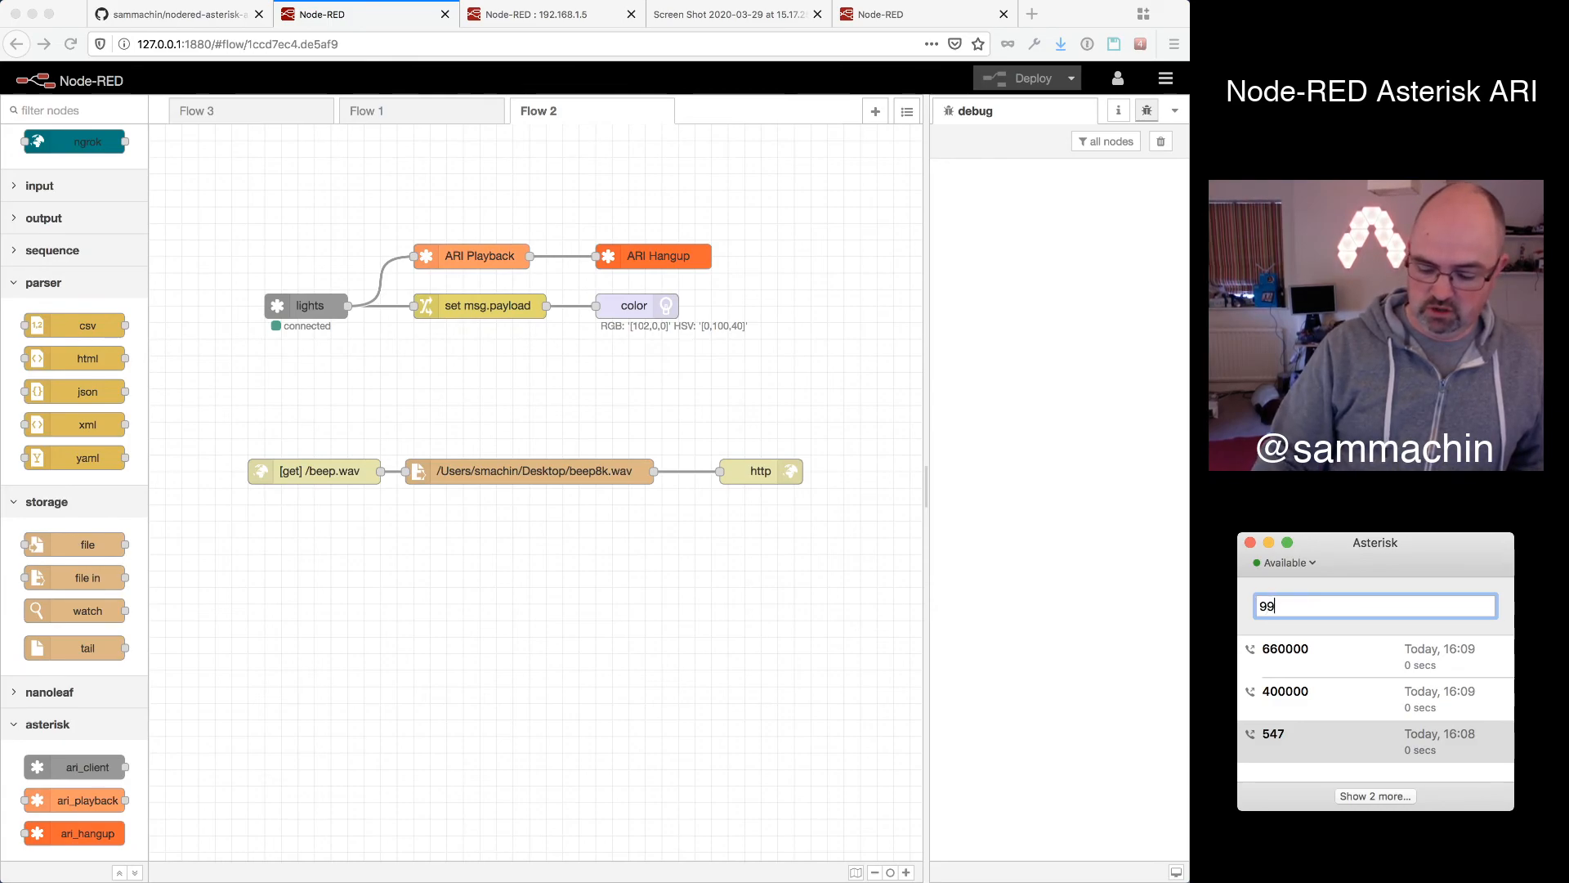
{"action": "type", "text": "3366"}
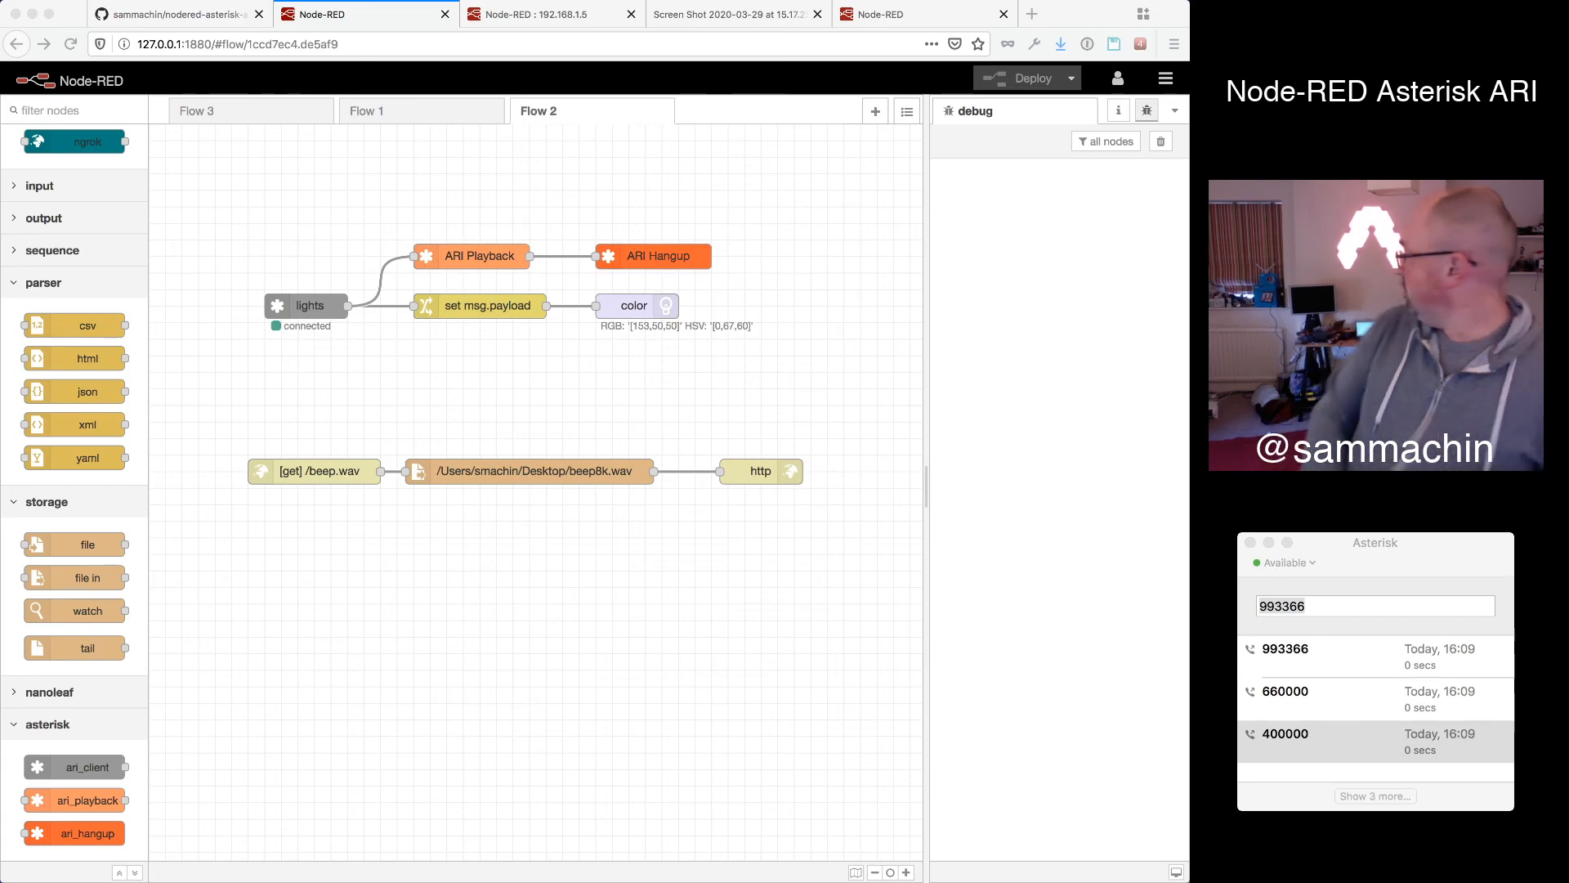
{"action": "left_click", "coordinate": [1373, 605]}
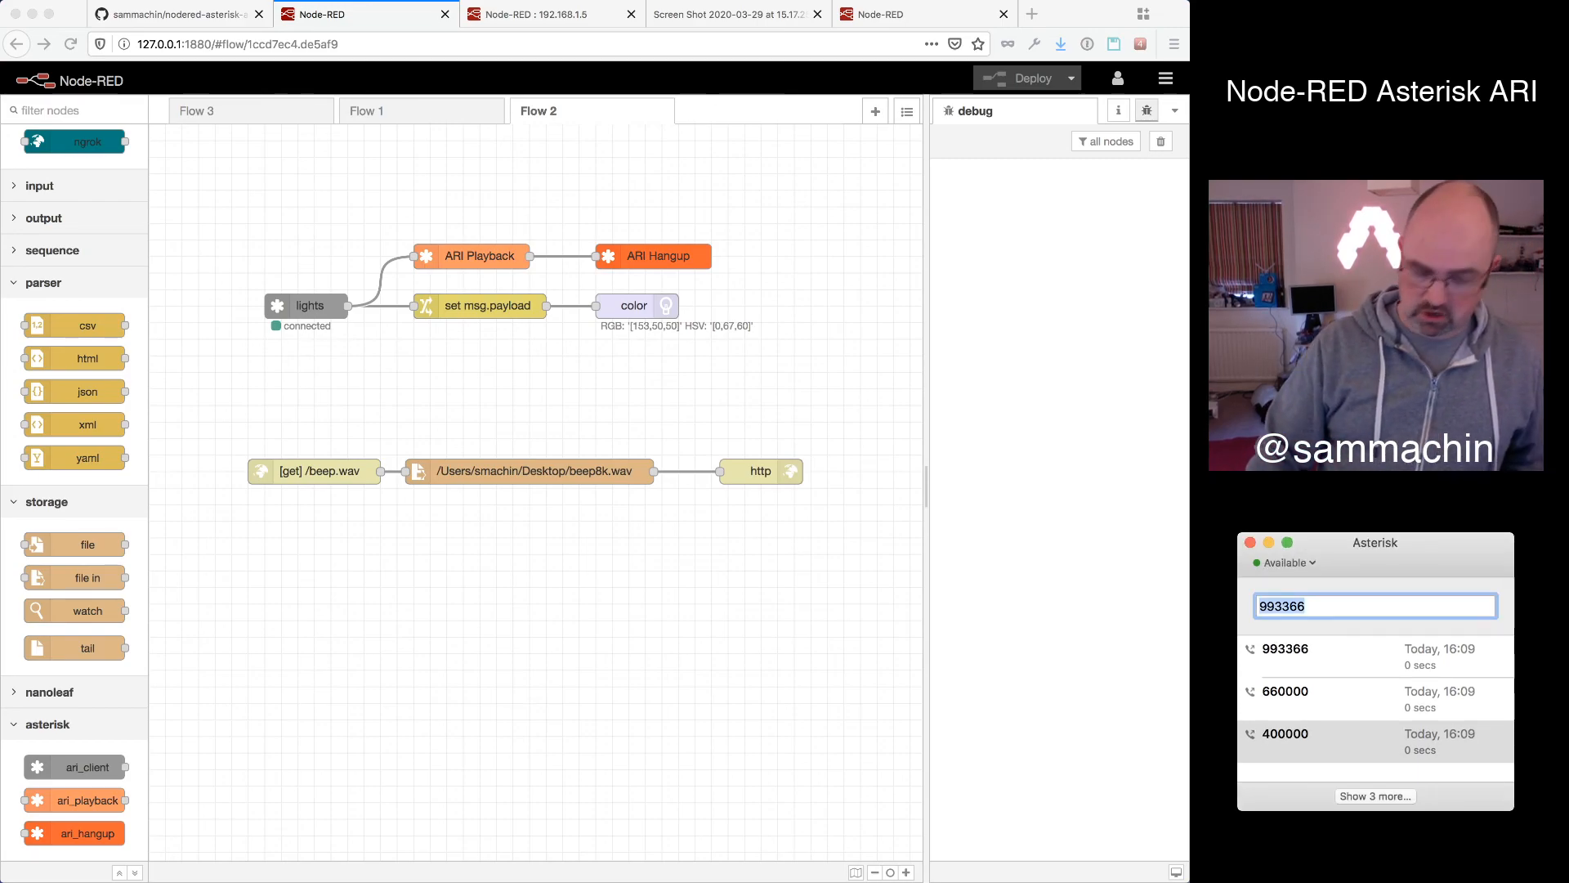
{"action": "type", "text": "006633"}
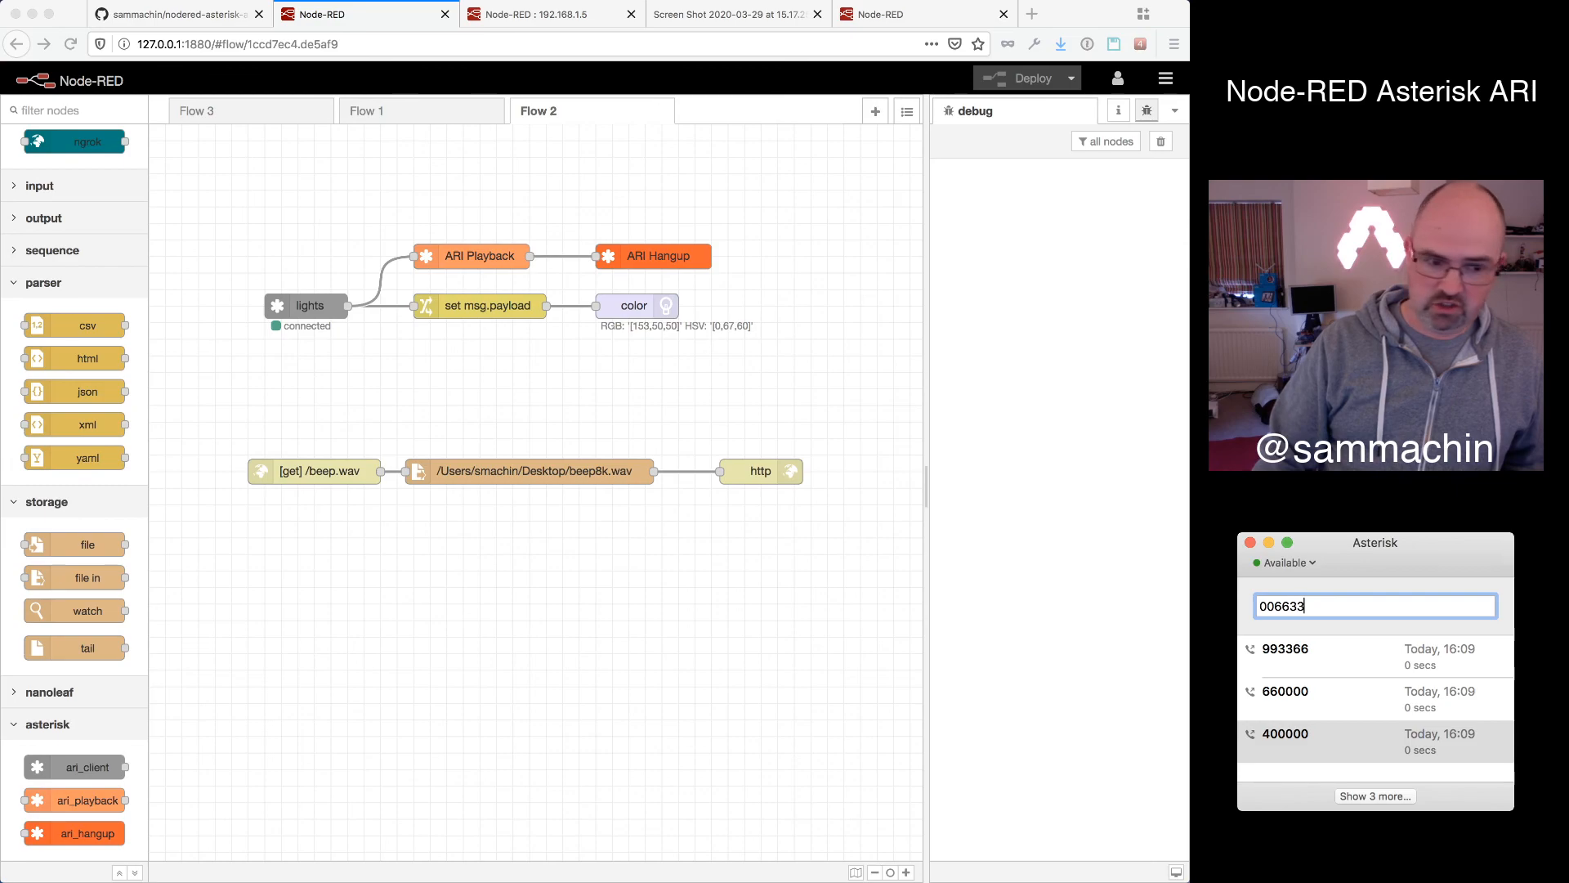